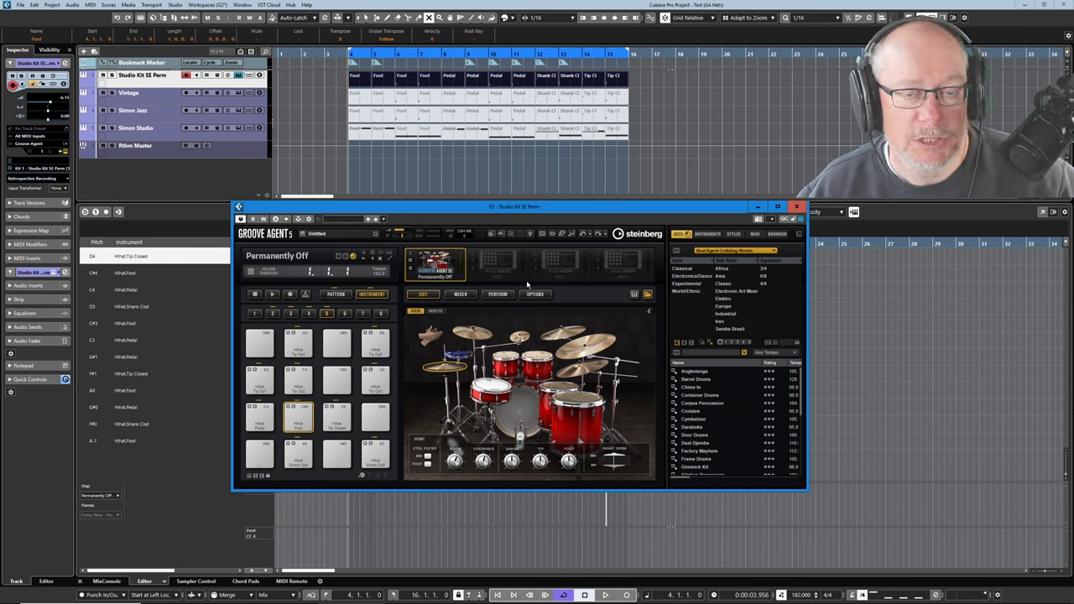
mouse_move(452, 292)
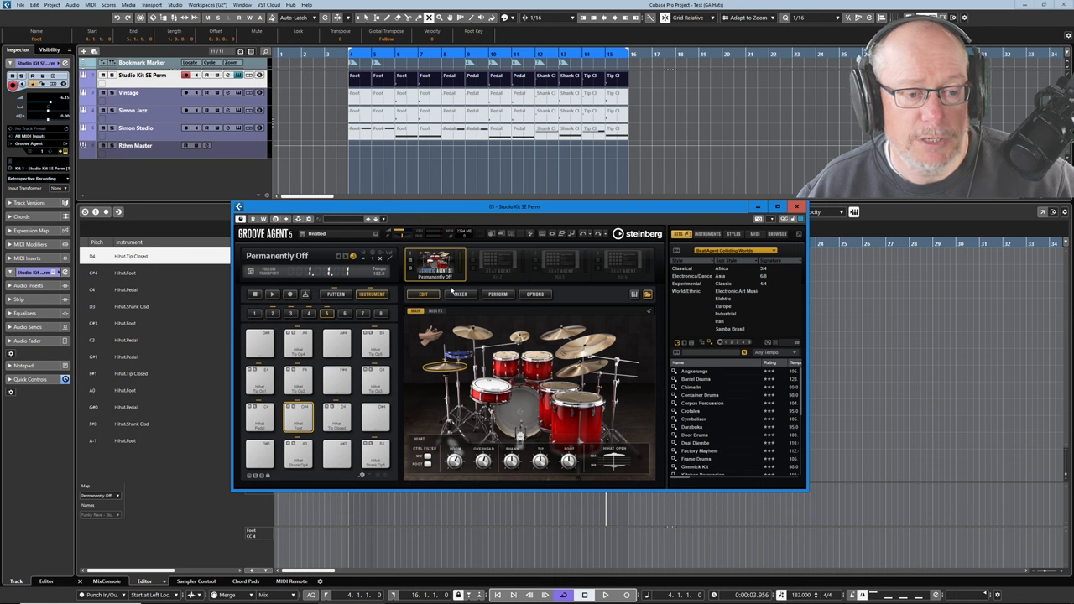
mouse_move(460, 294)
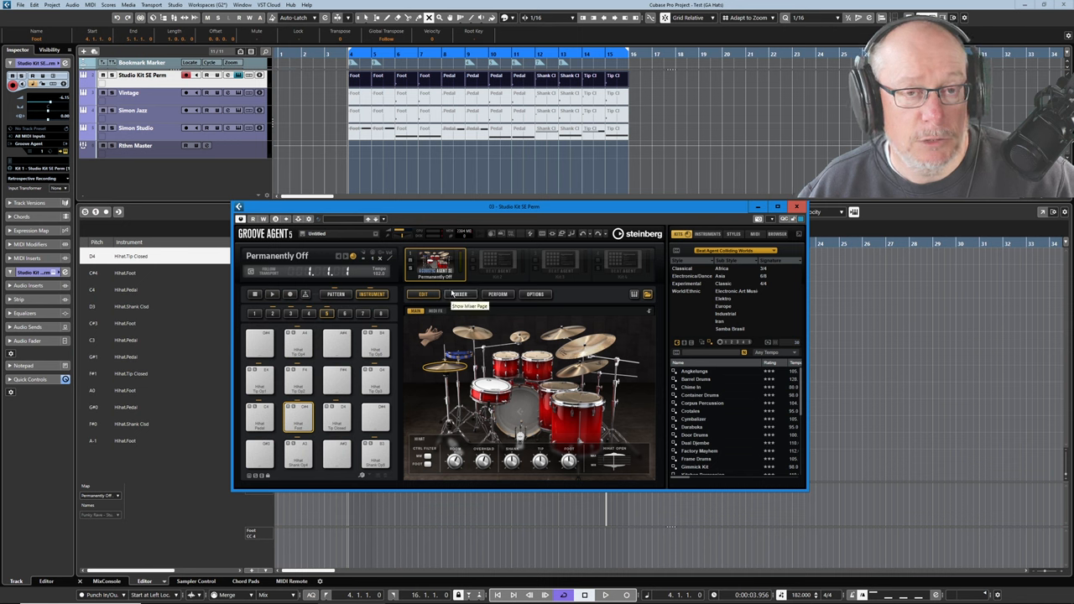
mouse_move(587, 322)
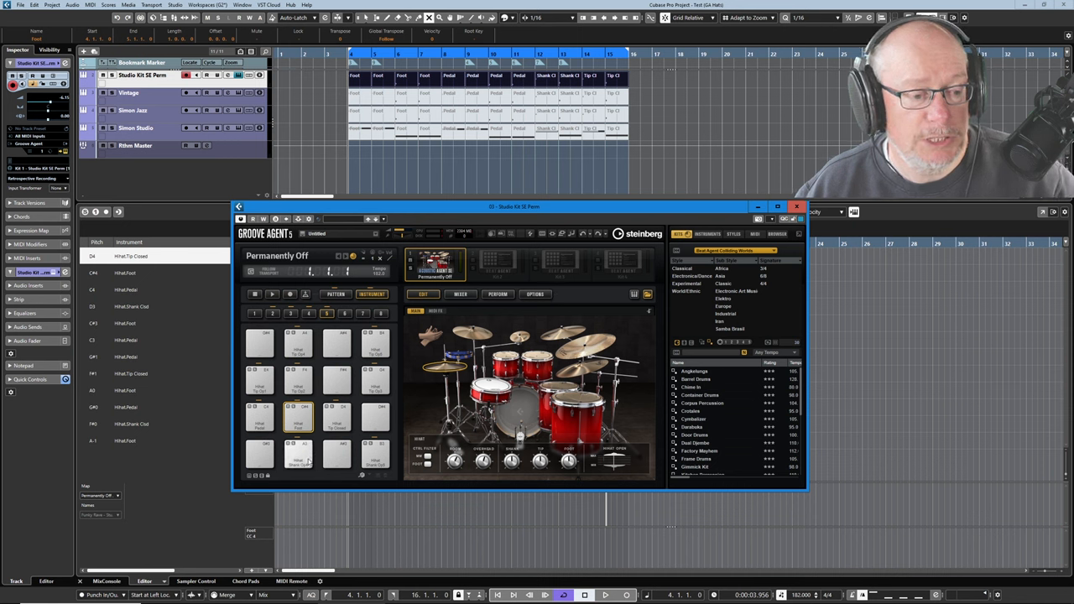
Step: Audition the Groove Agent kit's pattern pads one after another to compare their hi-hat grooves
left_click(272, 314)
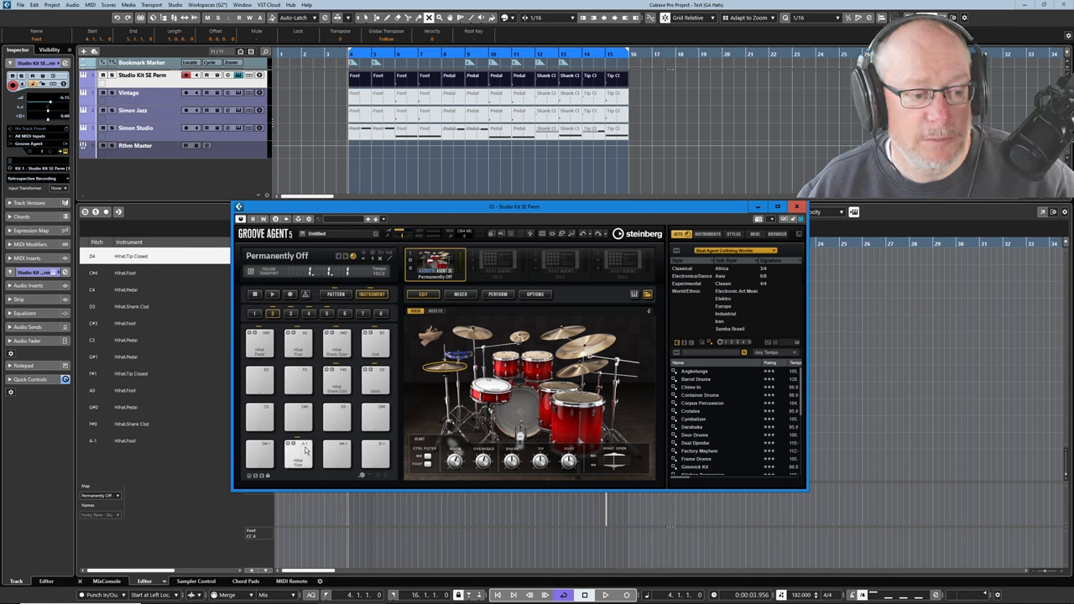
left_click(299, 454)
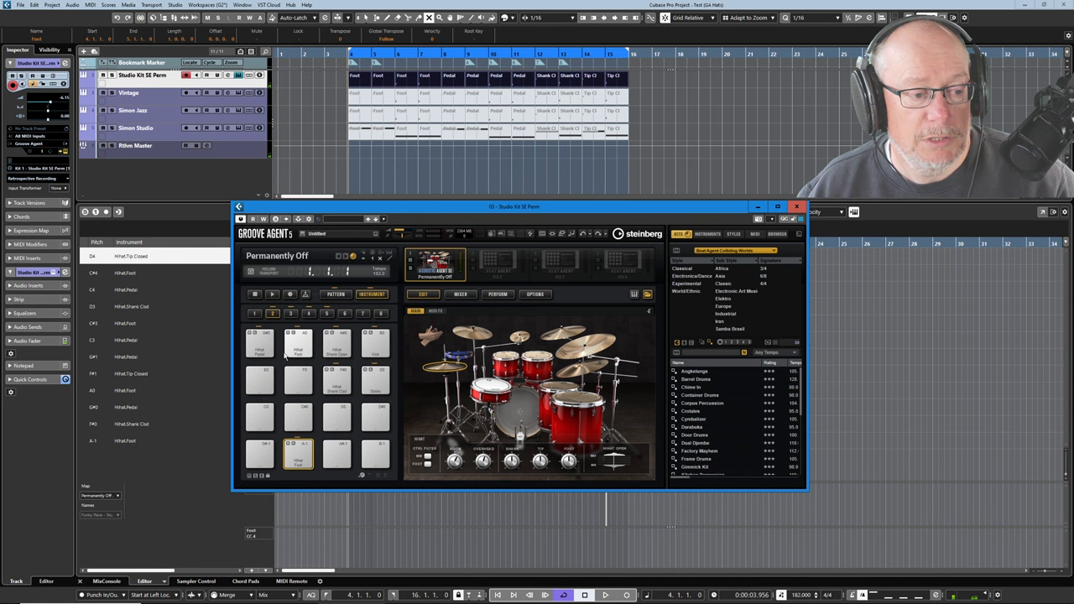
left_click(337, 342)
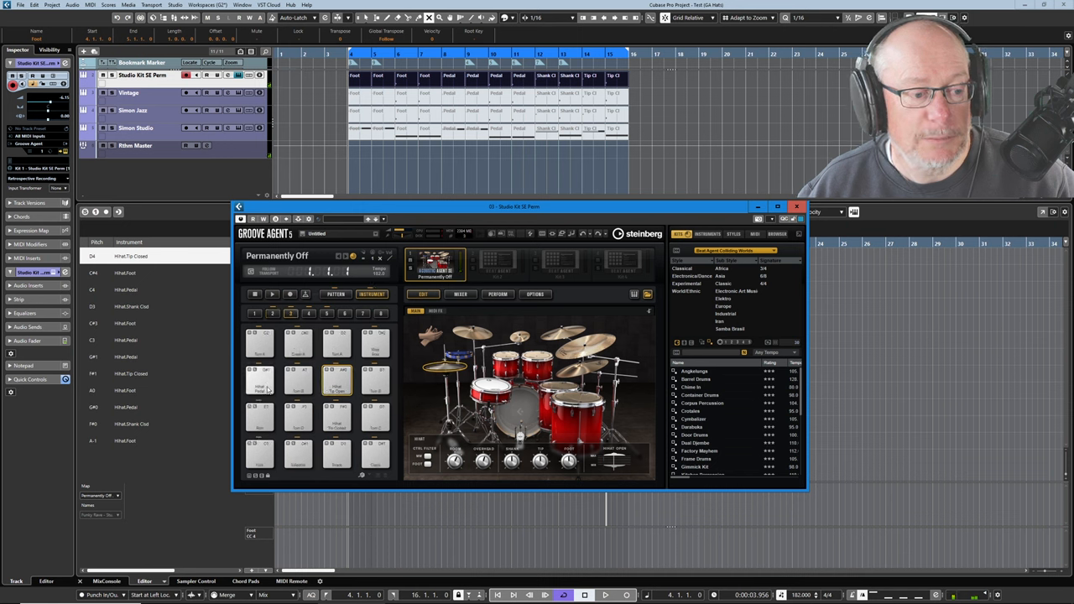
left_click(262, 383)
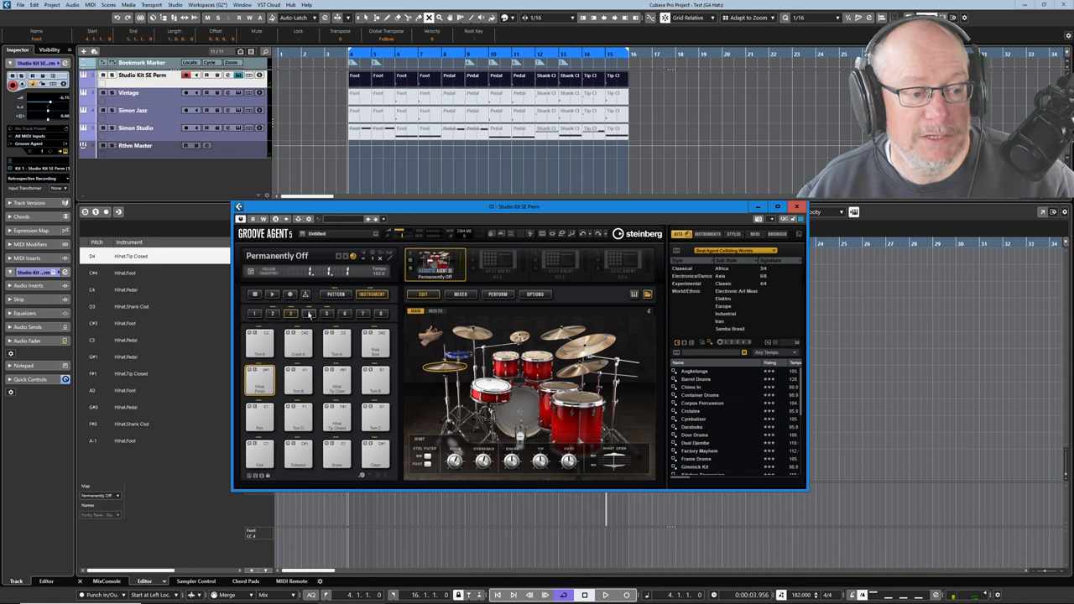
left_click(309, 313)
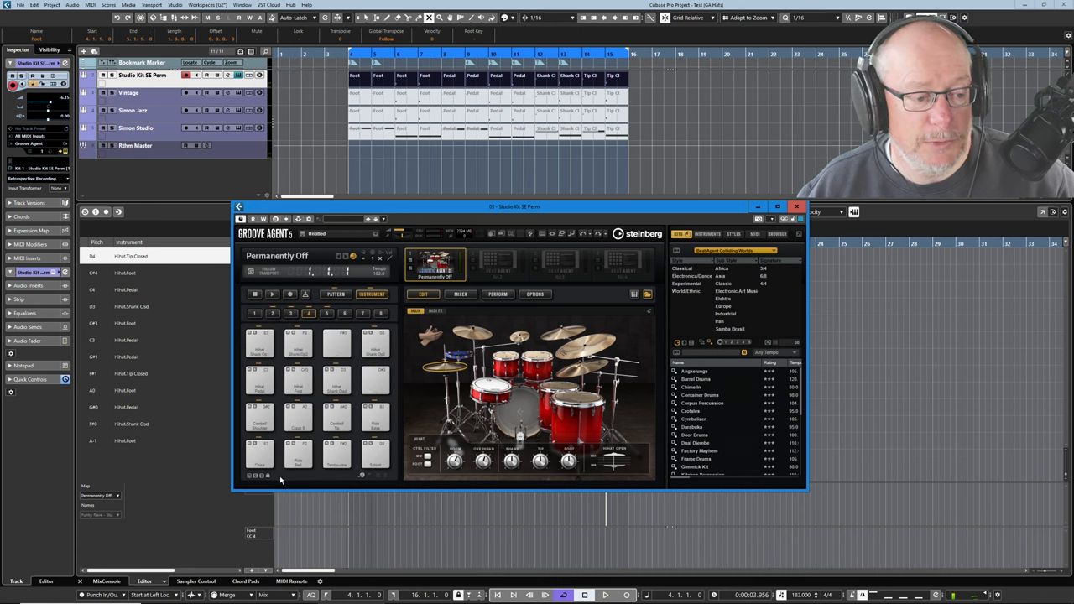
left_click(261, 380)
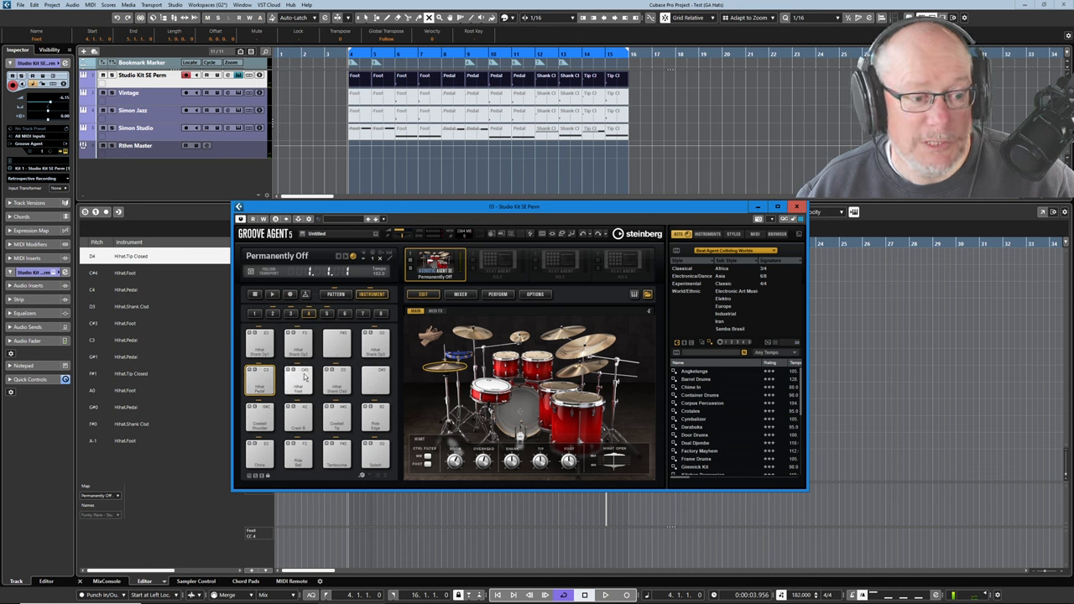
left_click(299, 380)
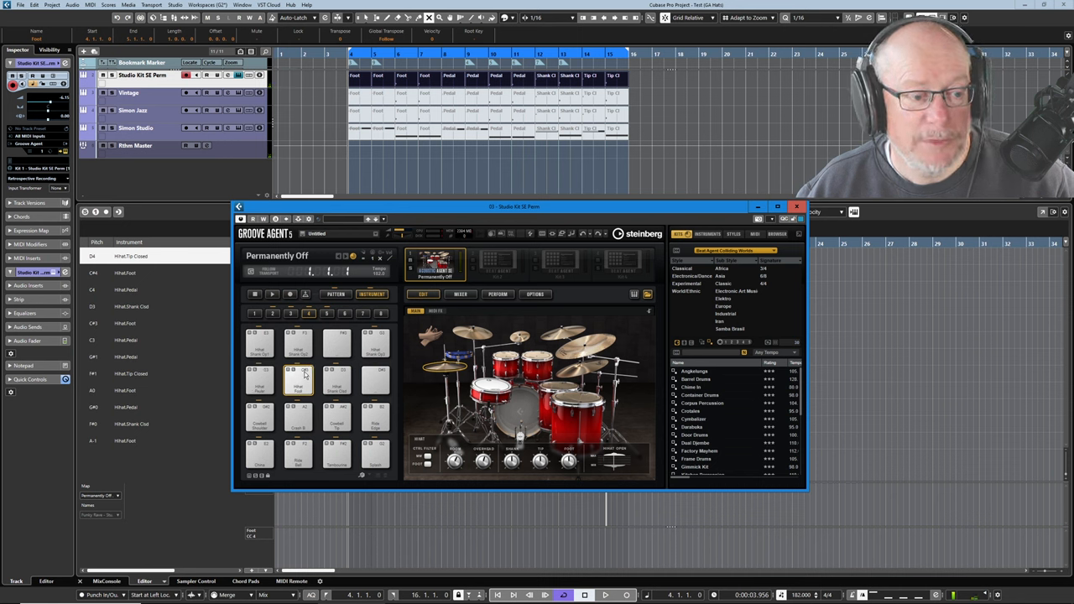
left_click(255, 314)
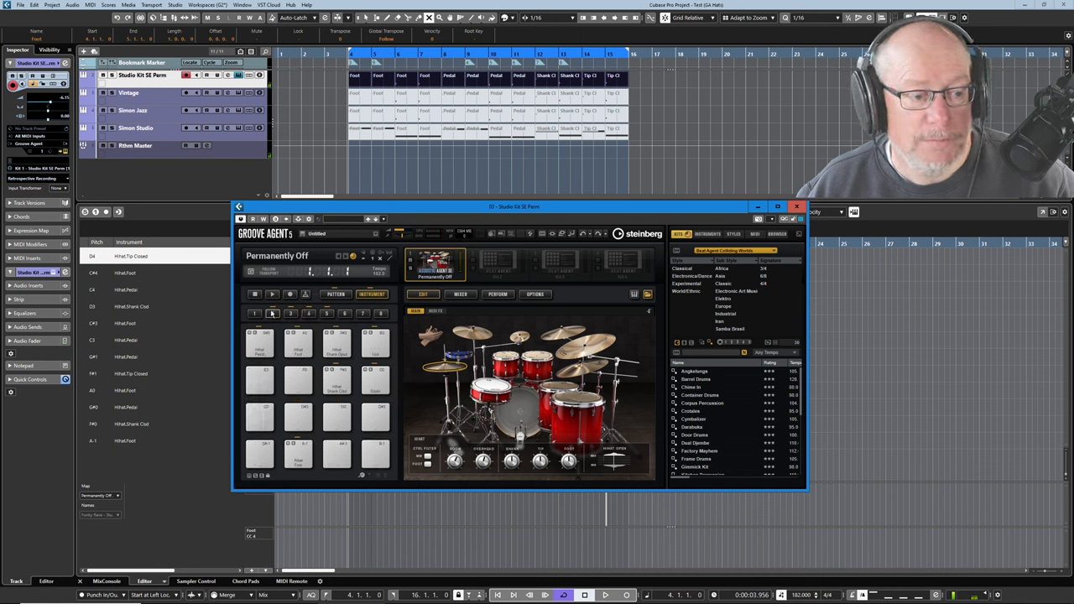
left_click(272, 314)
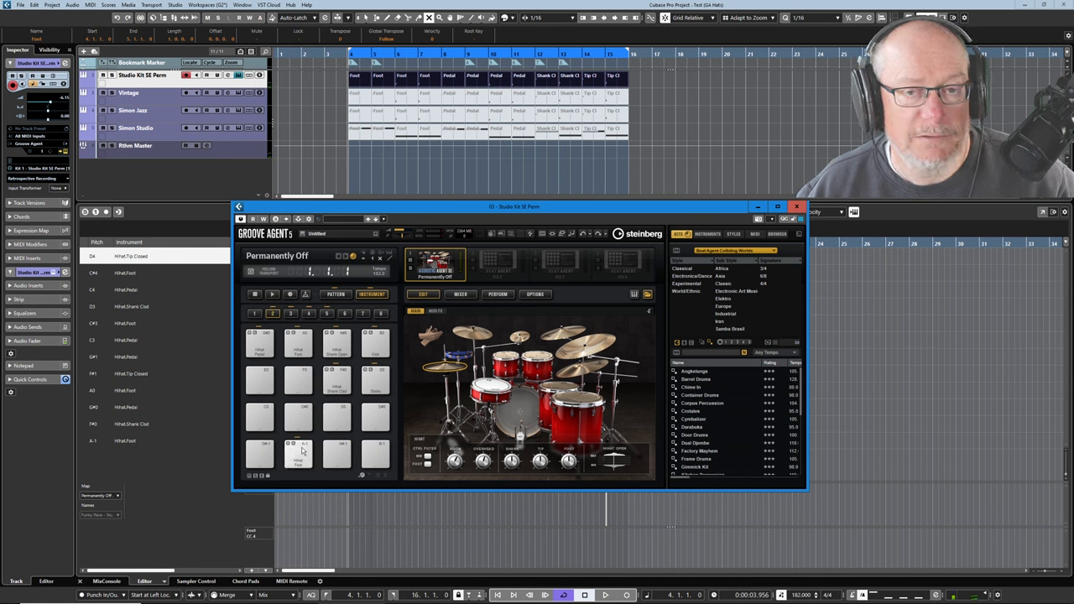
left_click(299, 453)
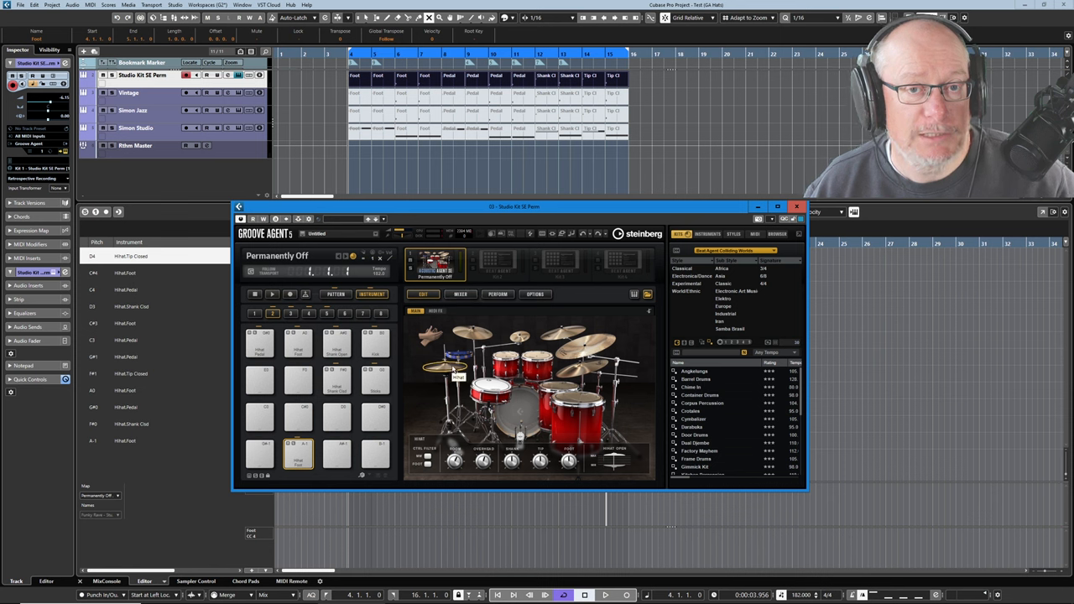
left_click(272, 314)
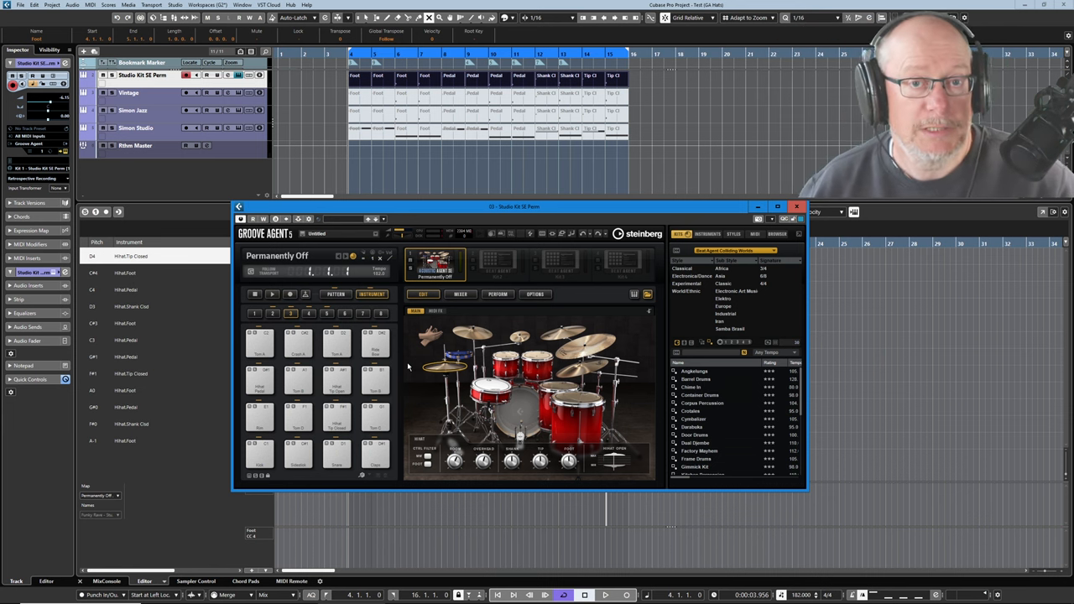
left_click(336, 417)
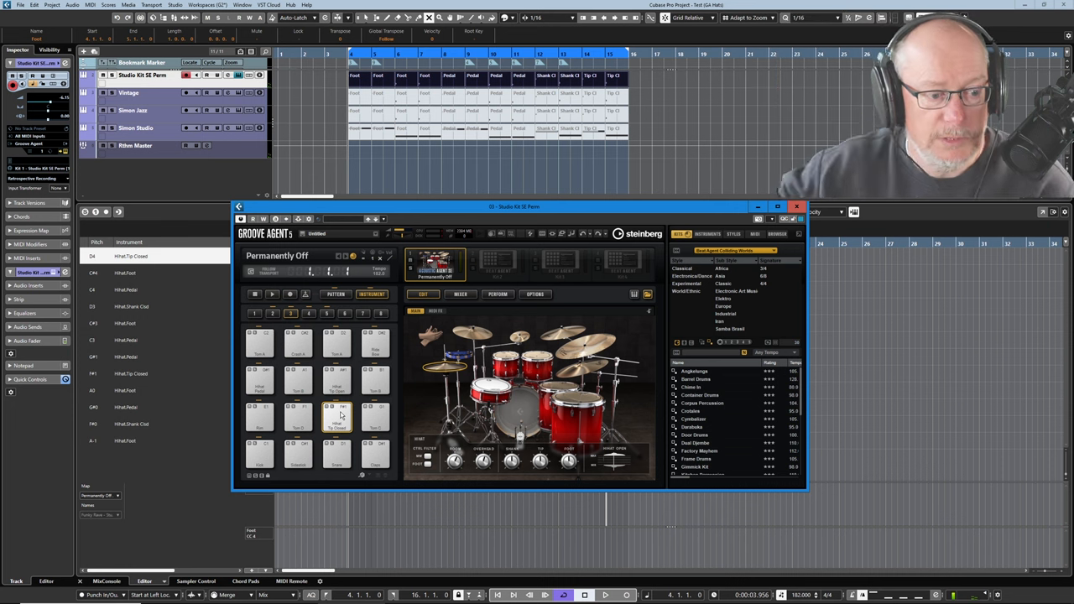
left_click(336, 379)
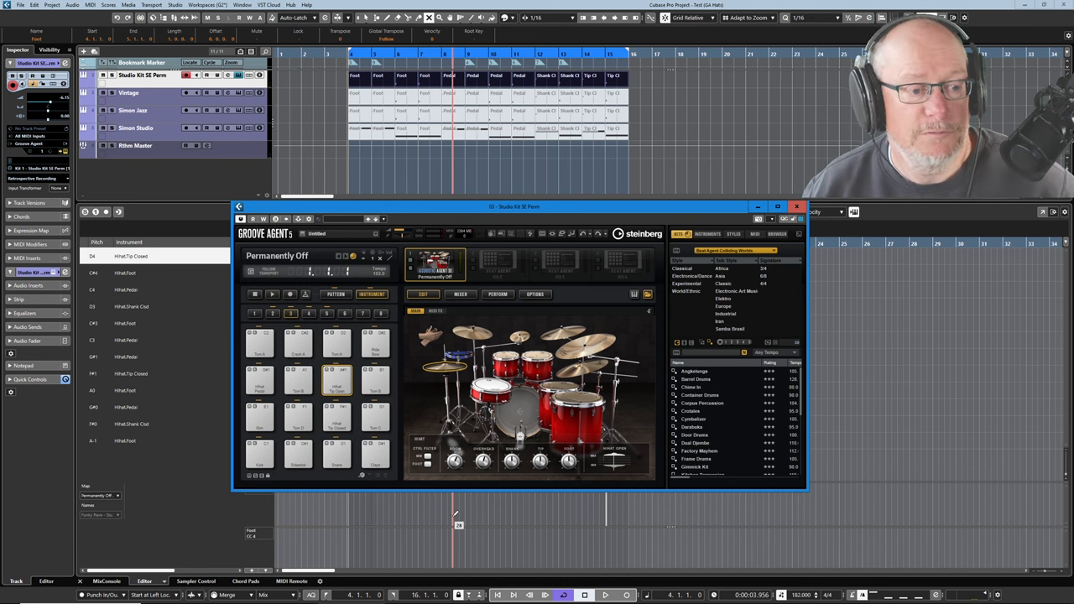
left_click(309, 314)
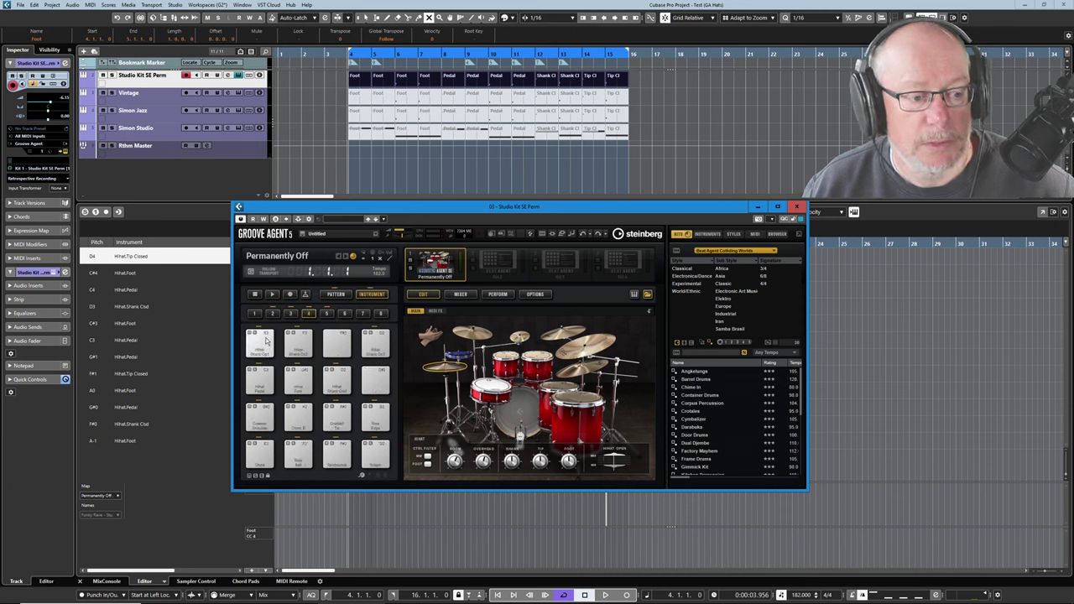
left_click(298, 344)
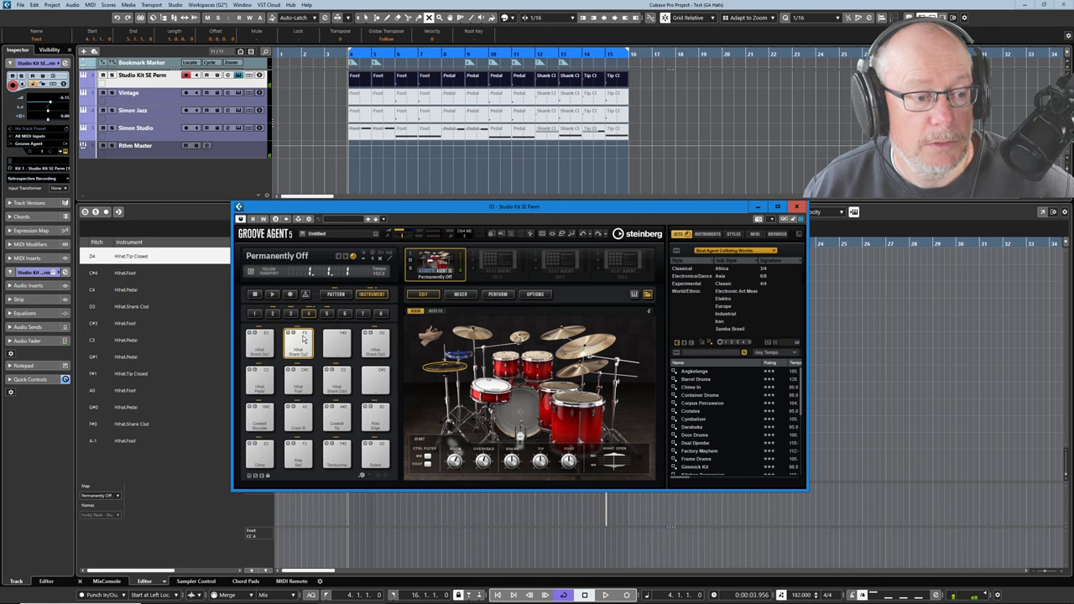
left_click(376, 342)
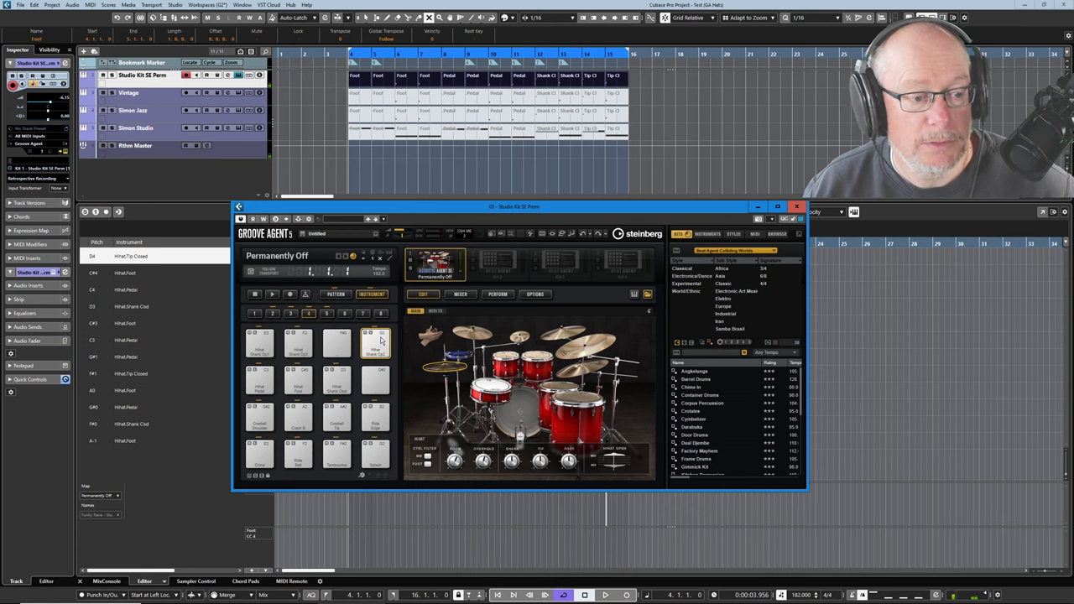
left_click(325, 314)
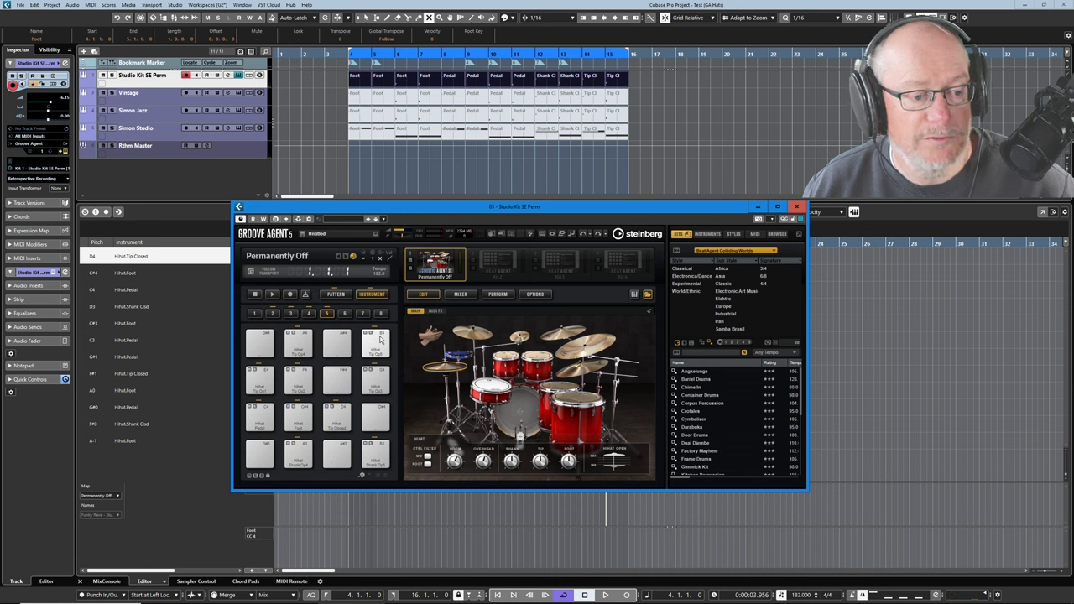
left_click(376, 343)
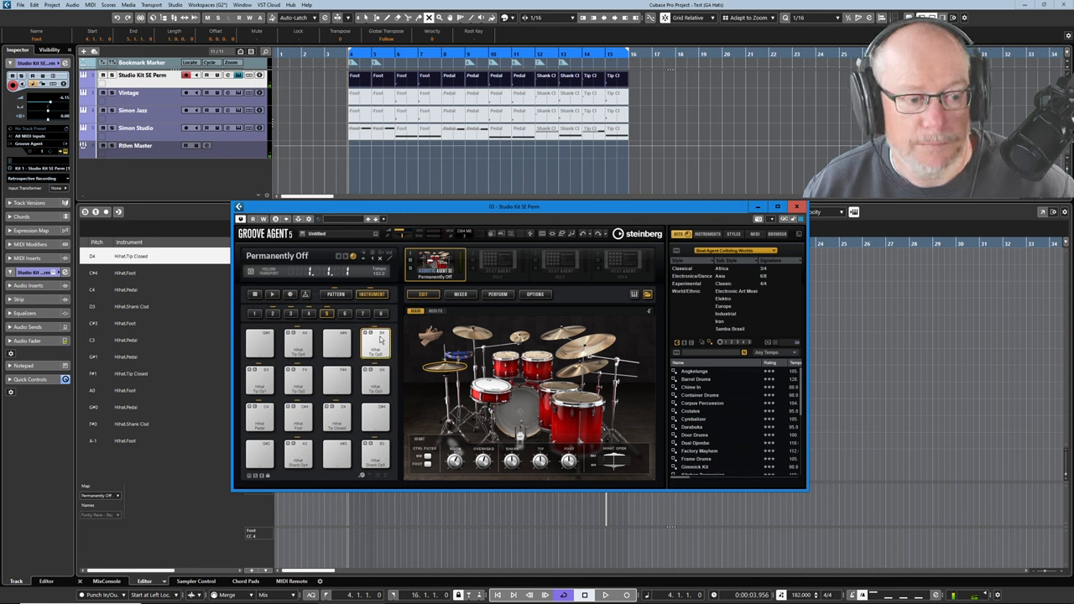
left_click(309, 314)
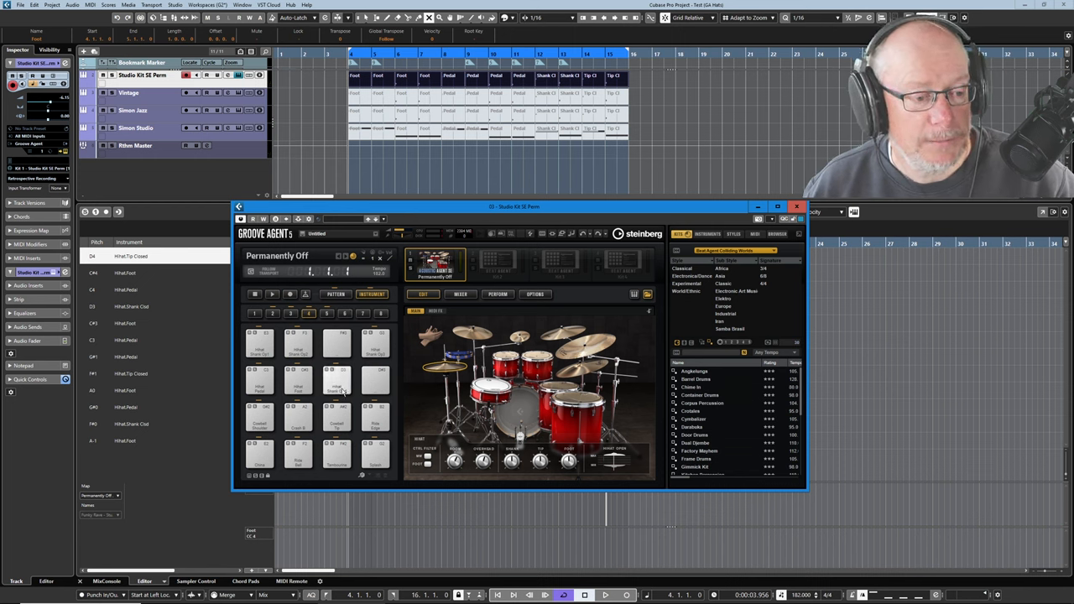
left_click(272, 314)
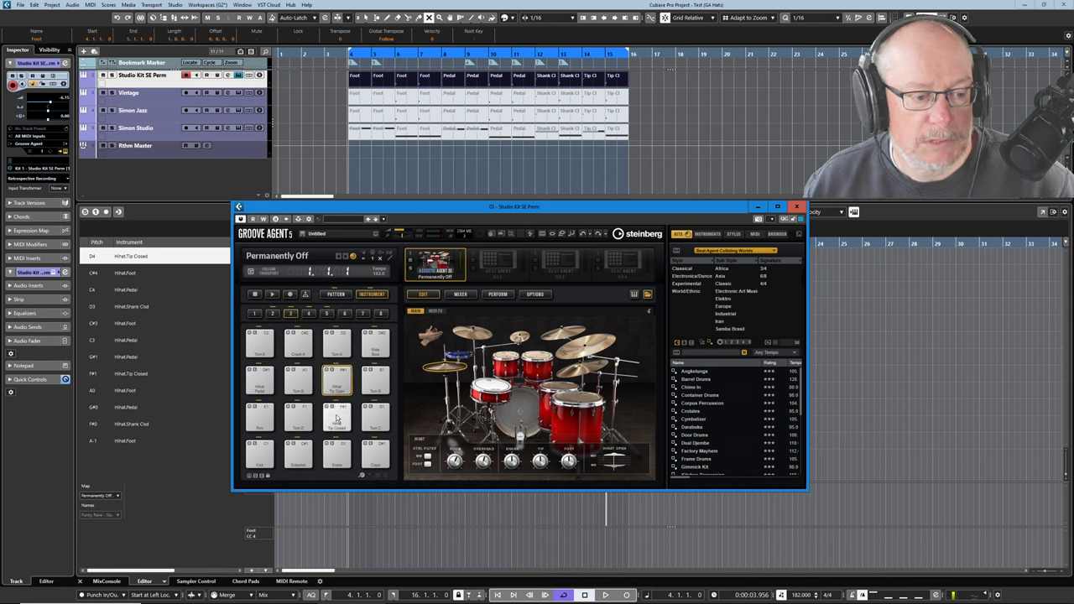
left_click(336, 416)
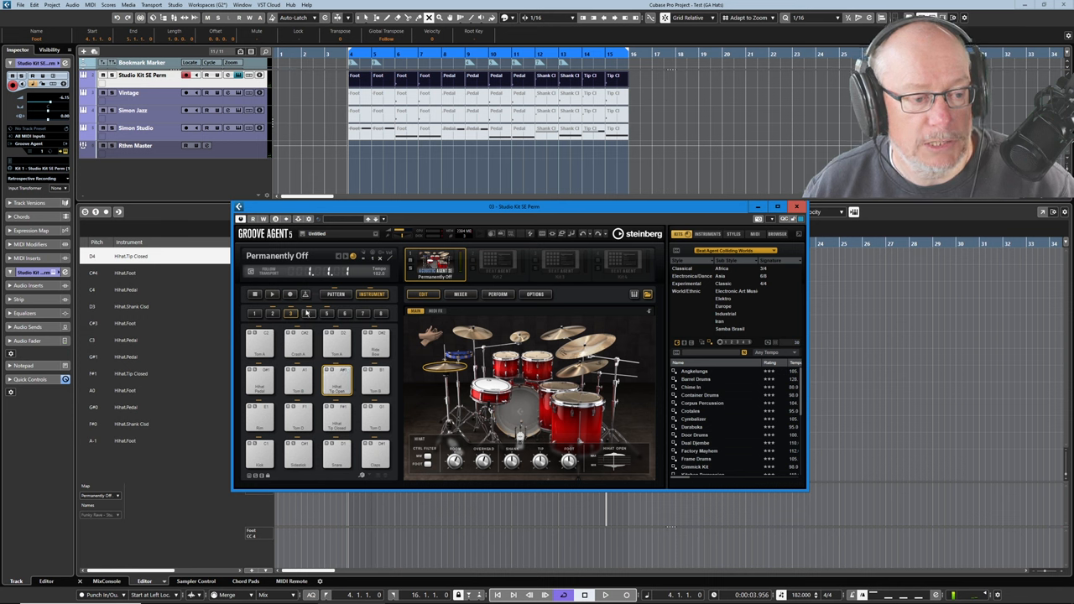
left_click(309, 314)
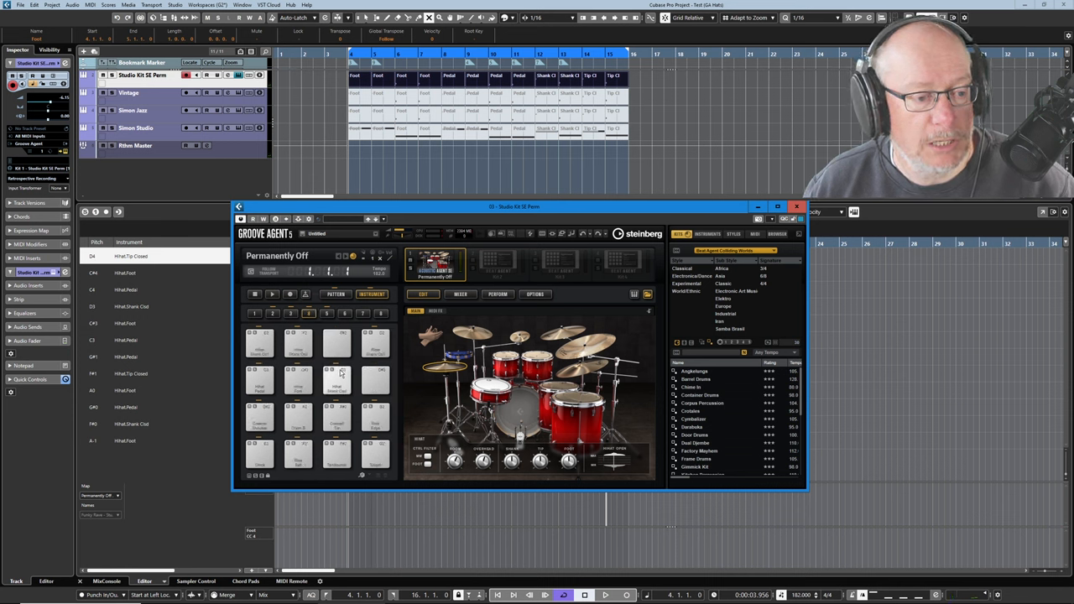
left_click(336, 383)
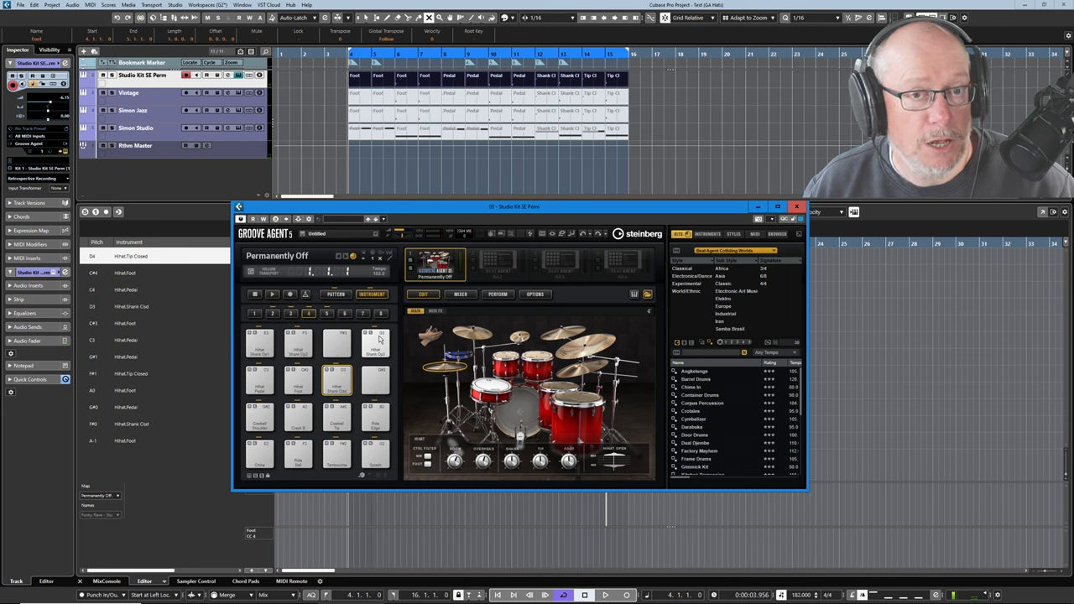
left_click(326, 314)
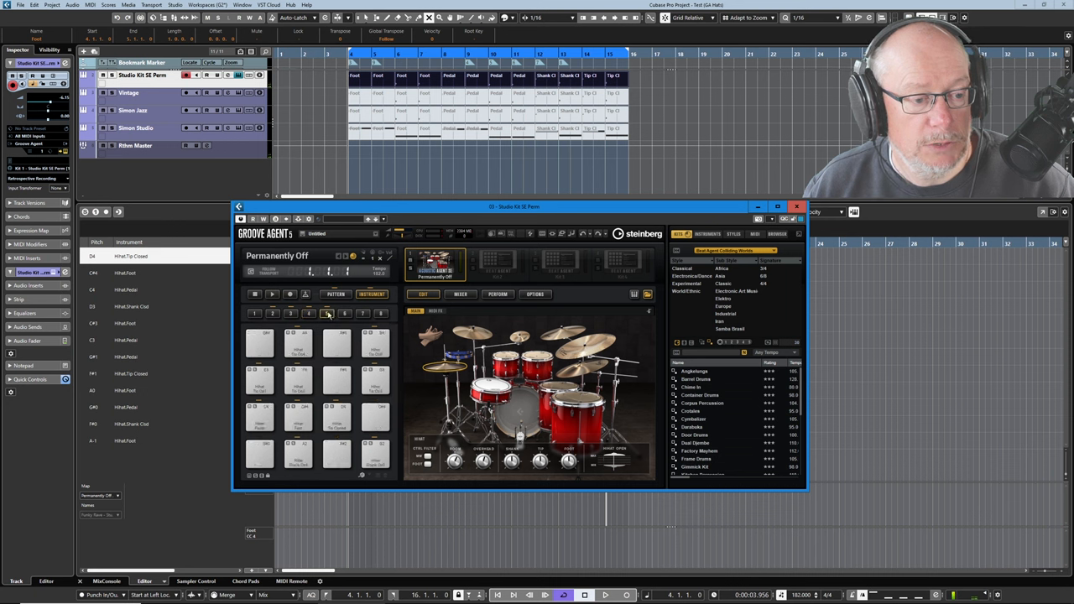
left_click(325, 314)
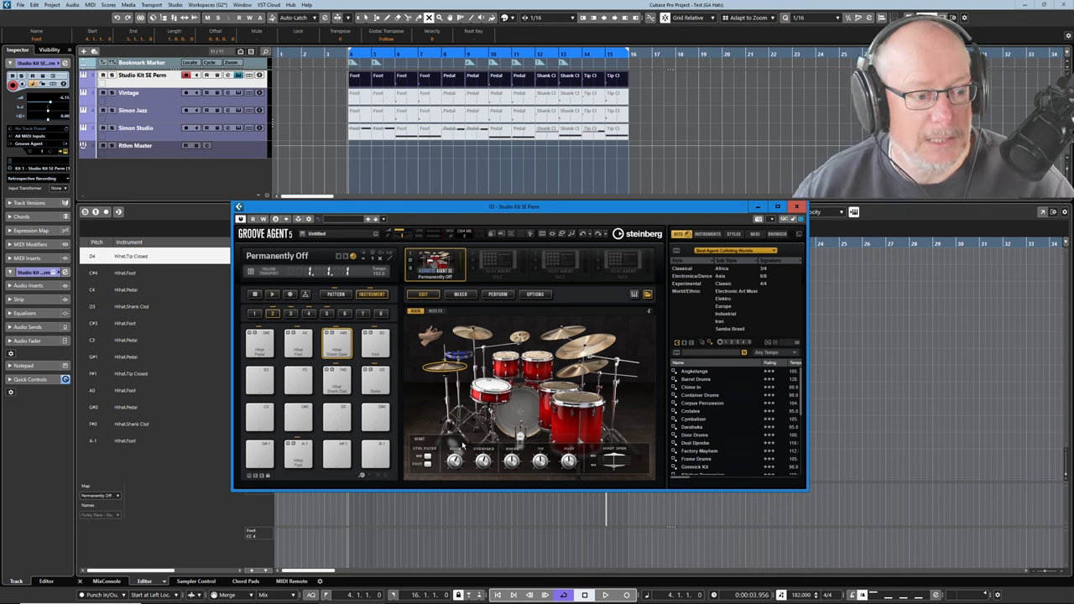
mouse_move(460, 446)
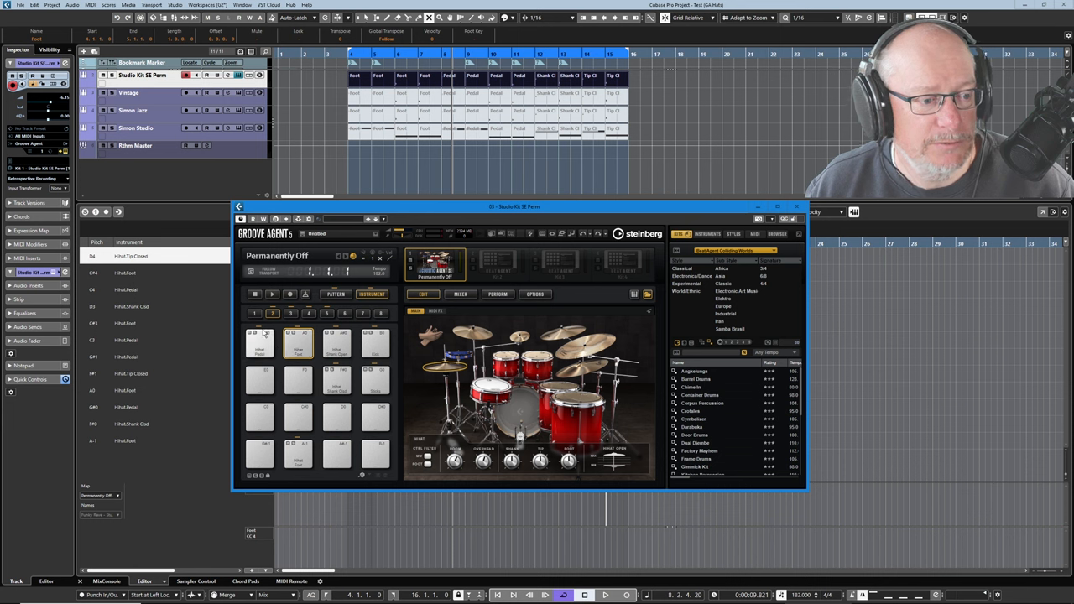
Step: Settle on a pattern, close Groove Agent and play the hi-hat part in the lower-zone Drum Editor
left_click(259, 344)
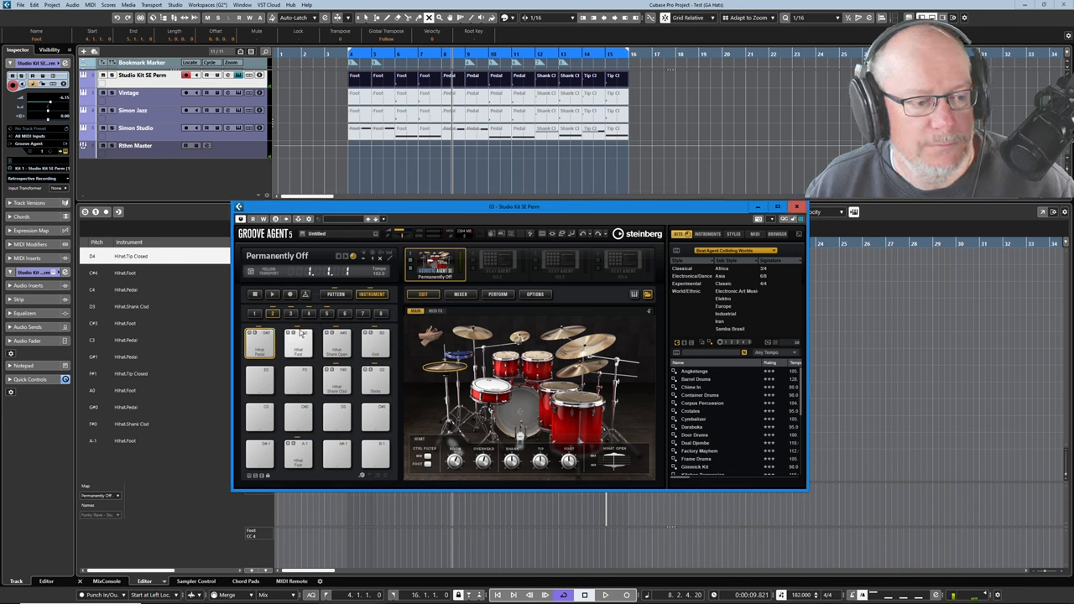
left_click(299, 344)
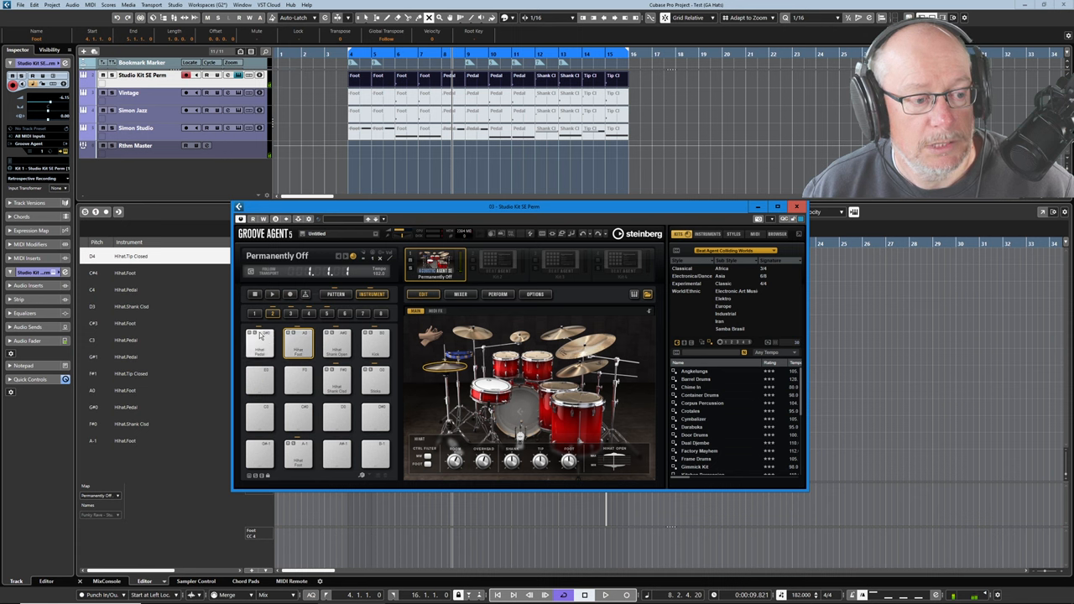
left_click(260, 343)
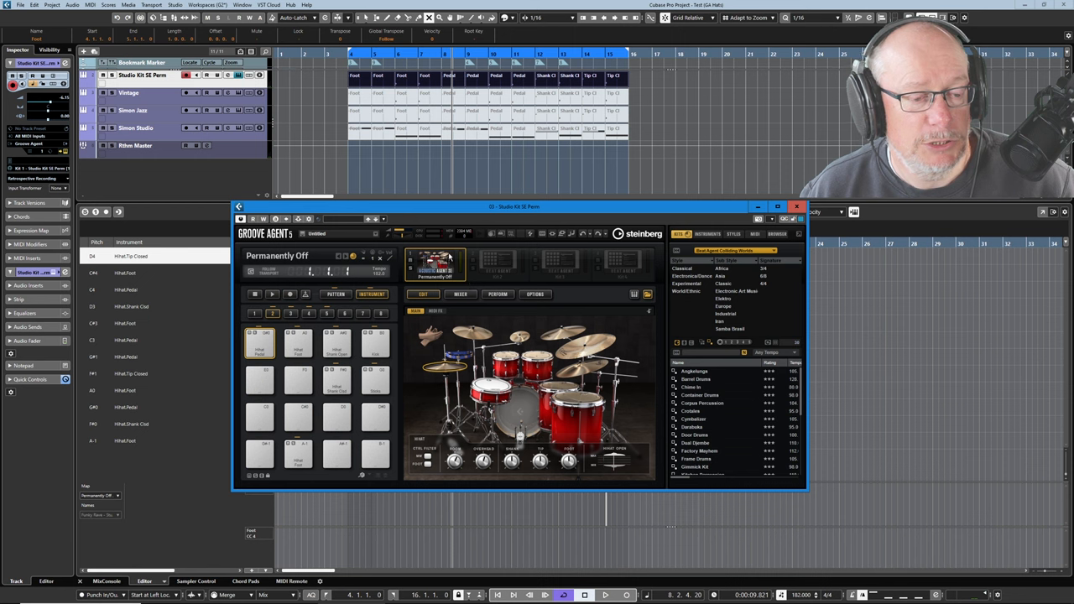
left_click(299, 344)
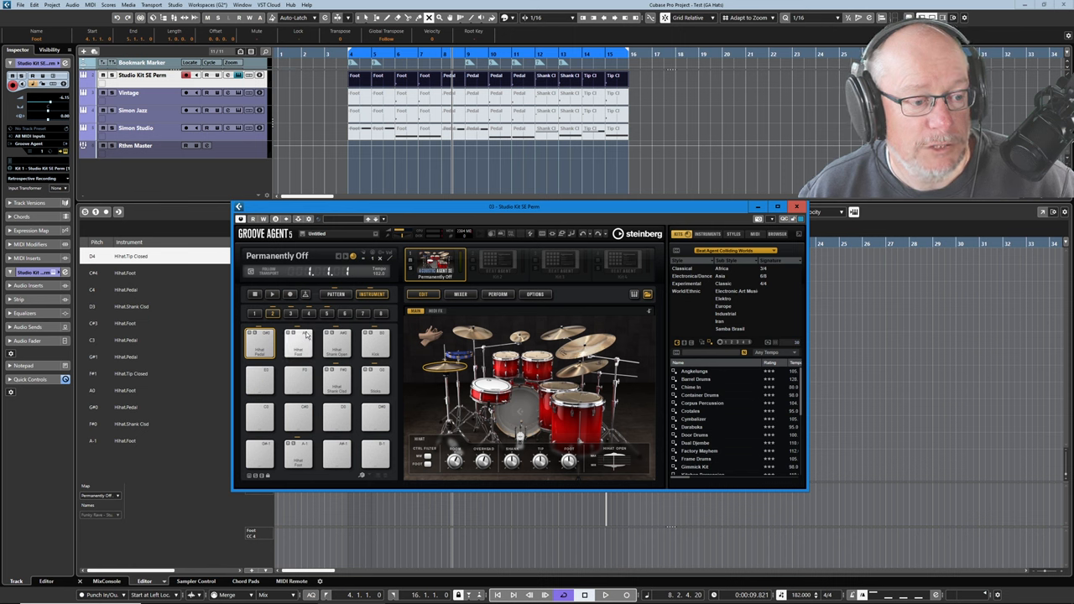
left_click(298, 342)
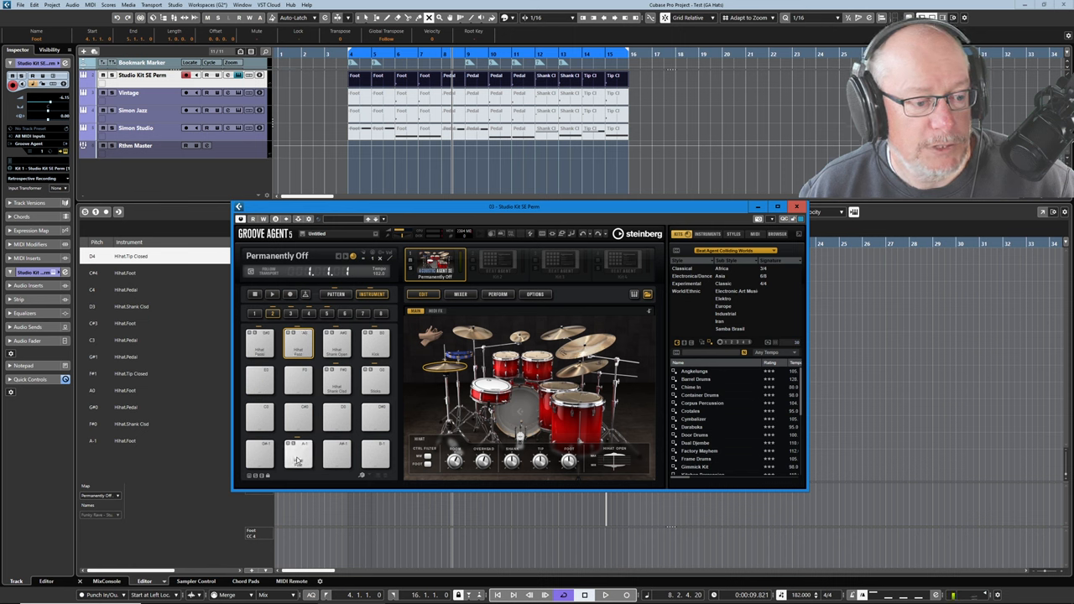
left_click(299, 455)
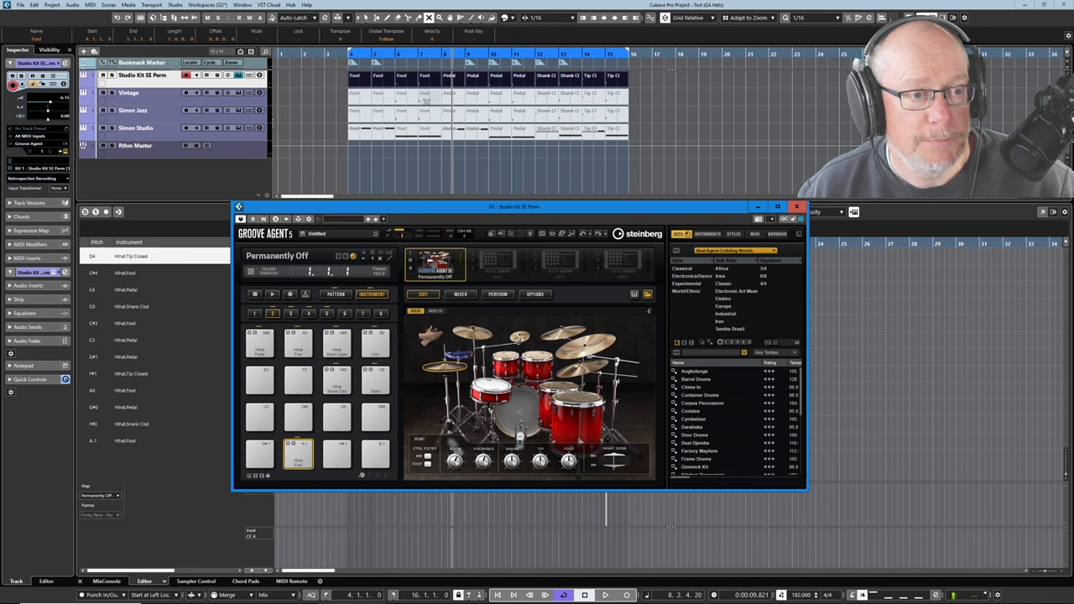
mouse_move(347, 78)
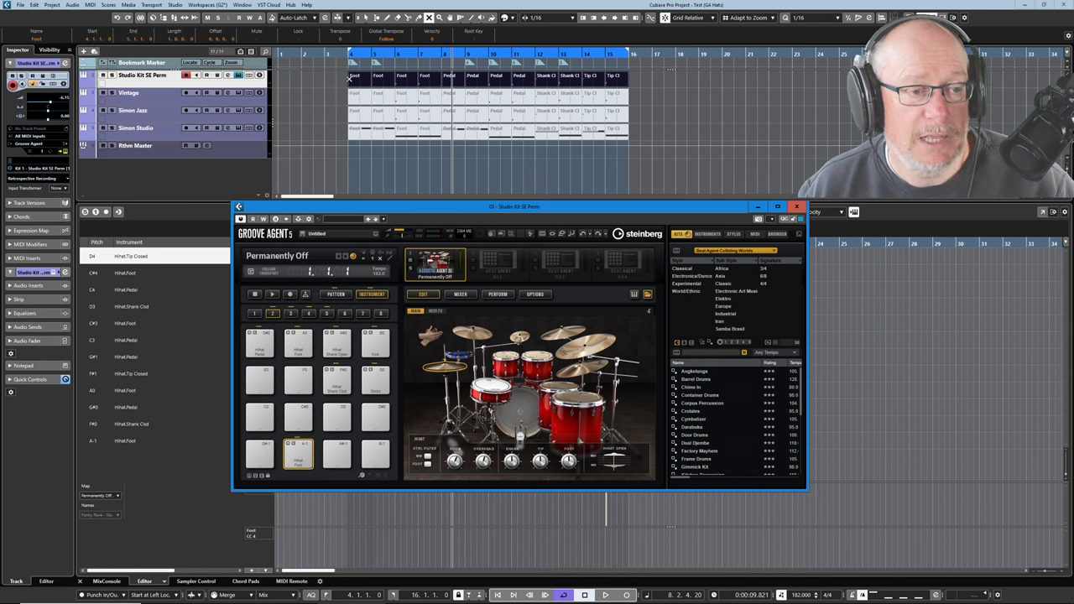
mouse_move(228, 228)
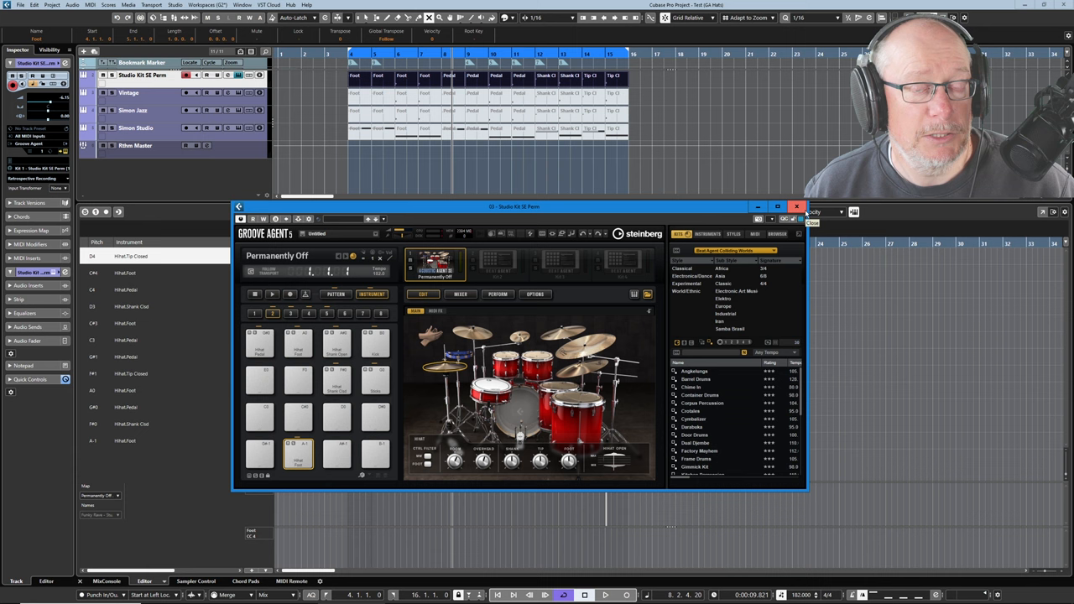
mouse_move(1020, 218)
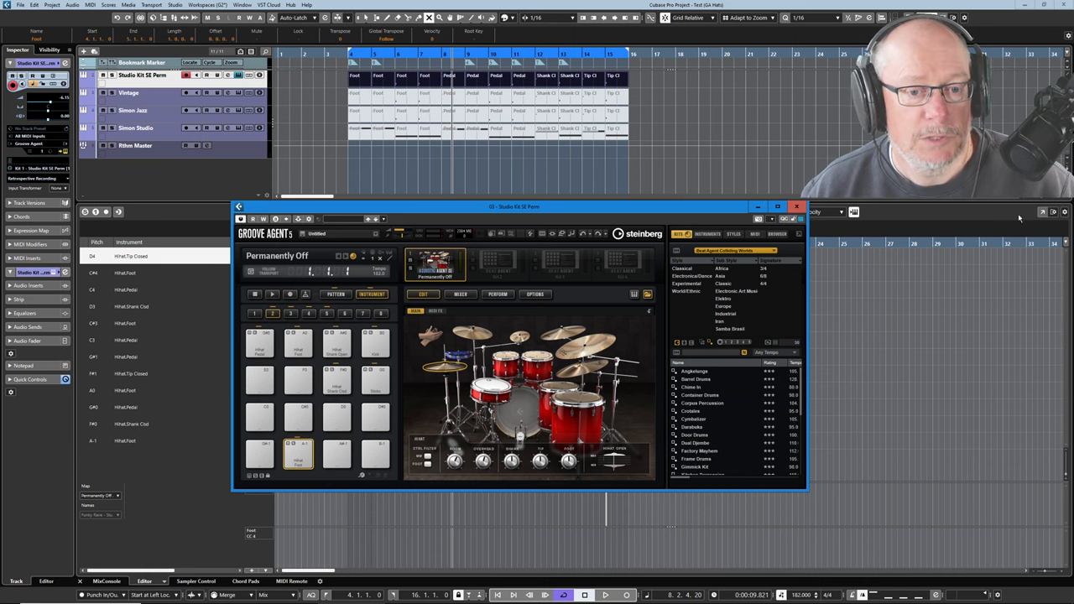
left_click(796, 206)
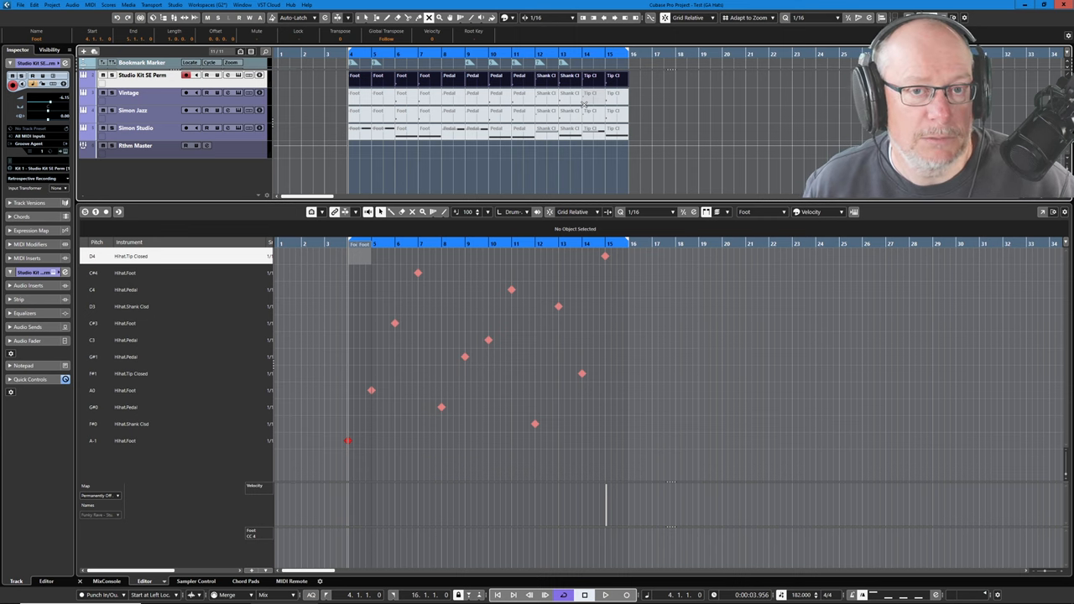
left_click(606, 595)
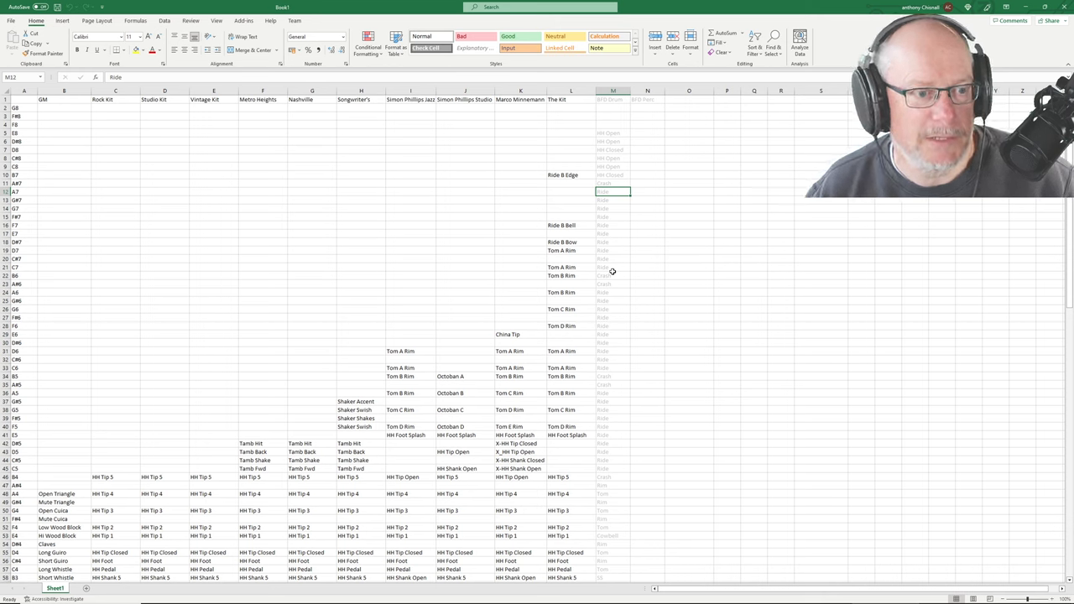
Step: Show the Excel GM drum-note mapping sheet and step across its kit columns from Rock Kit to The Kit
left_click(114, 107)
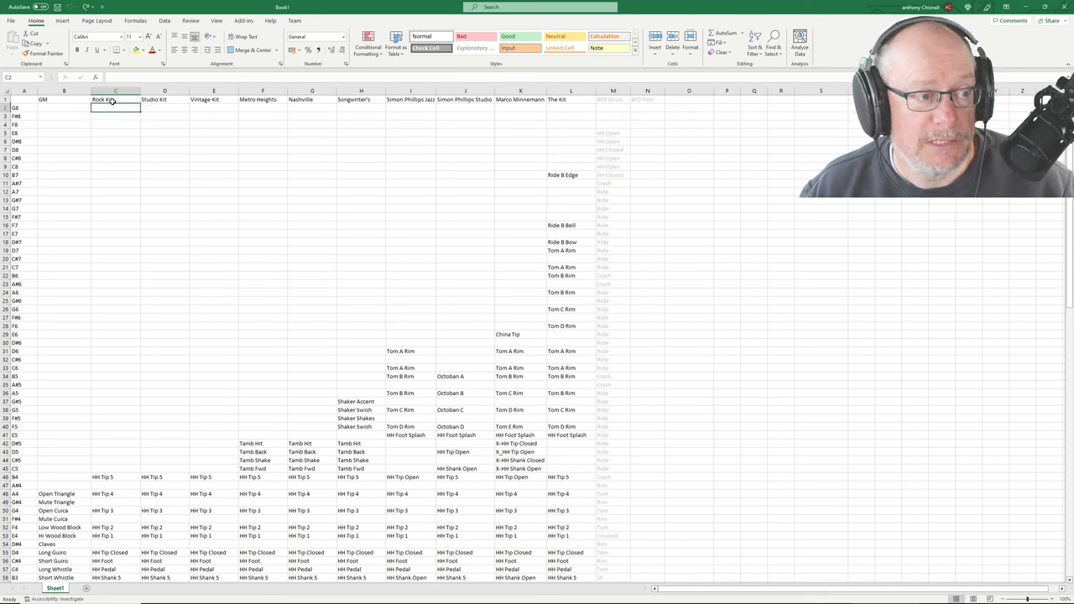
left_click(521, 141)
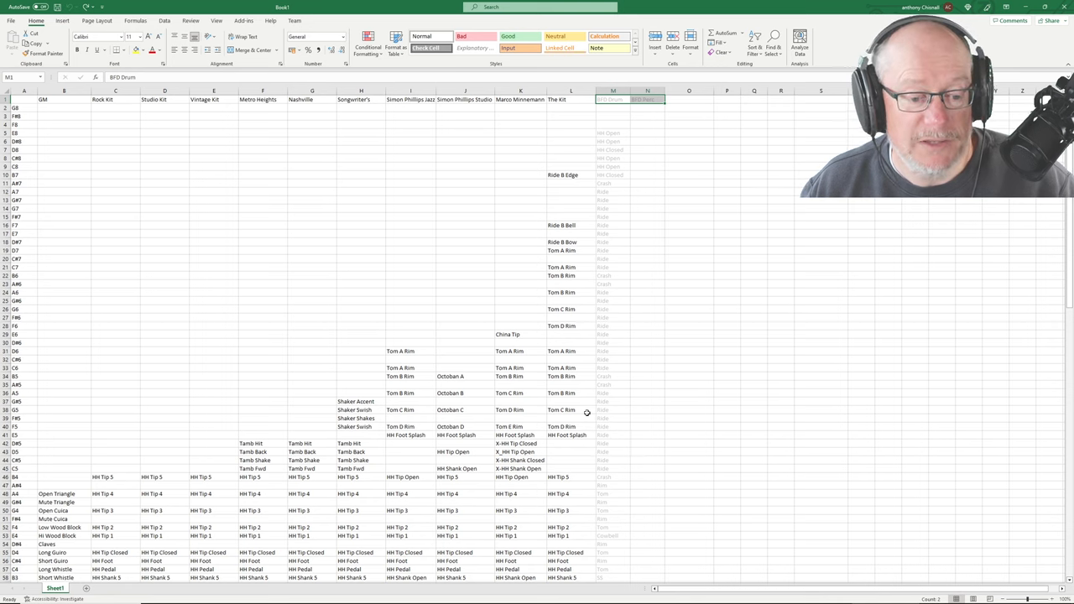
mouse_move(440, 252)
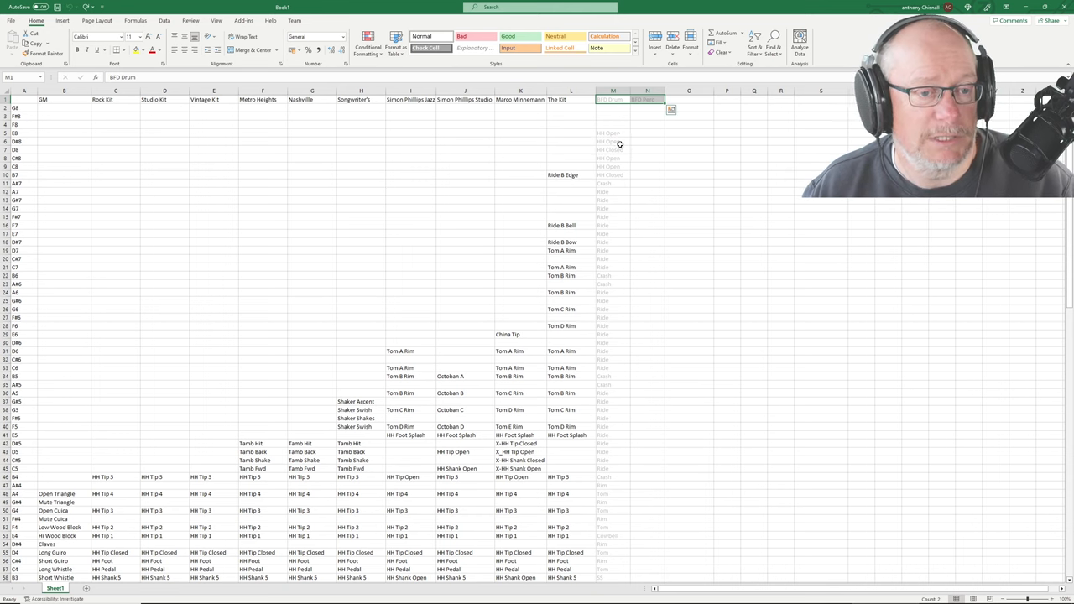
scroll("down", 3)
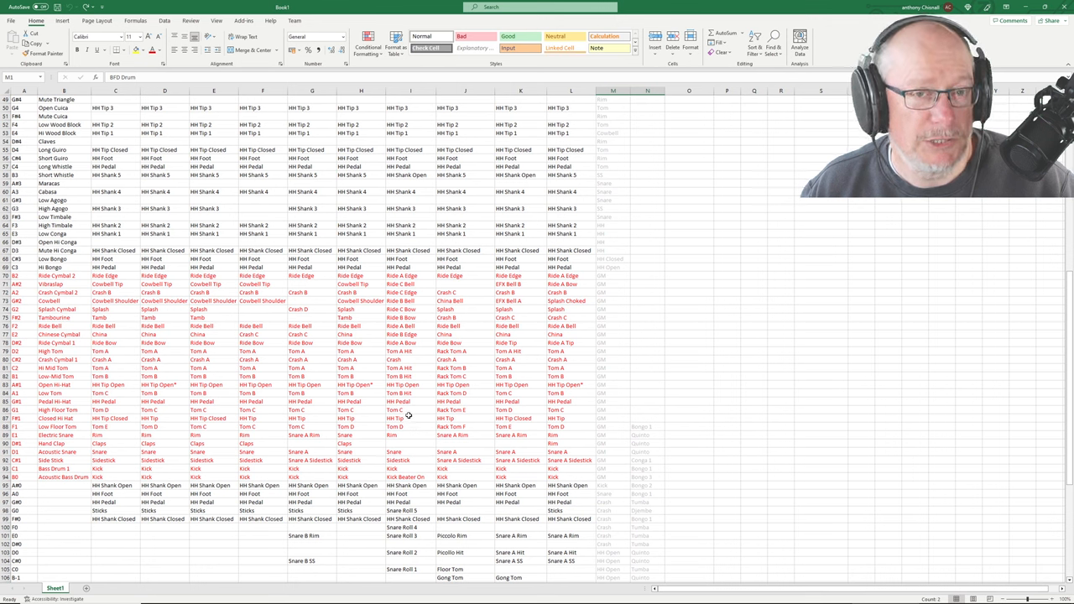
left_click(465, 384)
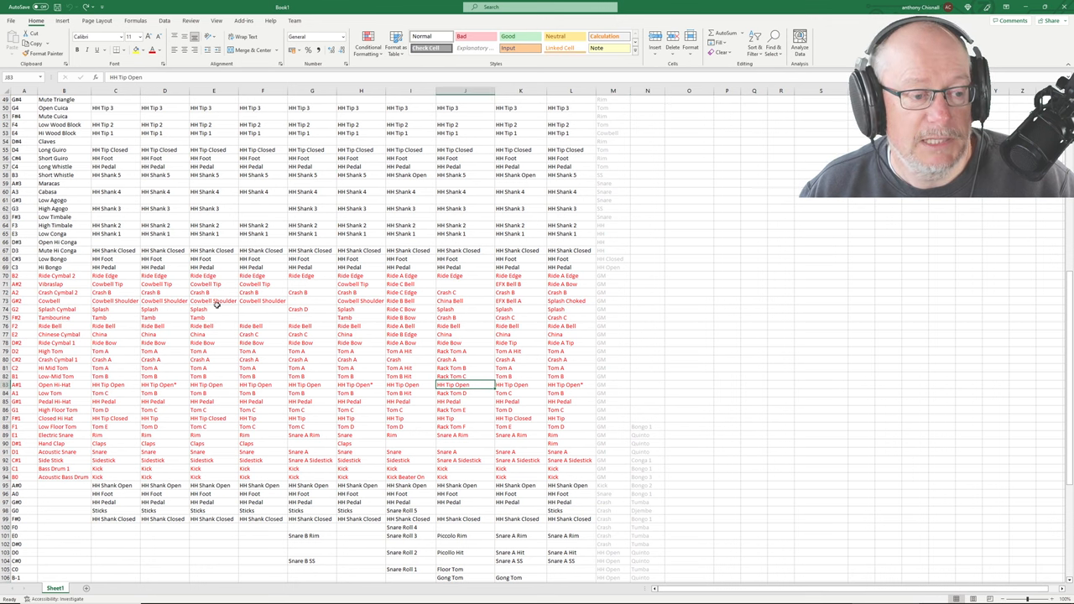
mouse_move(620, 299)
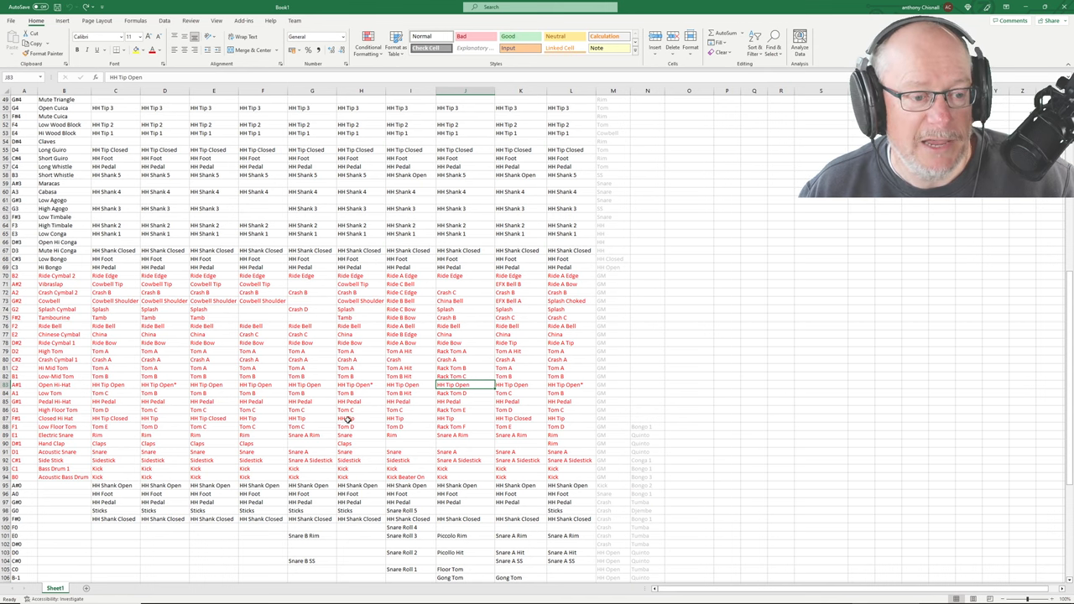
scroll("up", 3)
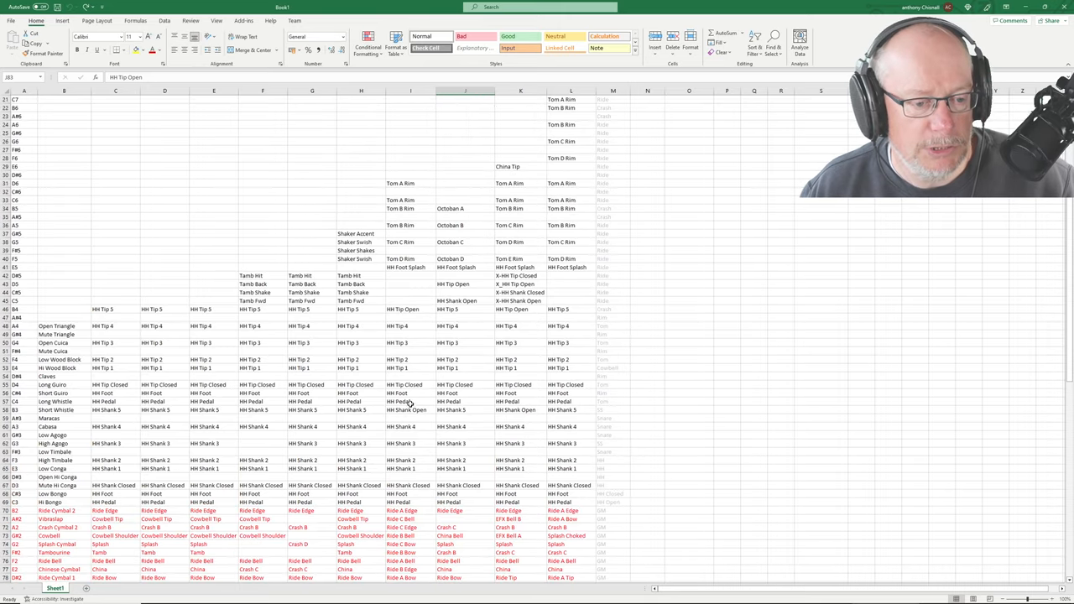
scroll("up", 3)
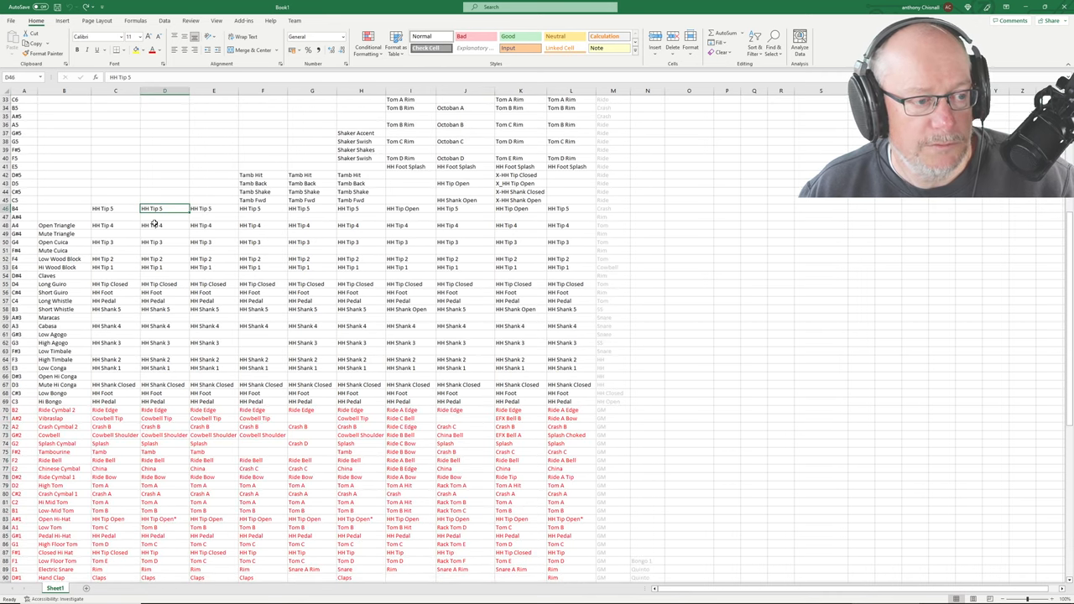
left_click(165, 267)
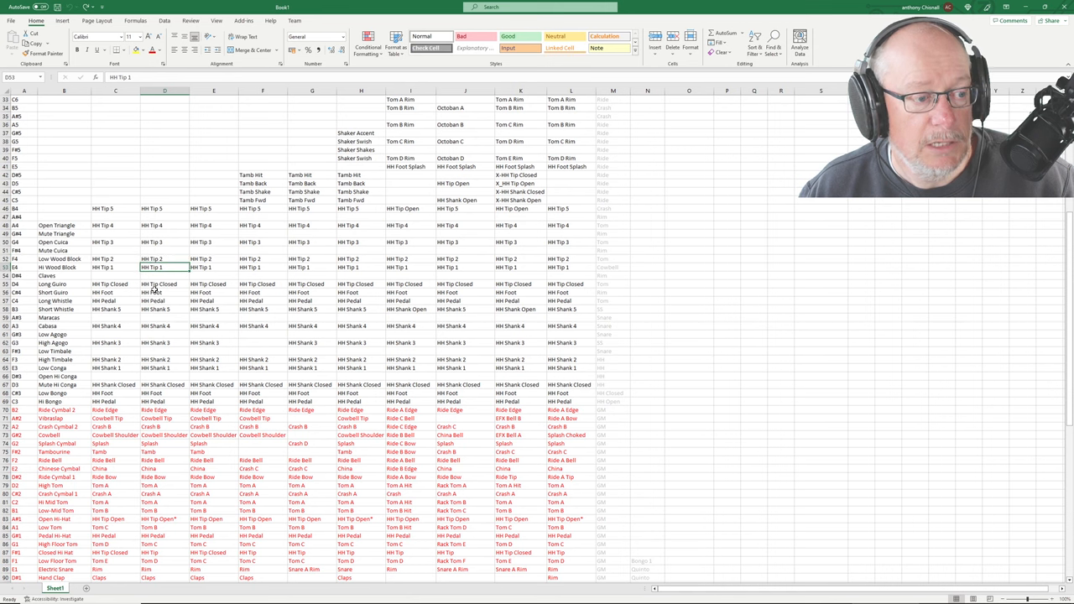
left_click(164, 292)
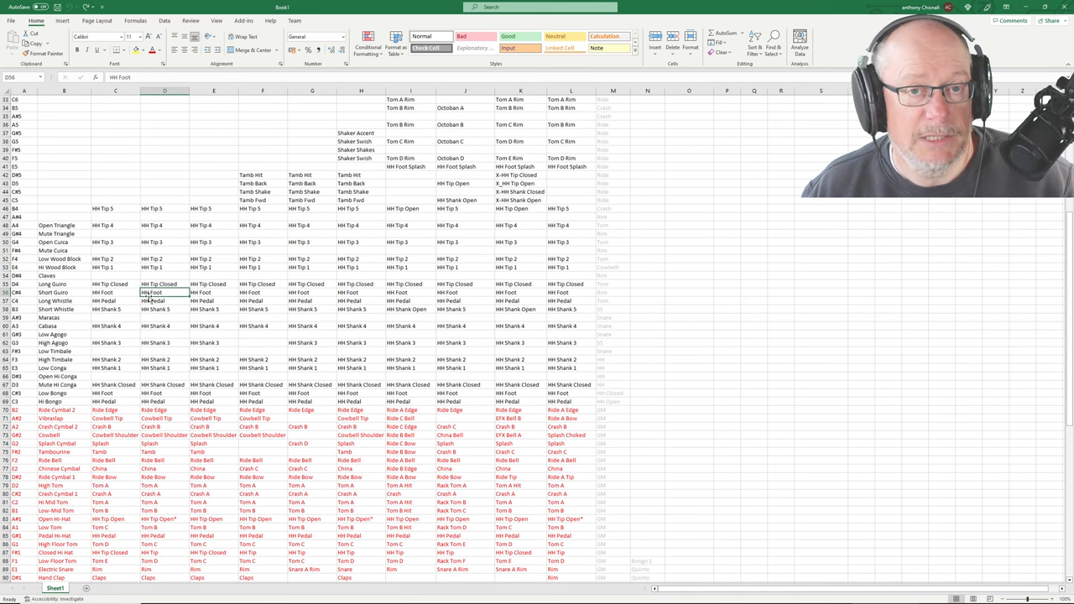
scroll("down", 3)
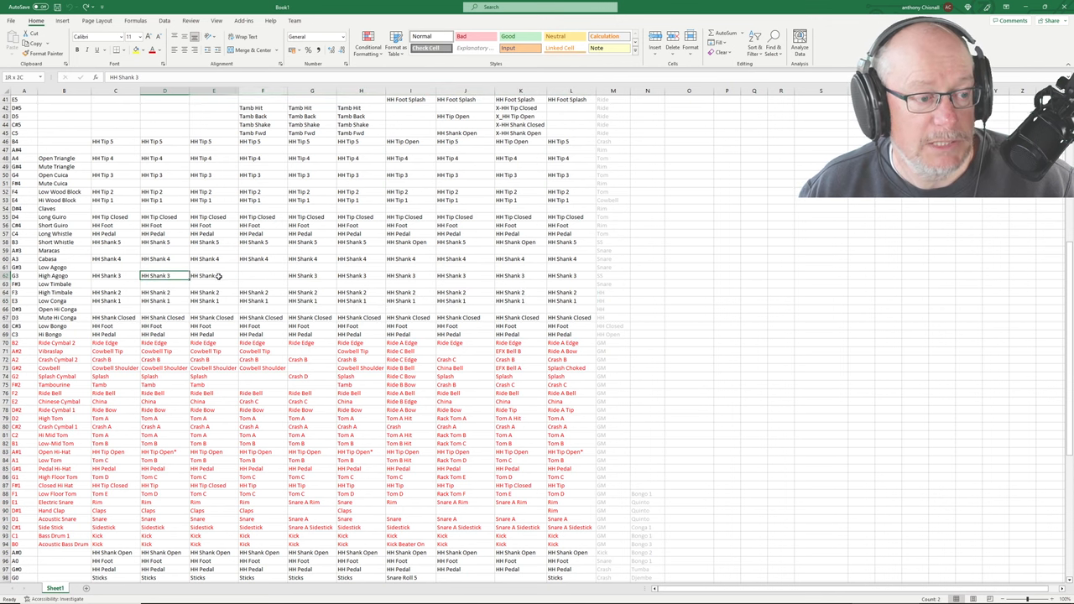
left_click_drag(151, 258, 521, 258)
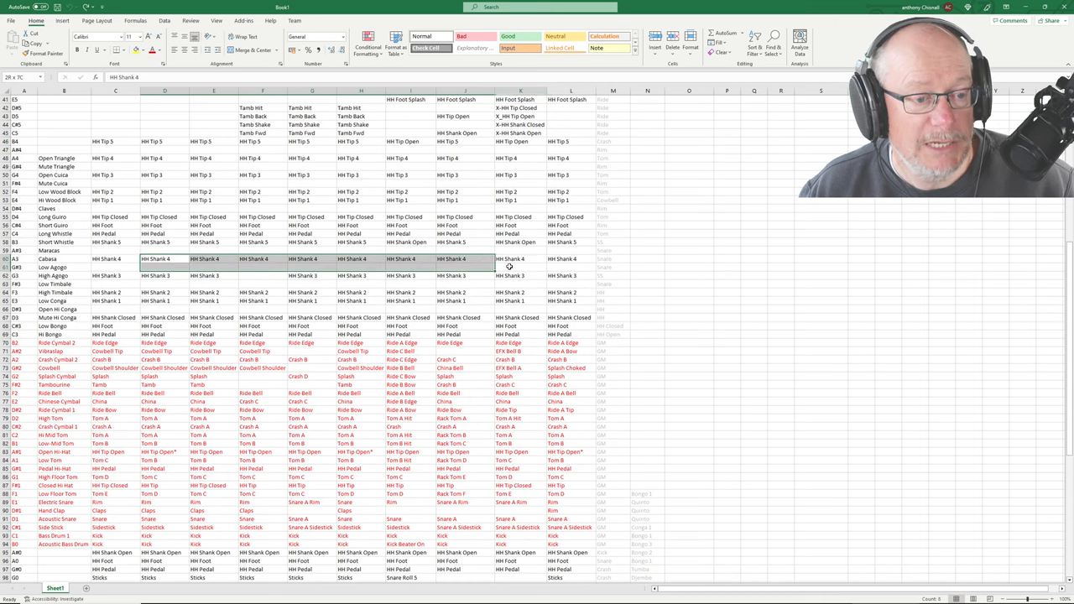
scroll("up", 3)
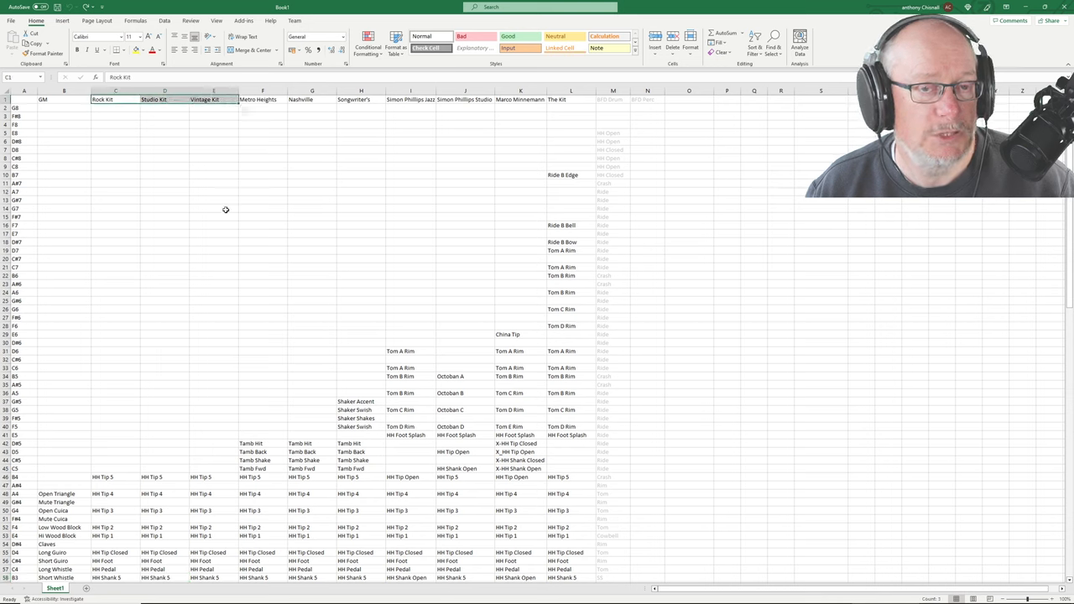
mouse_move(127, 148)
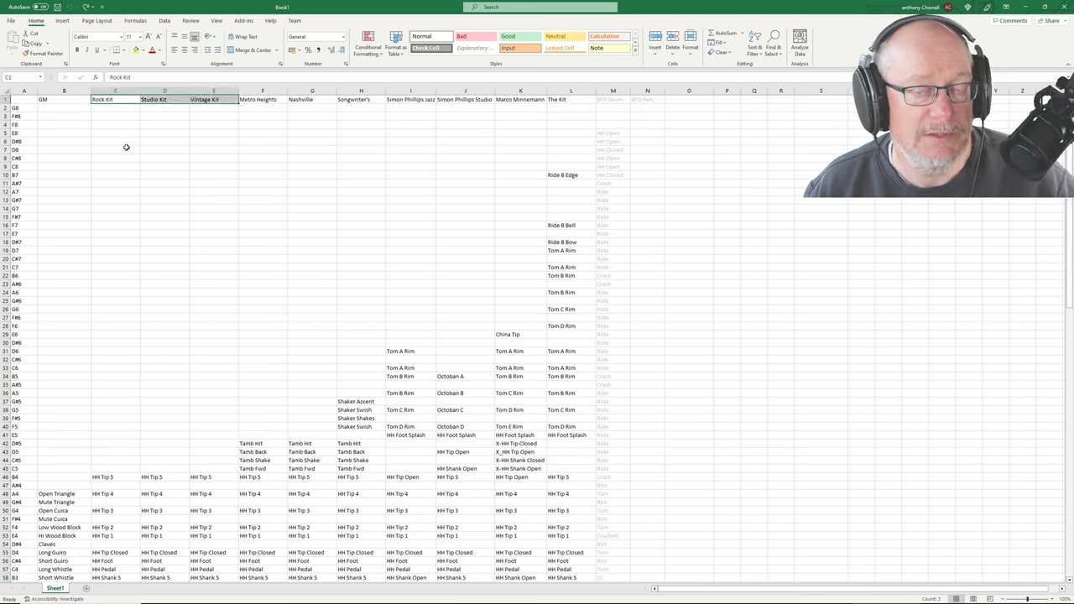
left_click(164, 183)
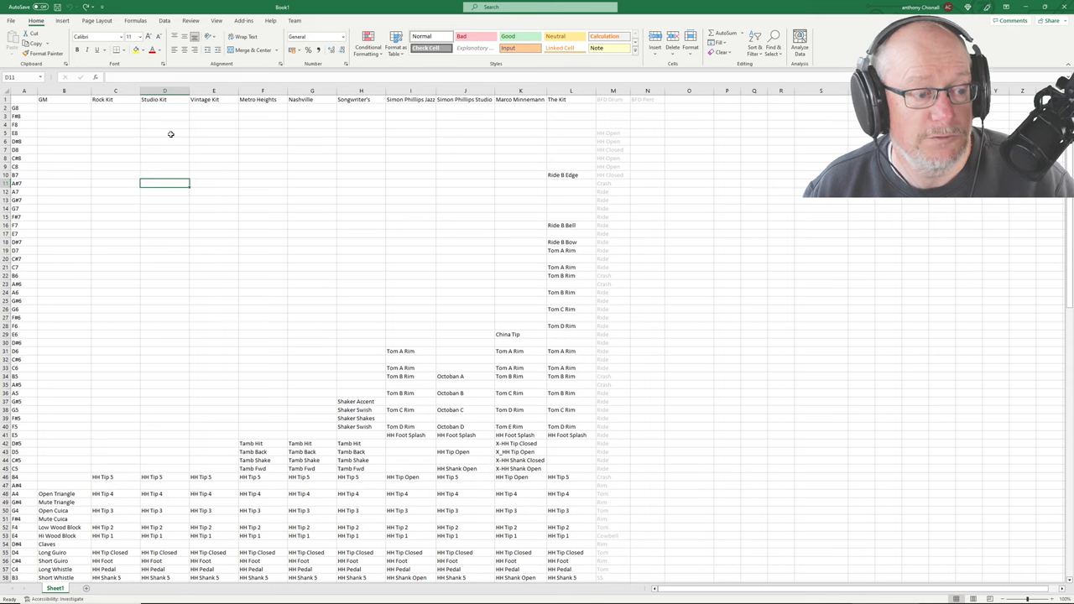
scroll("down", 3)
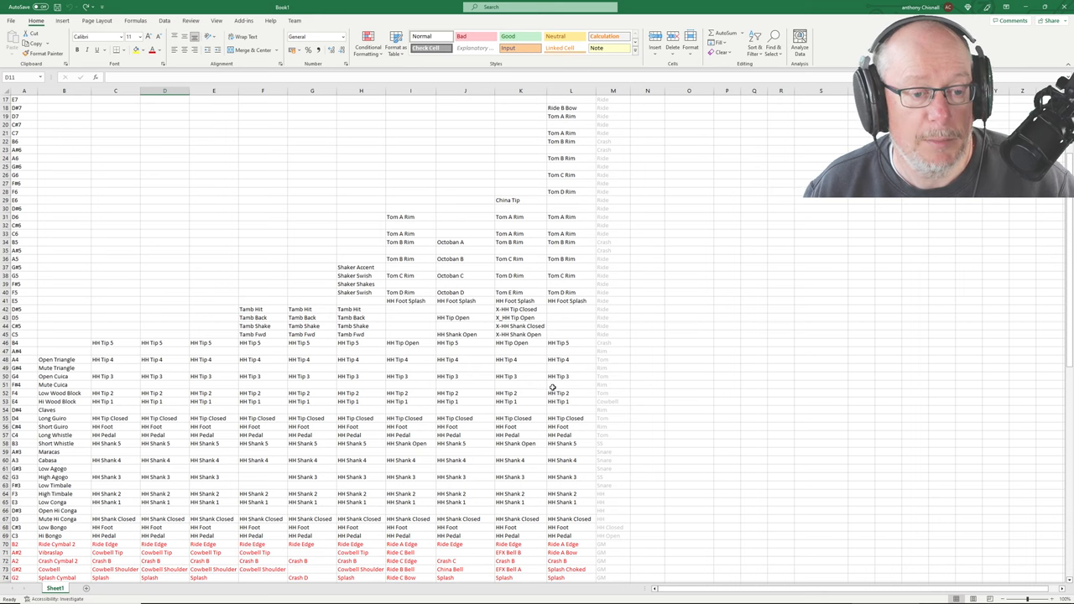
scroll("up", 3)
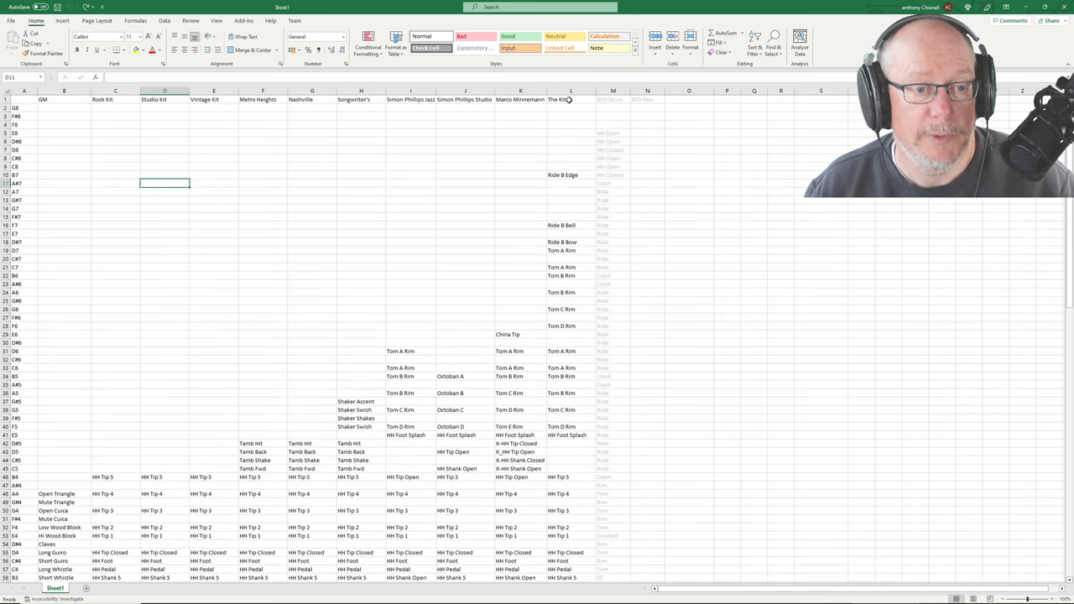
left_click(558, 99)
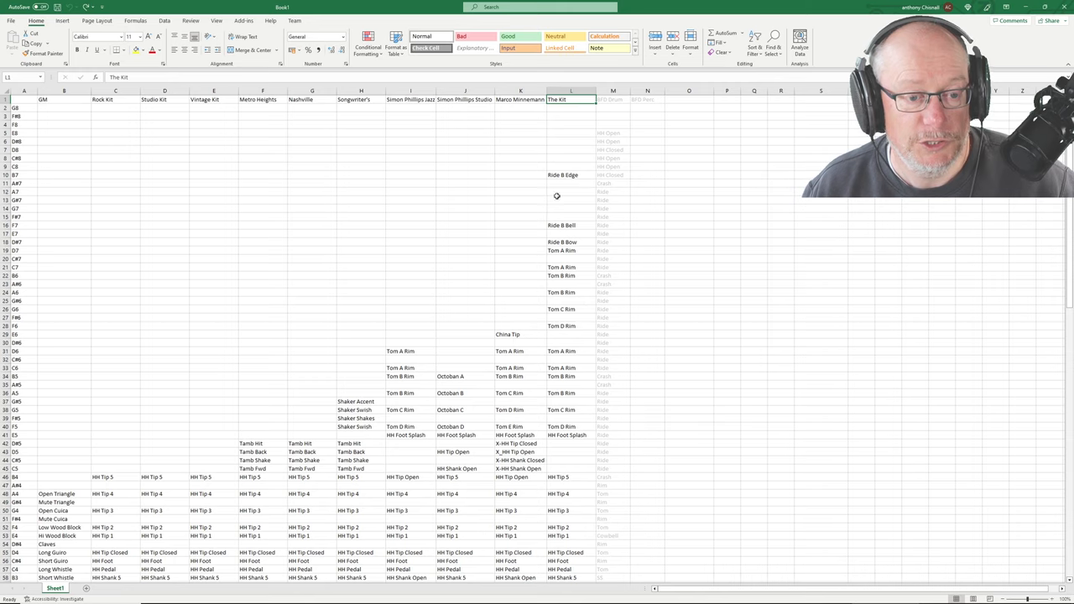
scroll("down", 3)
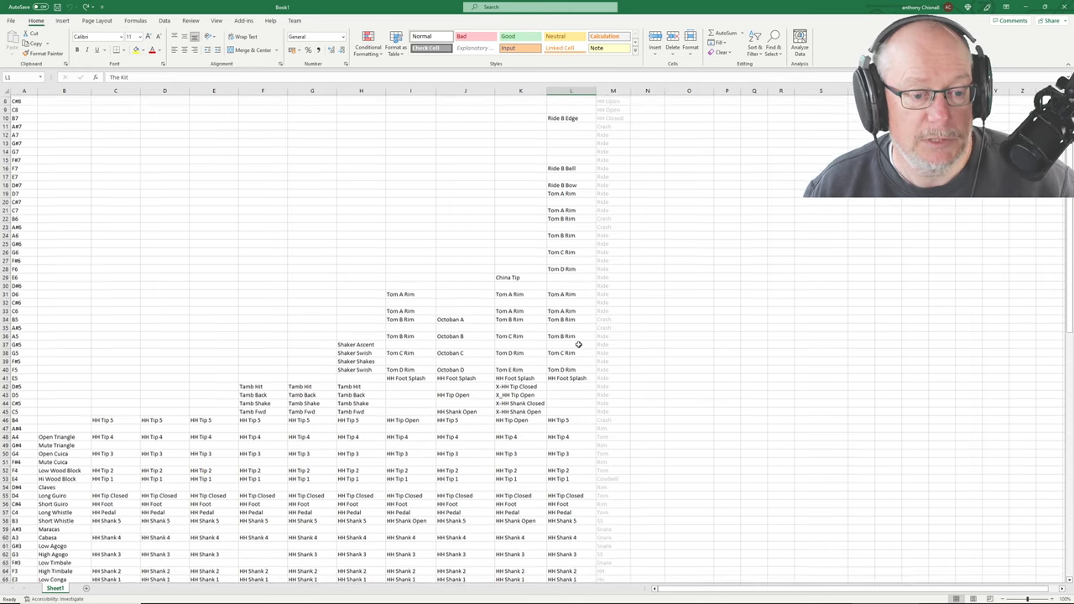
scroll("down", 3)
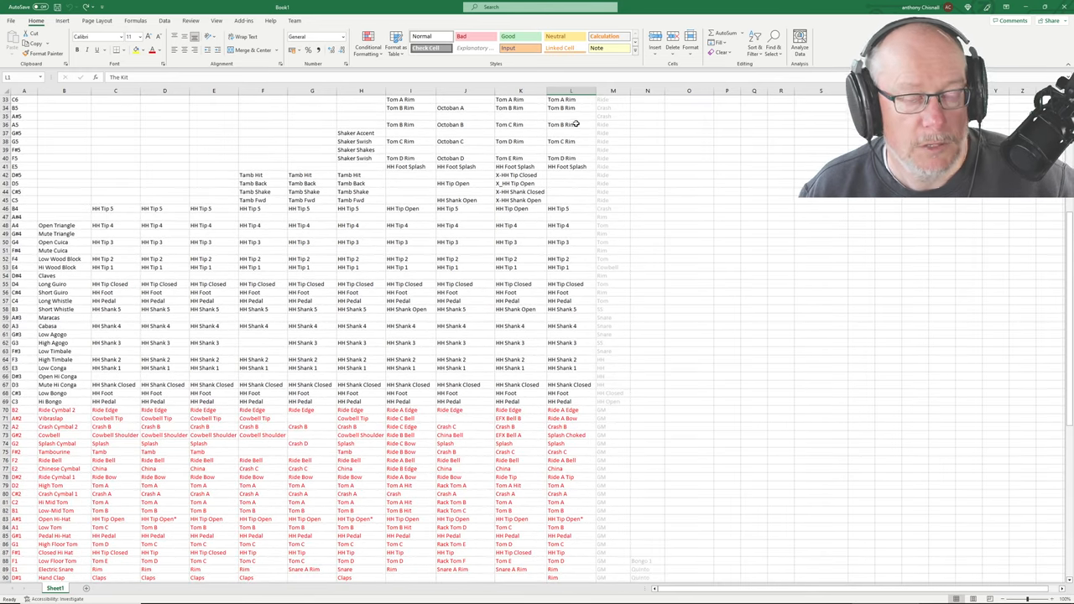
scroll("down", 3)
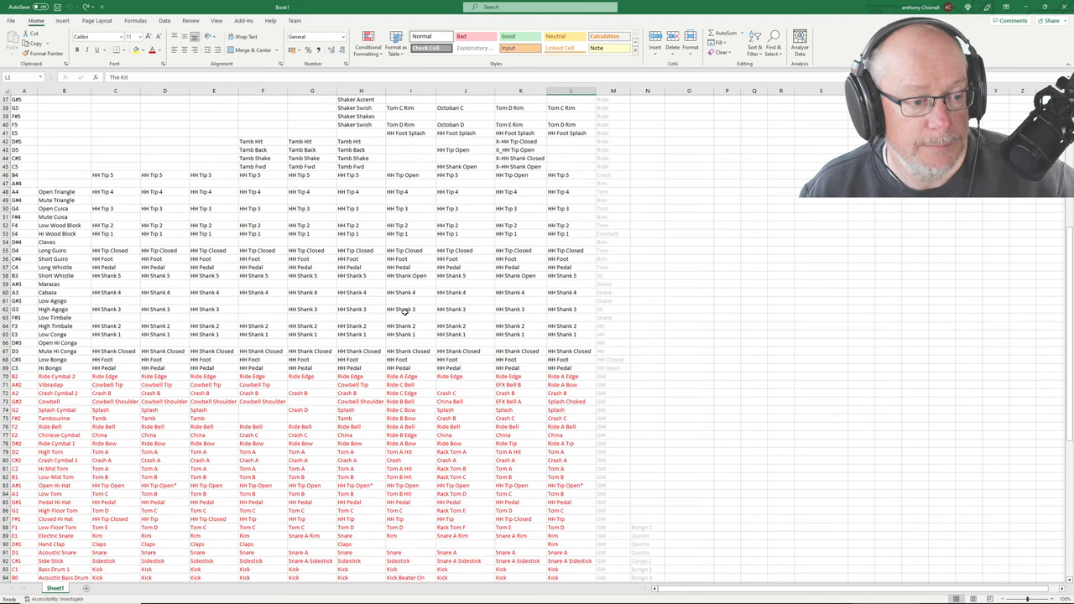
scroll("down", 3)
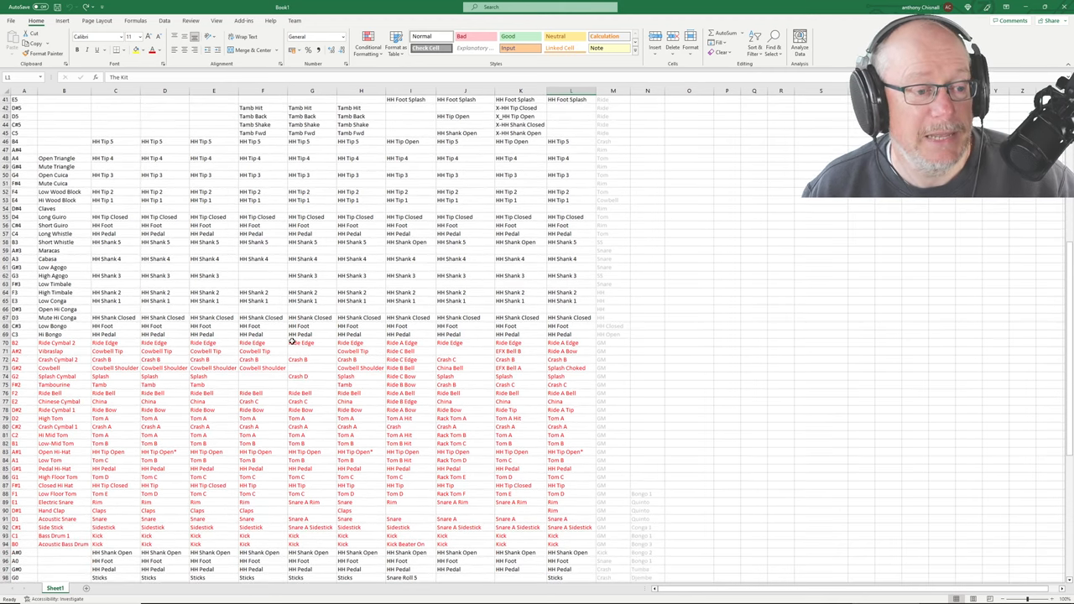
scroll("down", 3)
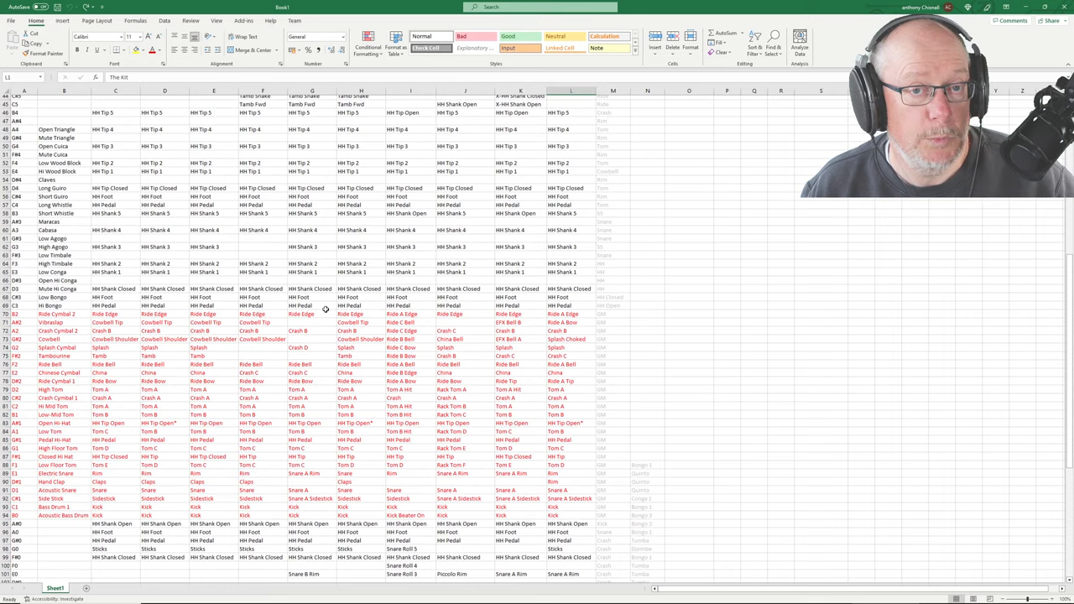
scroll("down", 3)
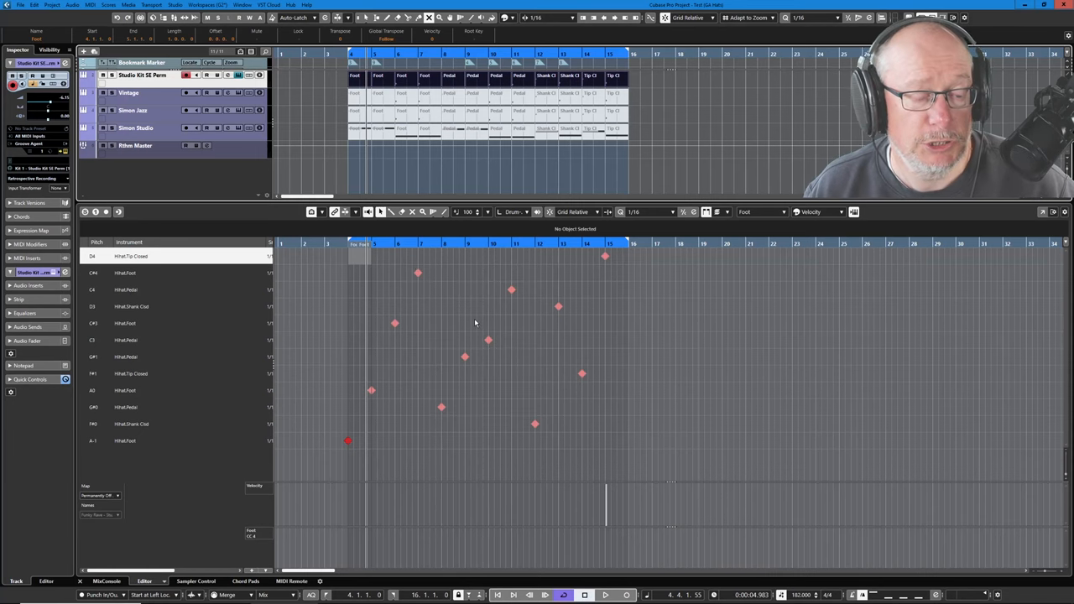
mouse_move(436, 282)
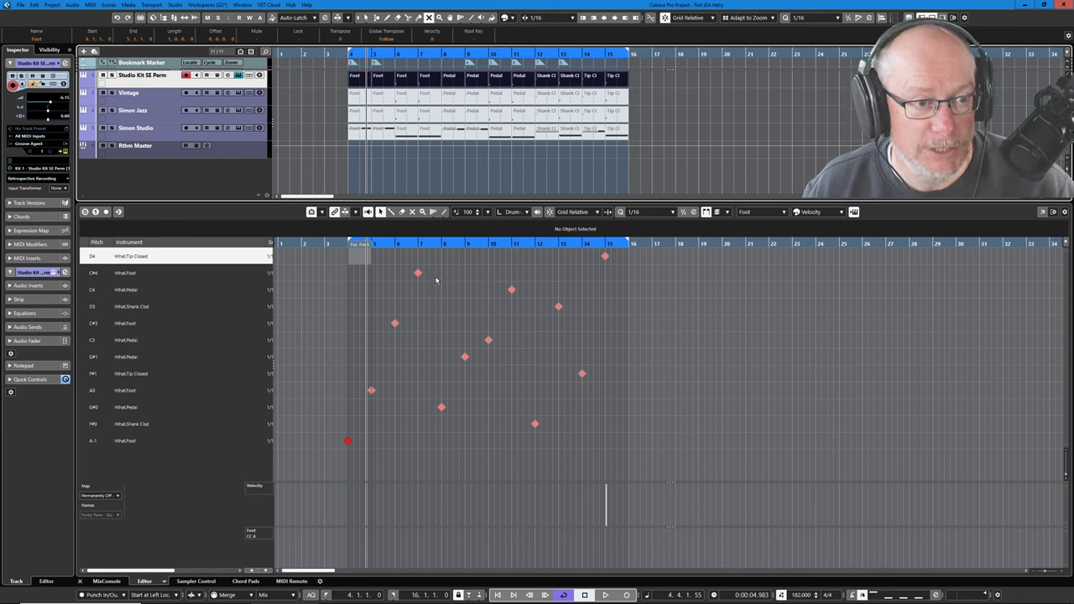
Step: Show the Simon Jazz track's hi-hat part in the Drum Editor, then the Vintage kit track's part
left_click(133, 111)
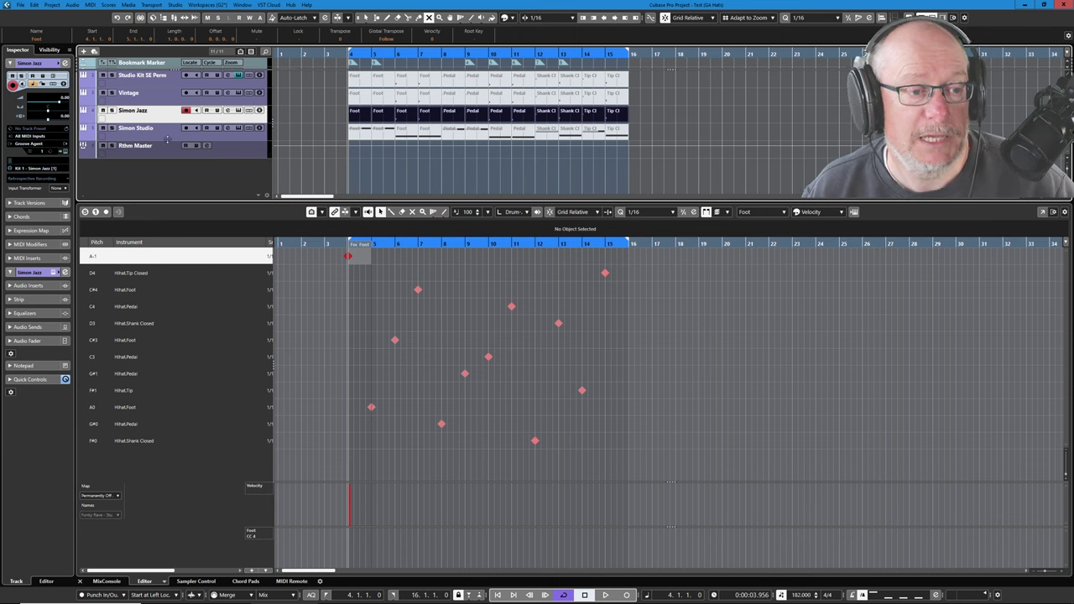
mouse_move(494, 111)
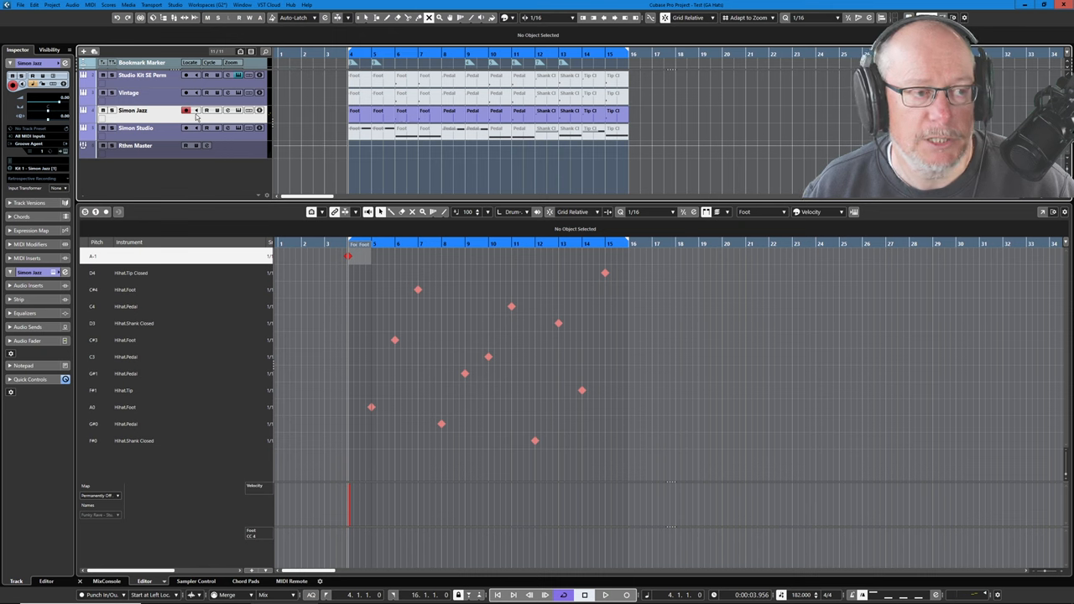
mouse_move(137, 131)
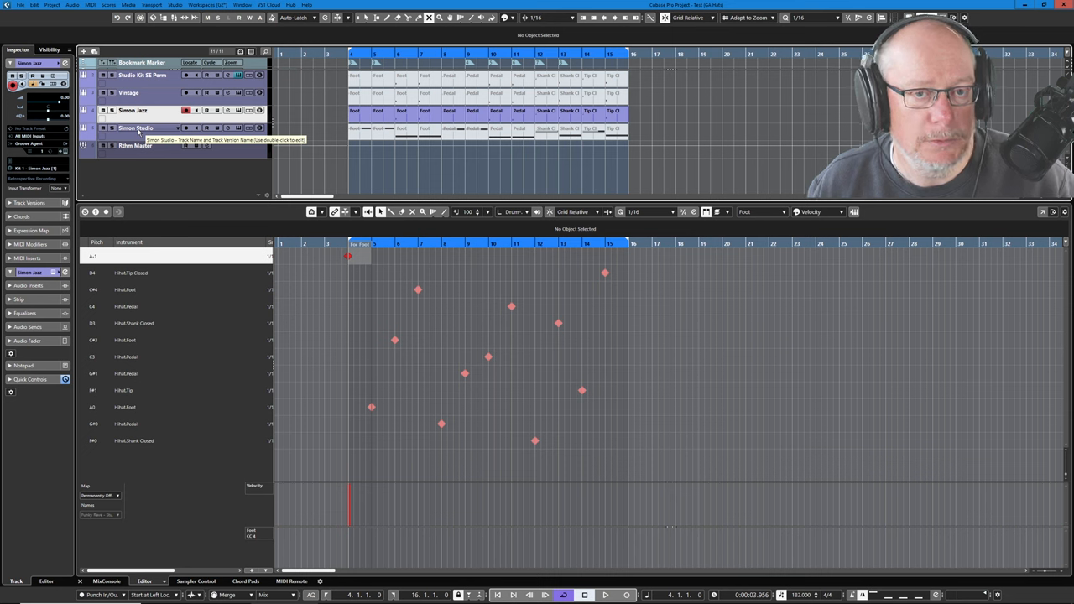
left_click(127, 92)
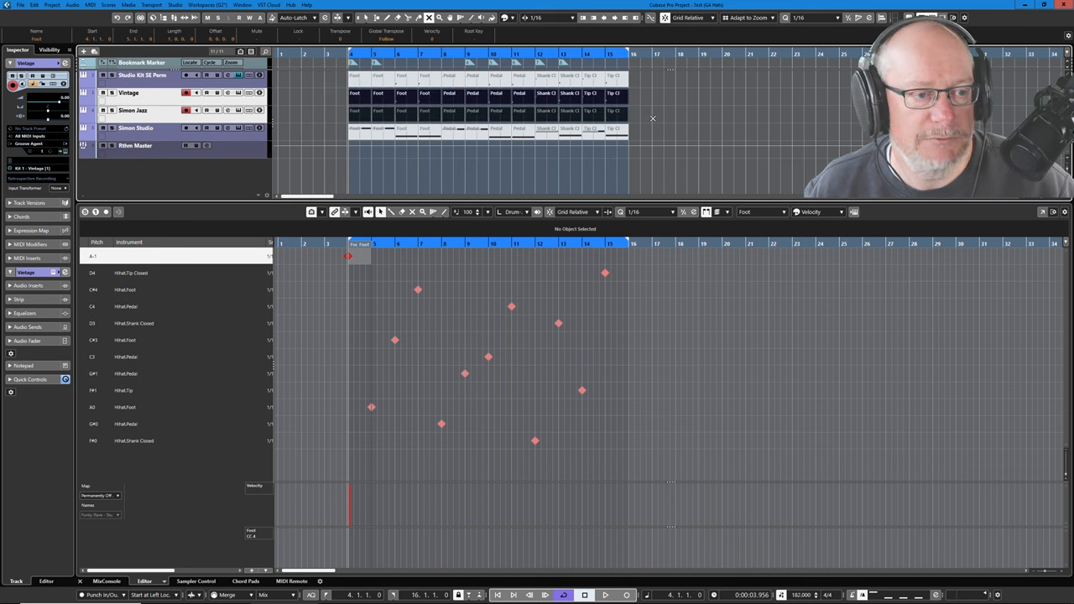
Step: Play the layered hi-hat tracks, then select the Studio Kit track with the loop on the empty bars
left_click(604, 595)
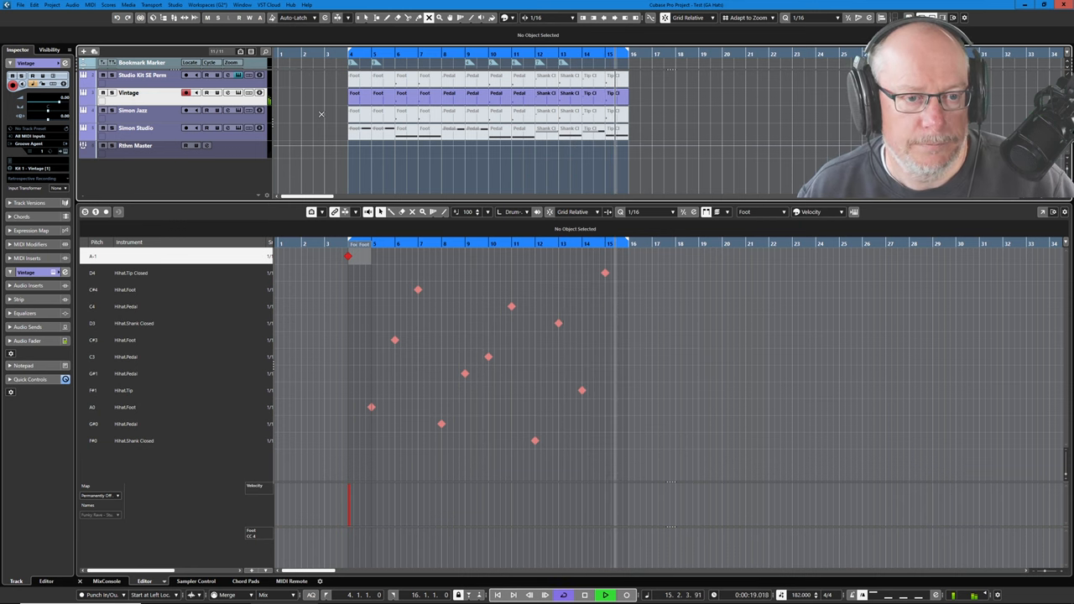
left_click(141, 74)
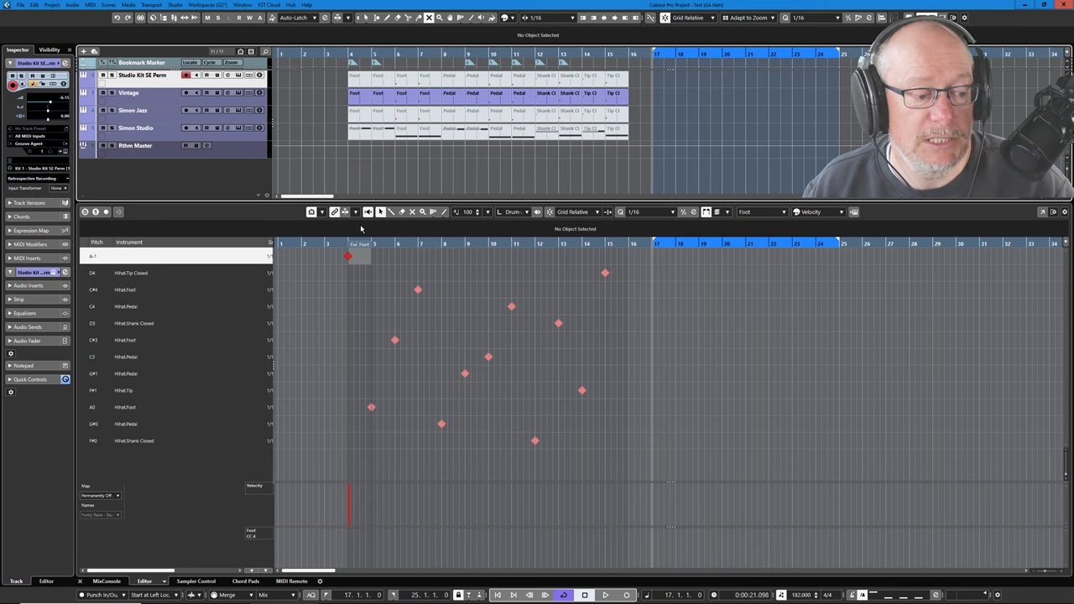
mouse_move(265, 541)
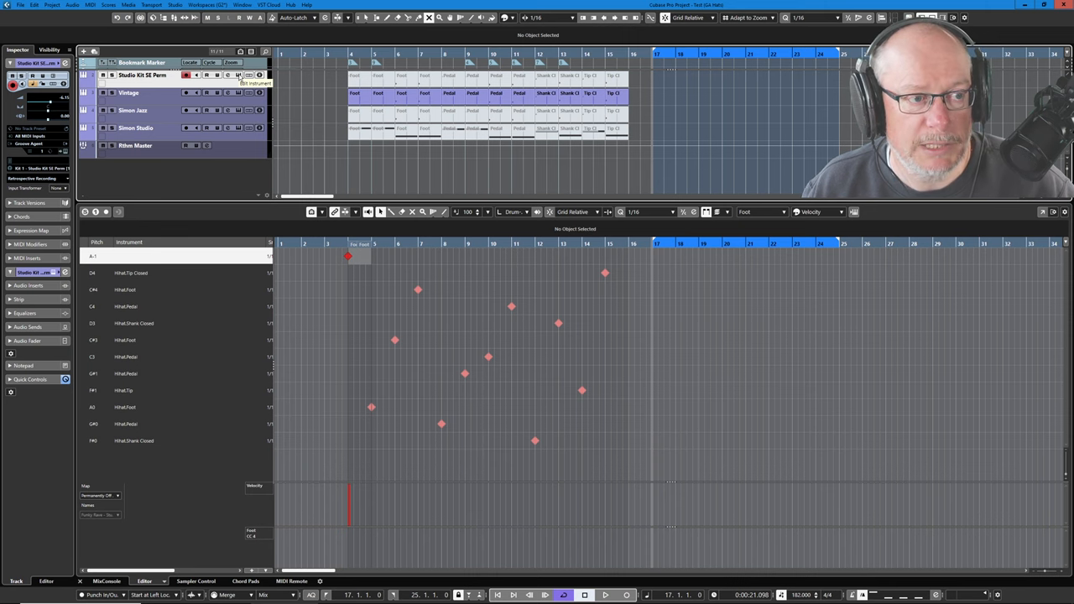
Step: Check the Studio Kit 30 Perc Groove Agent pattern pads, then close it to return to the drum part notes
left_click(242, 74)
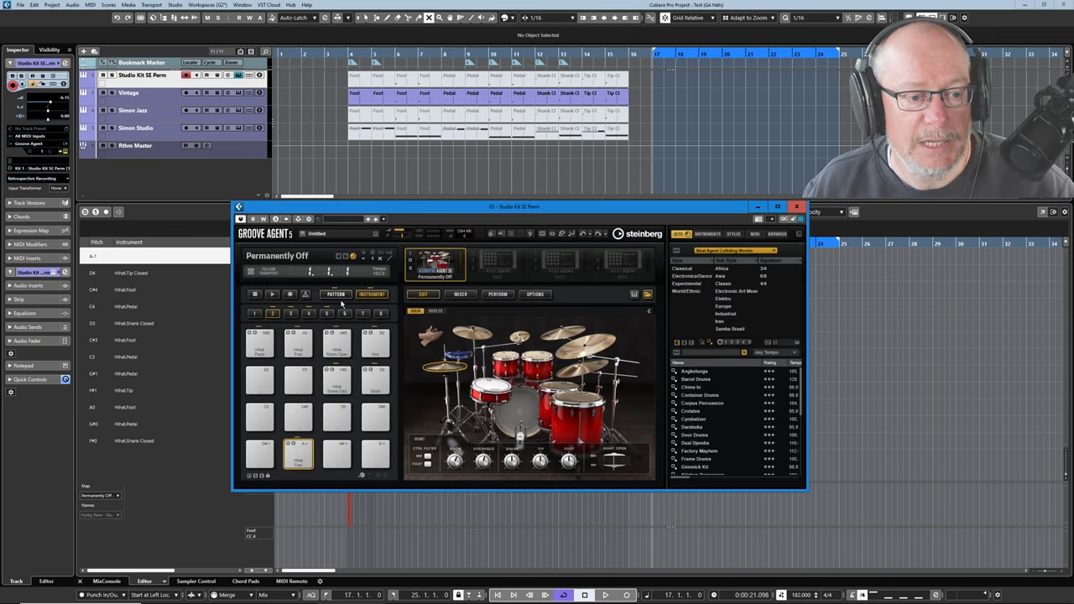
left_click(336, 294)
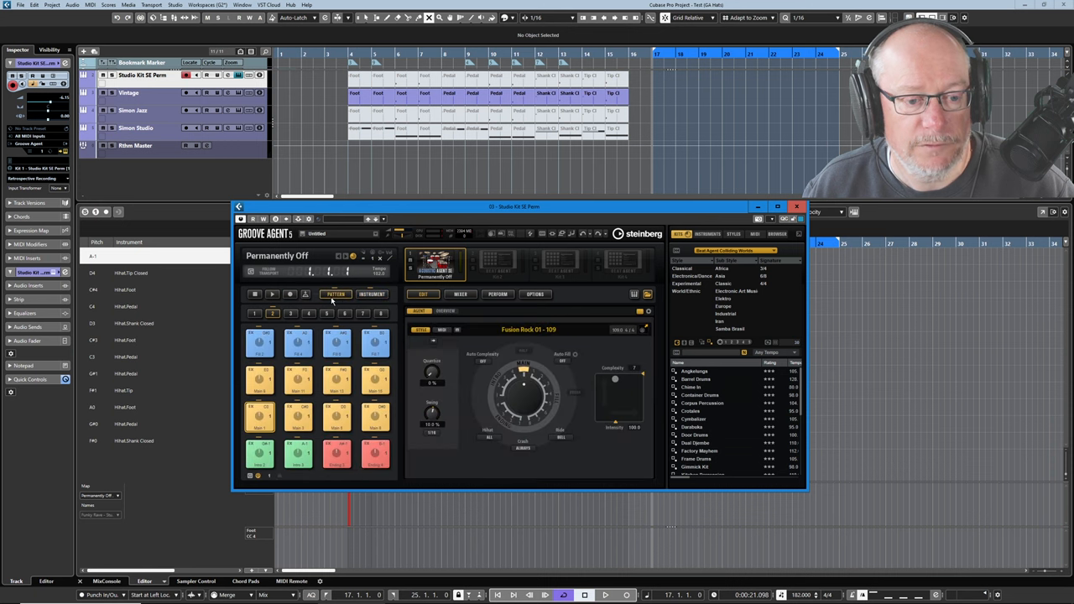
mouse_move(517, 378)
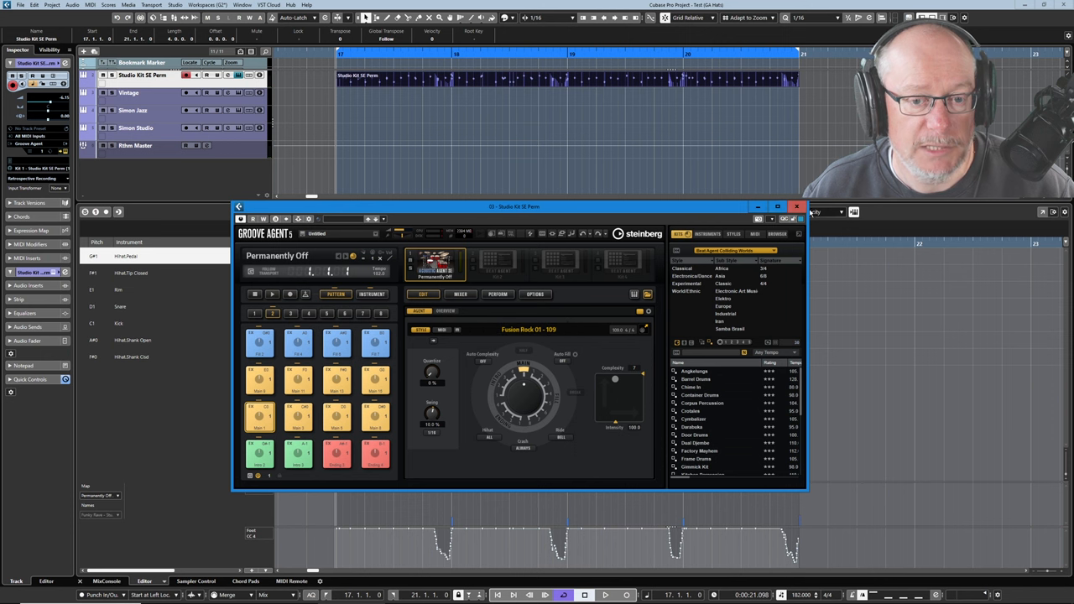
left_click(796, 207)
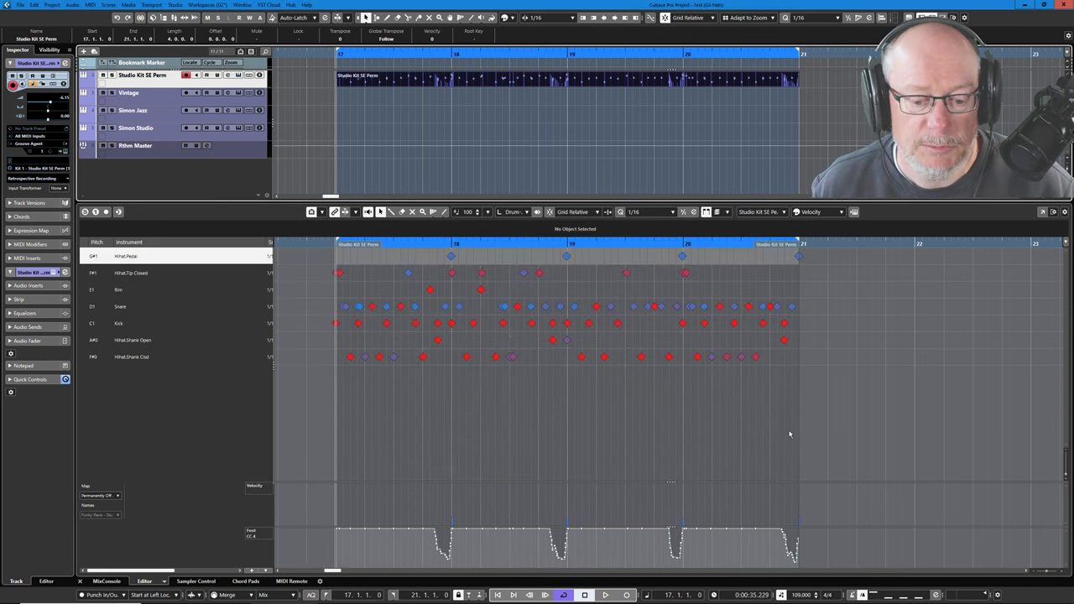
left_click(604, 594)
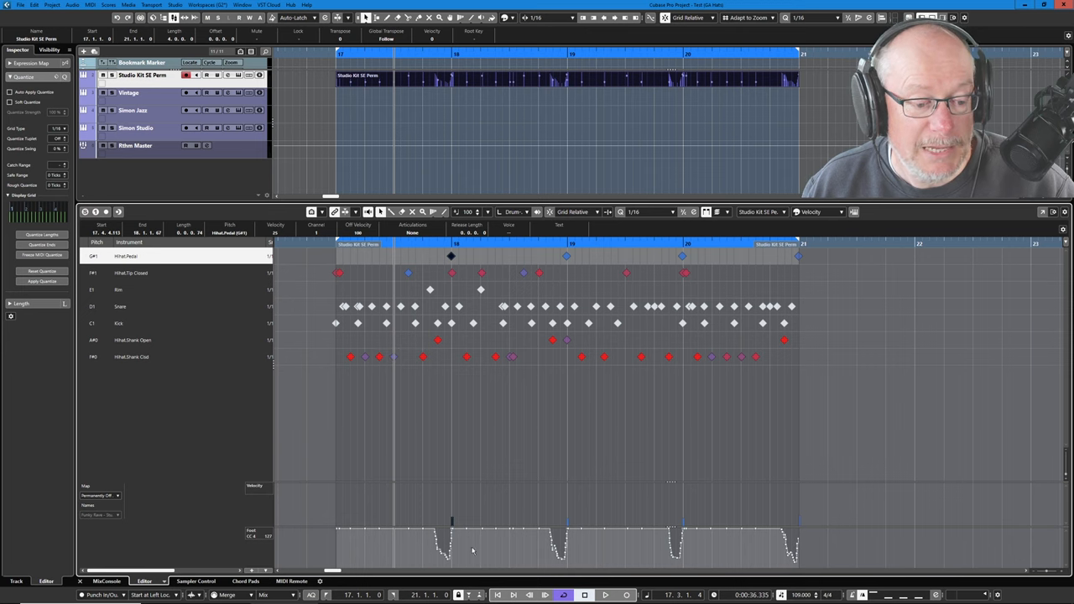
mouse_move(467, 453)
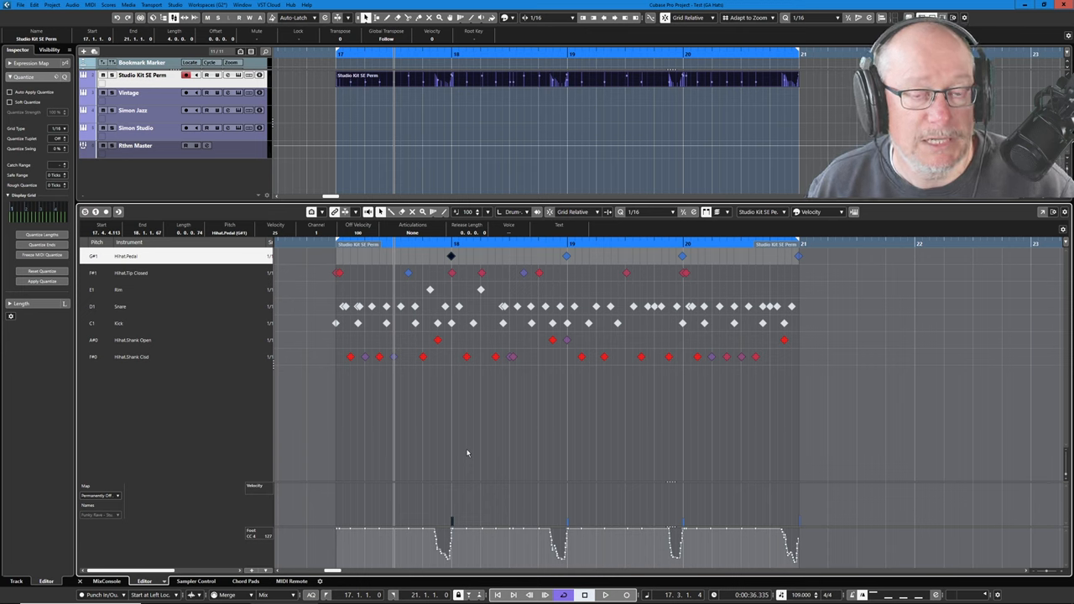
mouse_move(460, 396)
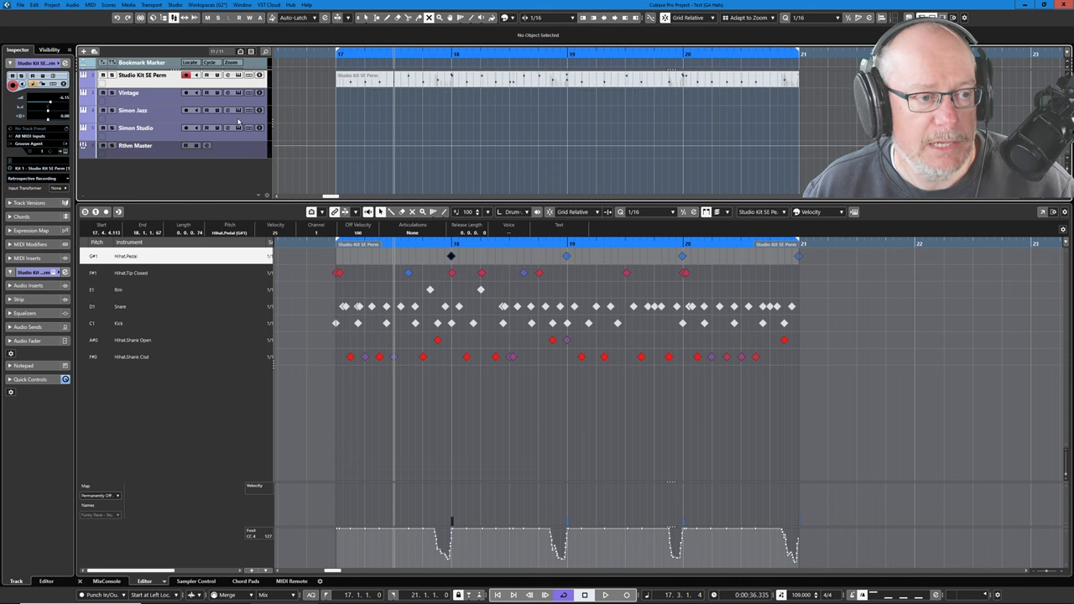
left_click(239, 111)
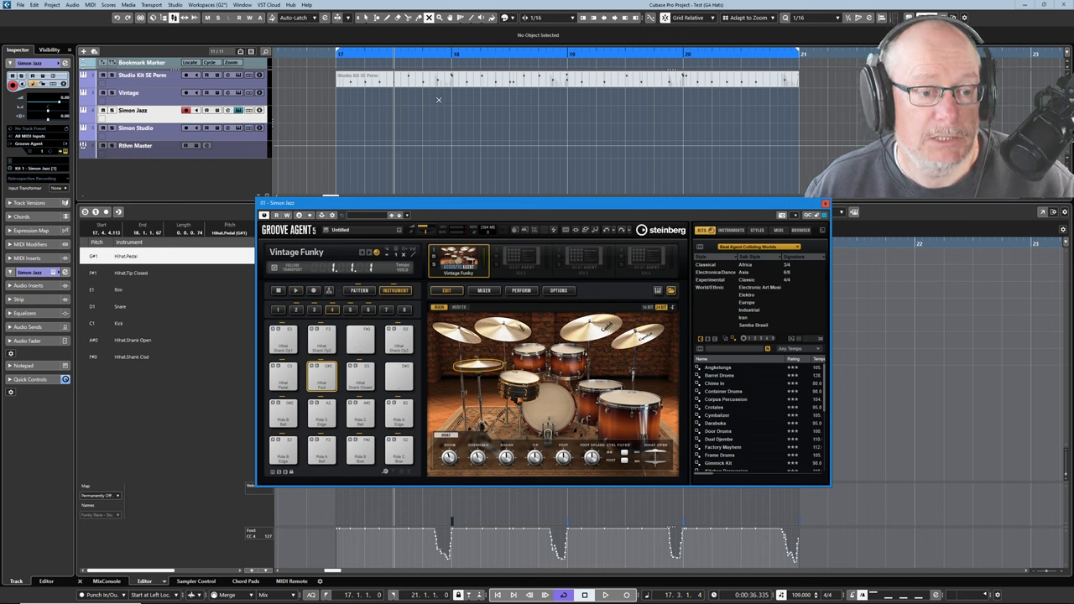
mouse_move(360, 290)
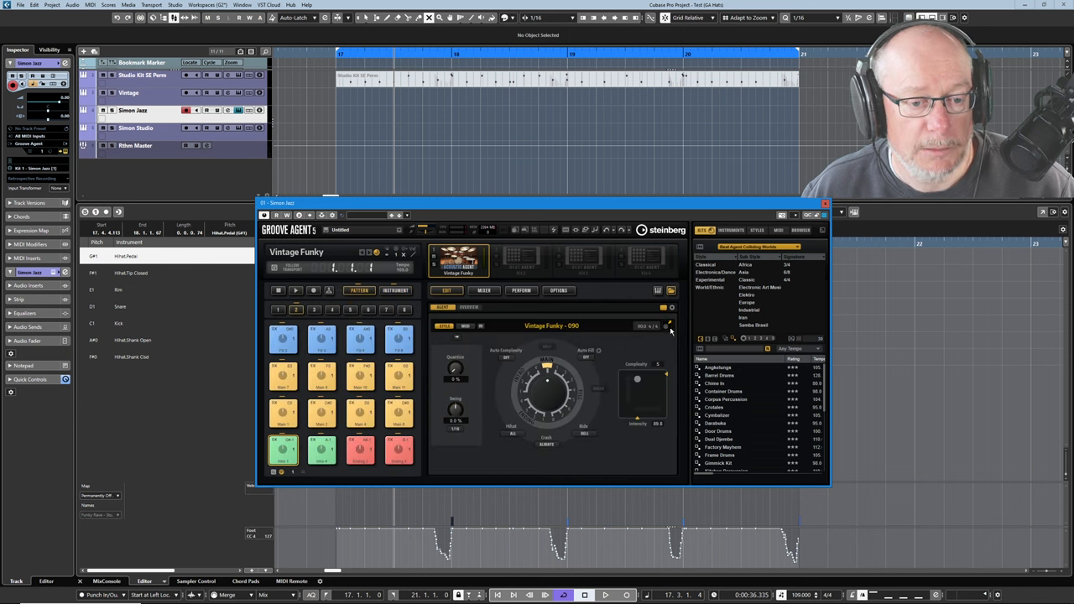
mouse_move(617, 383)
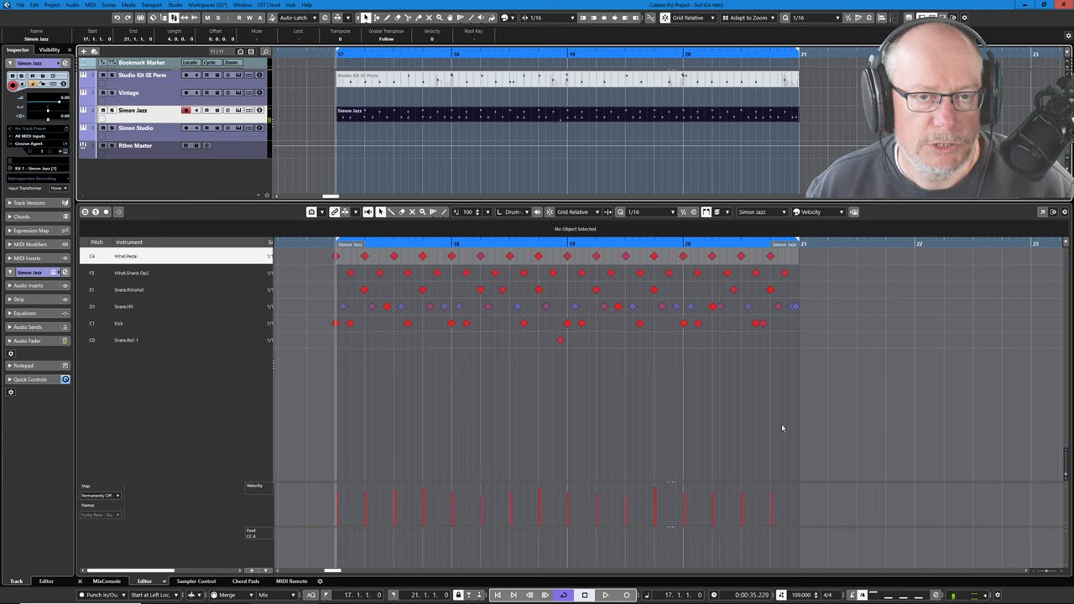
mouse_move(775, 423)
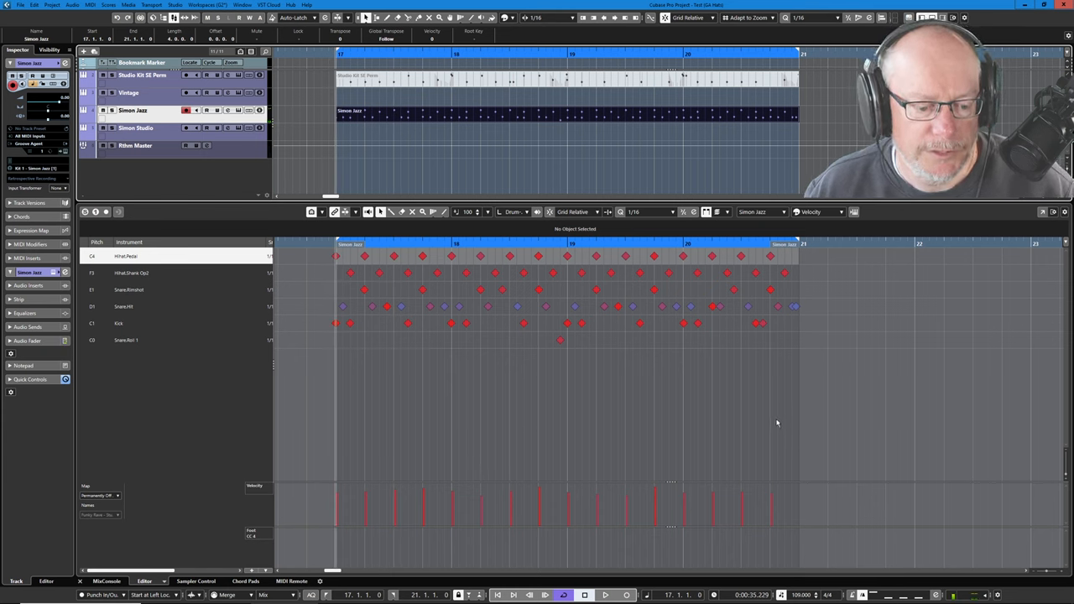
Step: Play the Simon Jazz groove and mute its Snare Rimshot, Snare Hit and Kick lanes, leaving the hi-hats
left_click(605, 594)
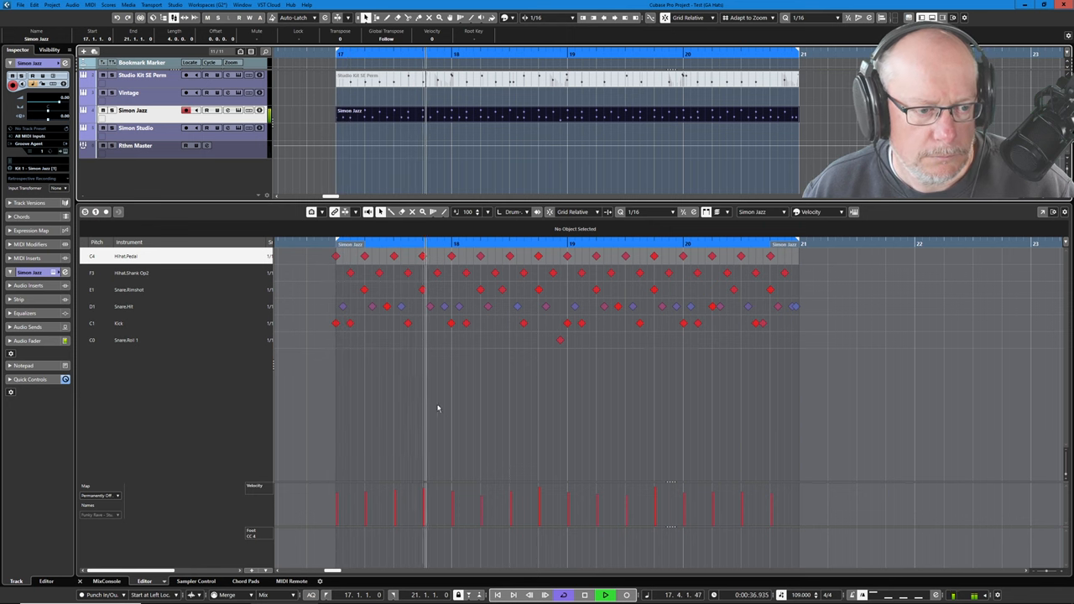
left_click(24, 78)
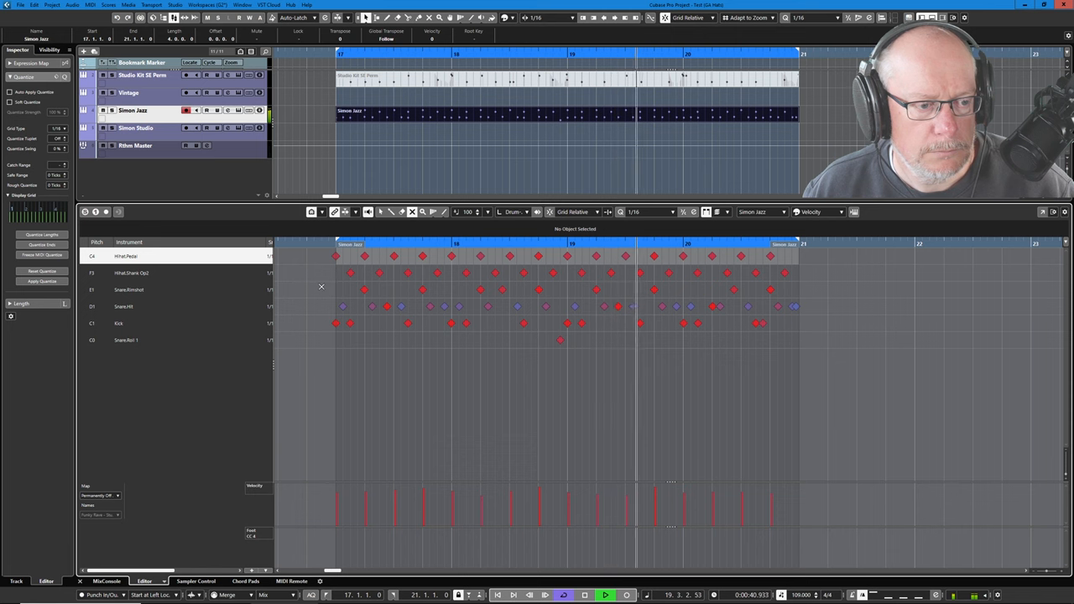
left_click_drag(321, 295, 816, 326)
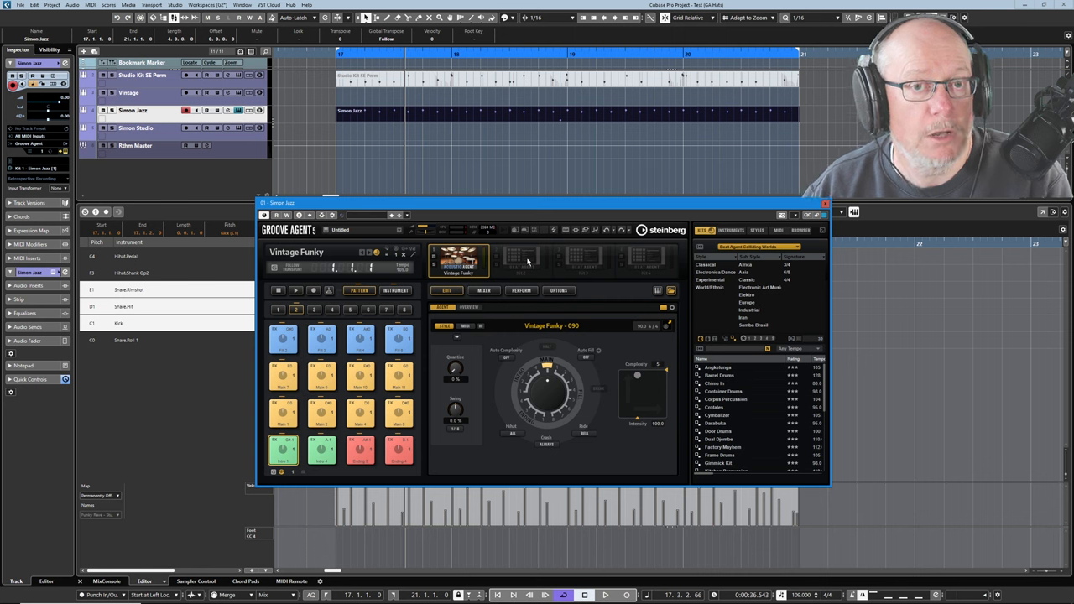
mouse_move(541, 257)
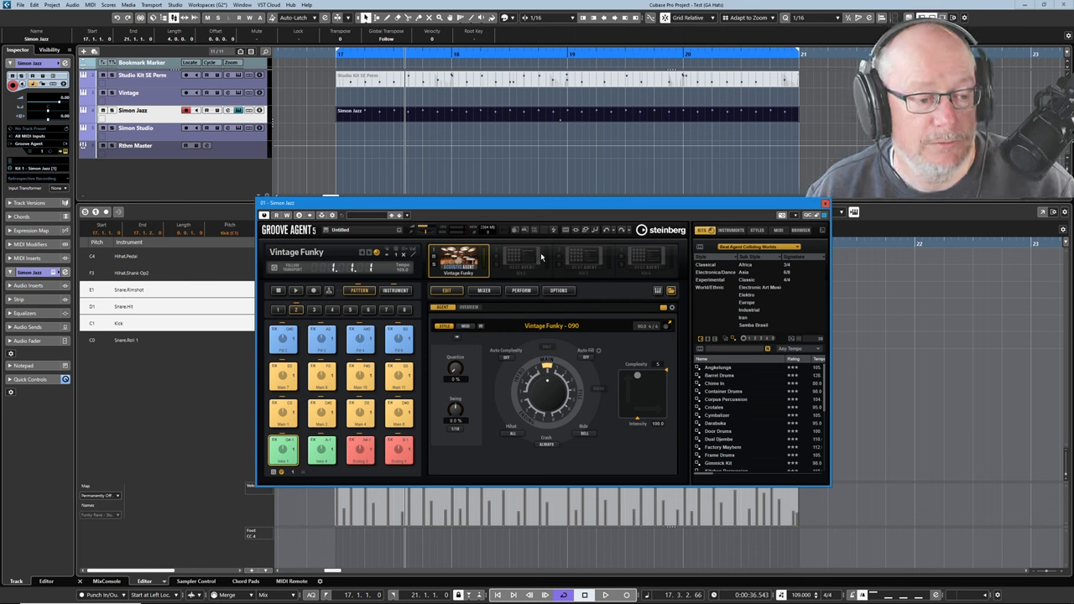
Step: Switch Groove Agent to the Vintage Funky kit's Instrument view and audition a couple of its pads
left_click(394, 288)
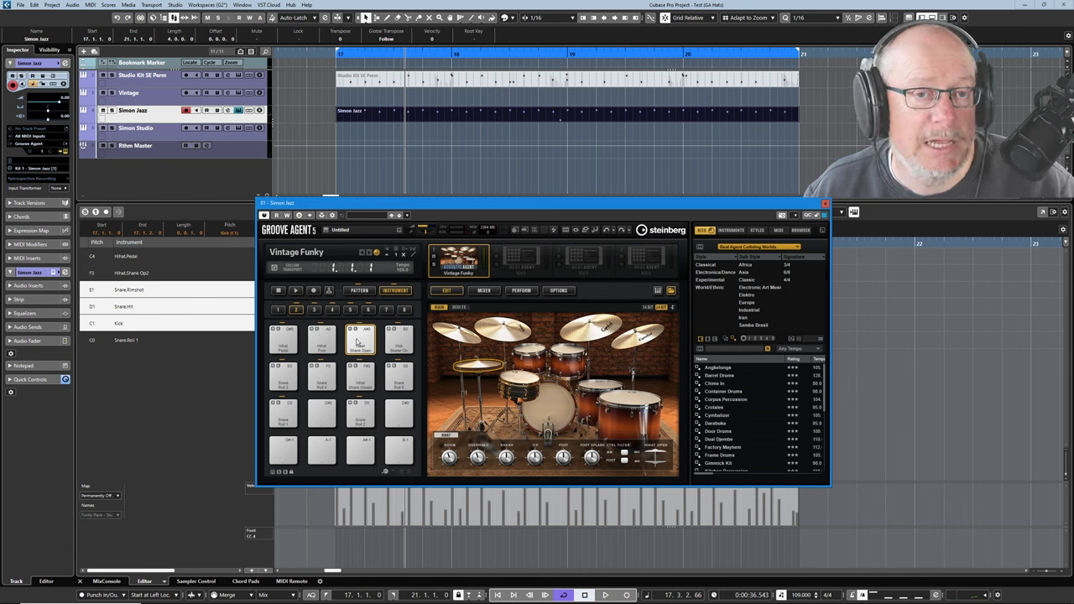
mouse_move(359, 336)
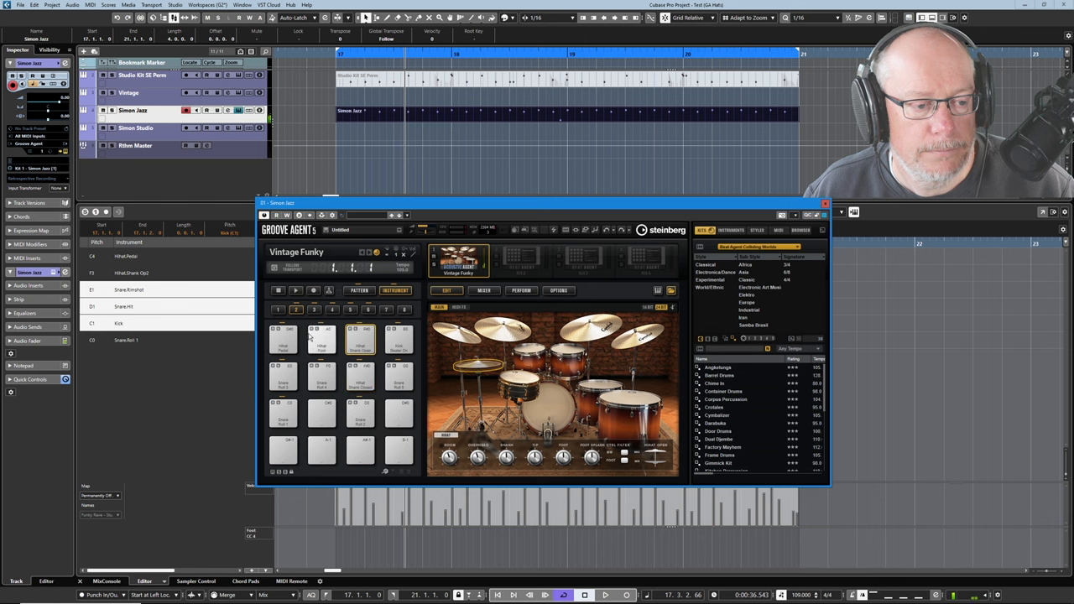
left_click(282, 339)
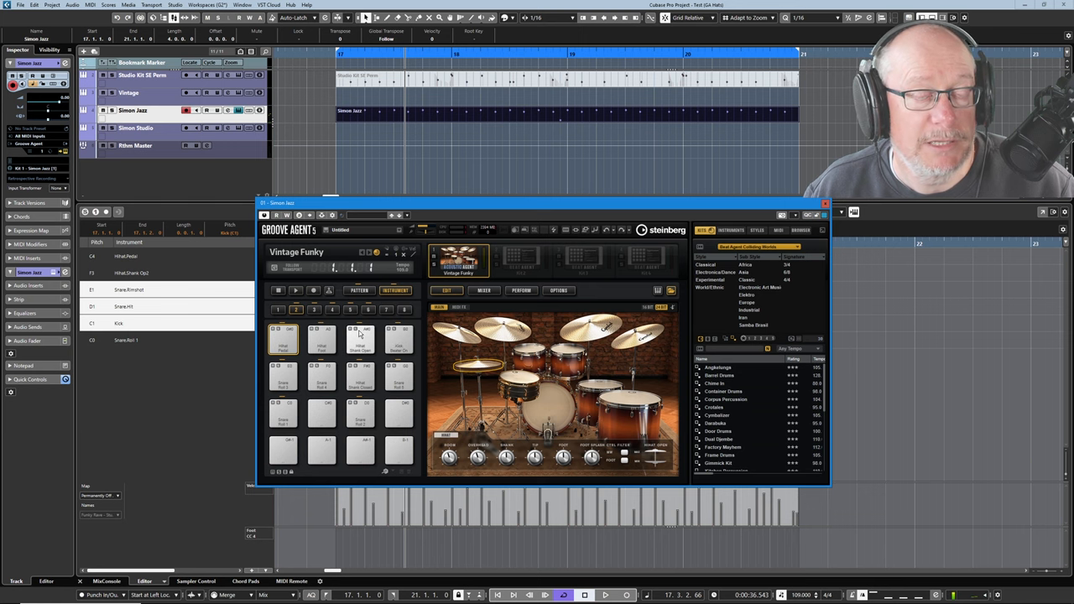
left_click(361, 377)
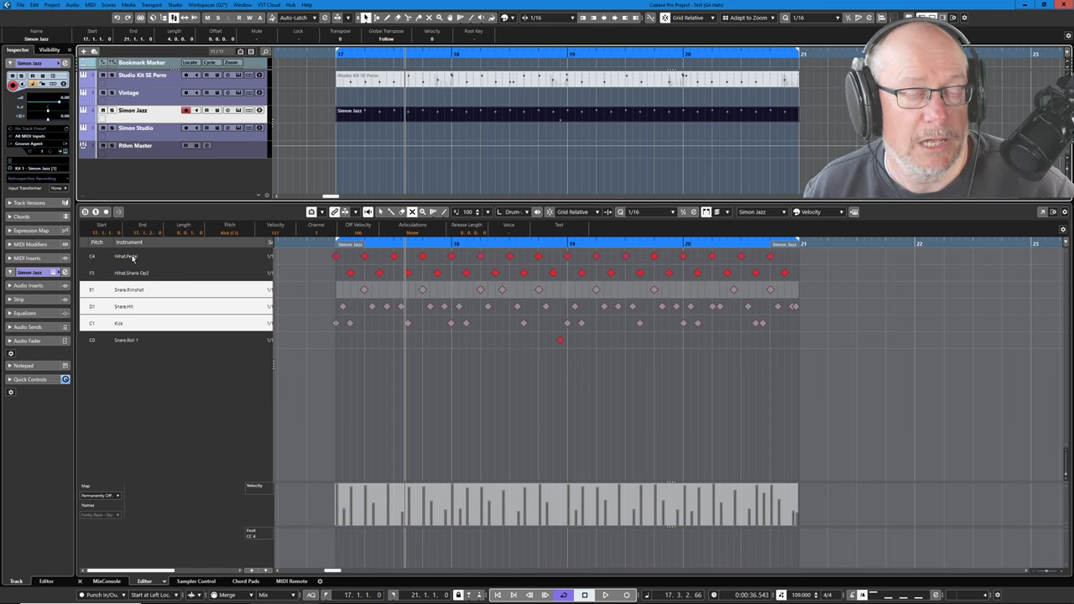
mouse_move(136, 275)
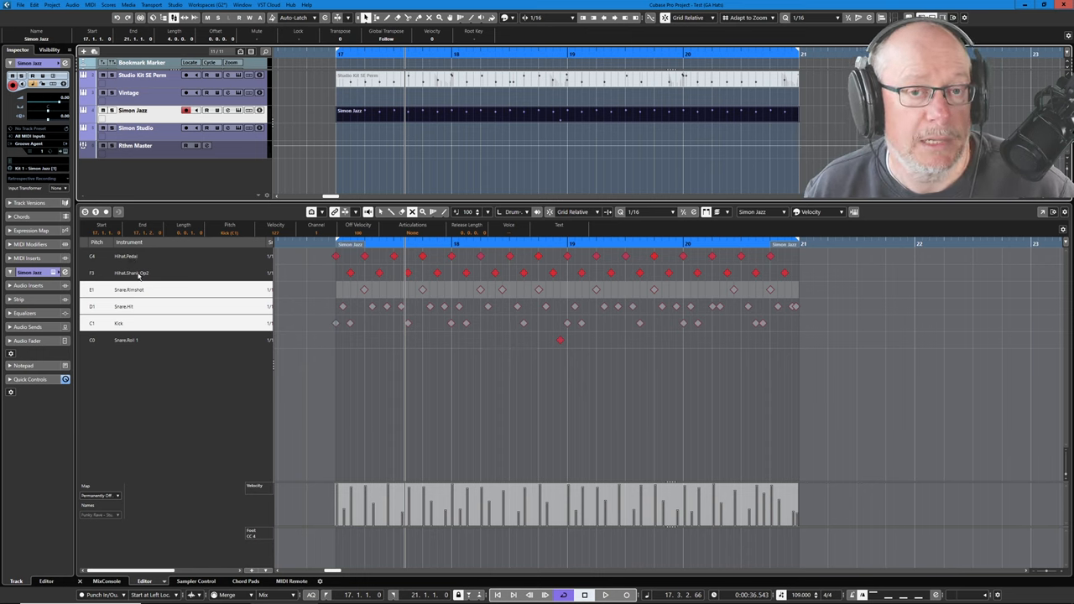
Step: Play the Simon Jazz part with only the closed hi-hat lanes sounding
left_click(604, 594)
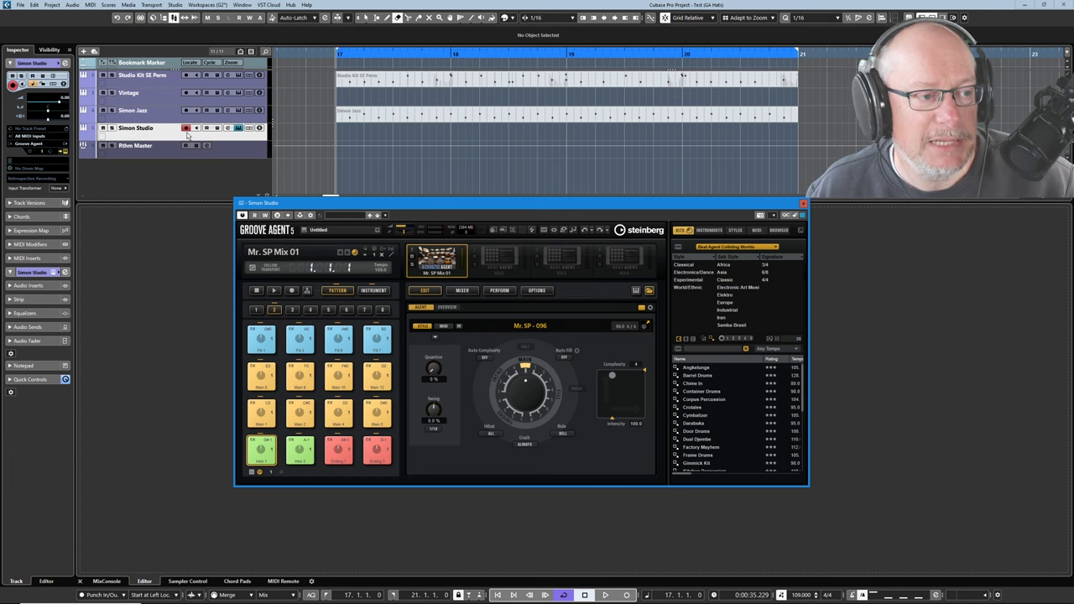
mouse_move(136, 127)
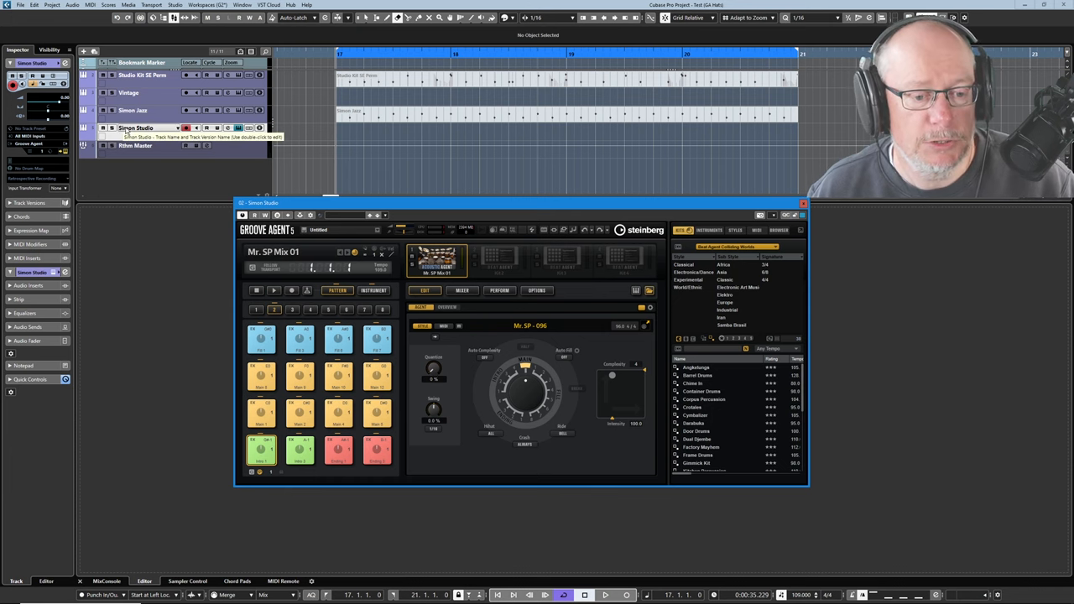
mouse_move(607, 351)
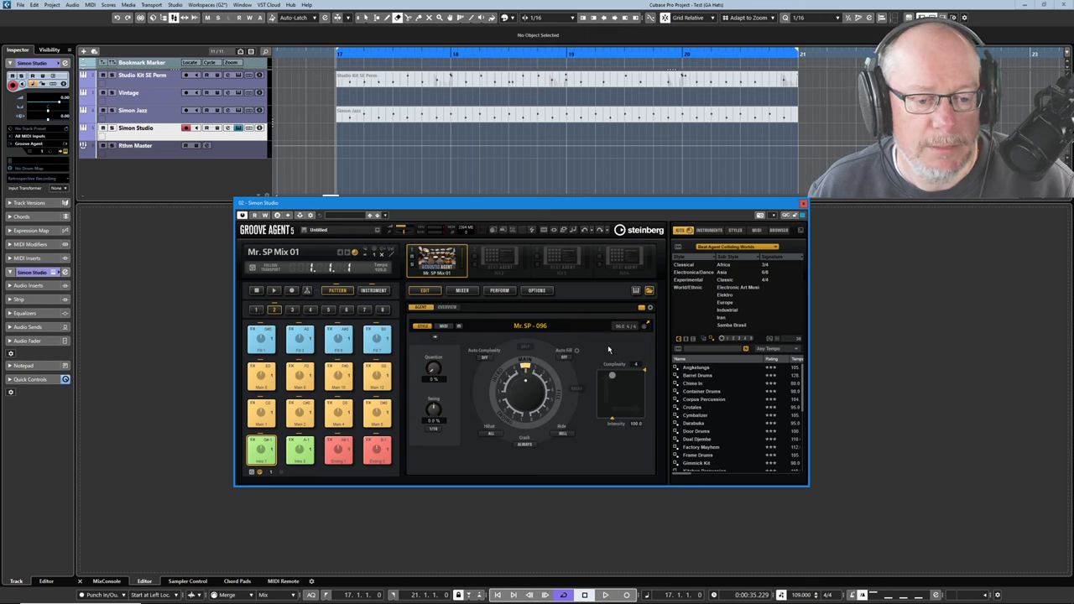
mouse_move(645, 329)
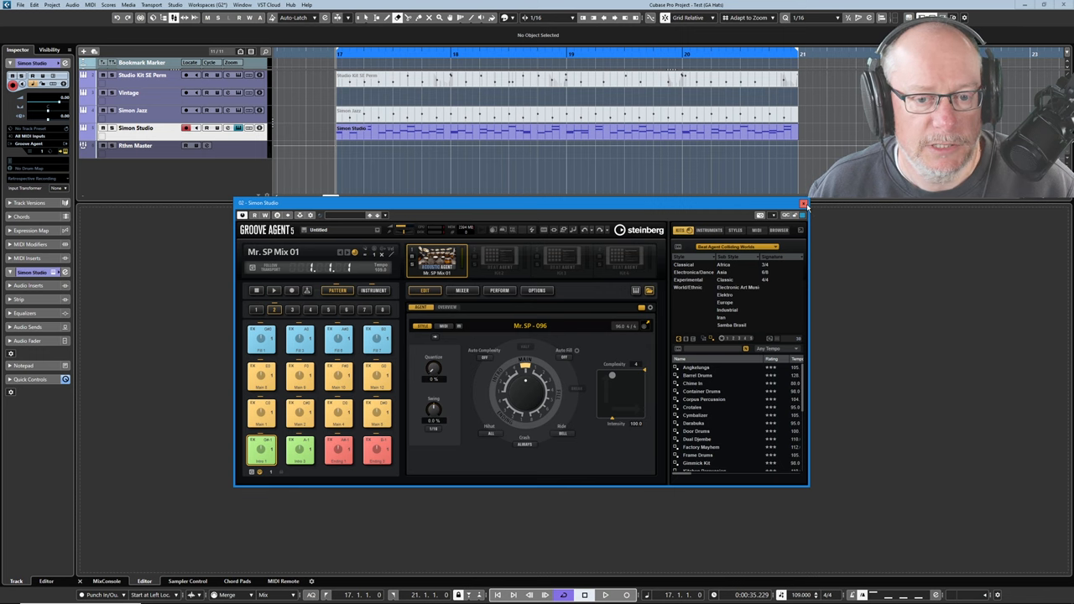
Step: Close the Simon Studio Groove Agent so the part's hi-hat, snare and kick notes show in the editor
left_click(802, 203)
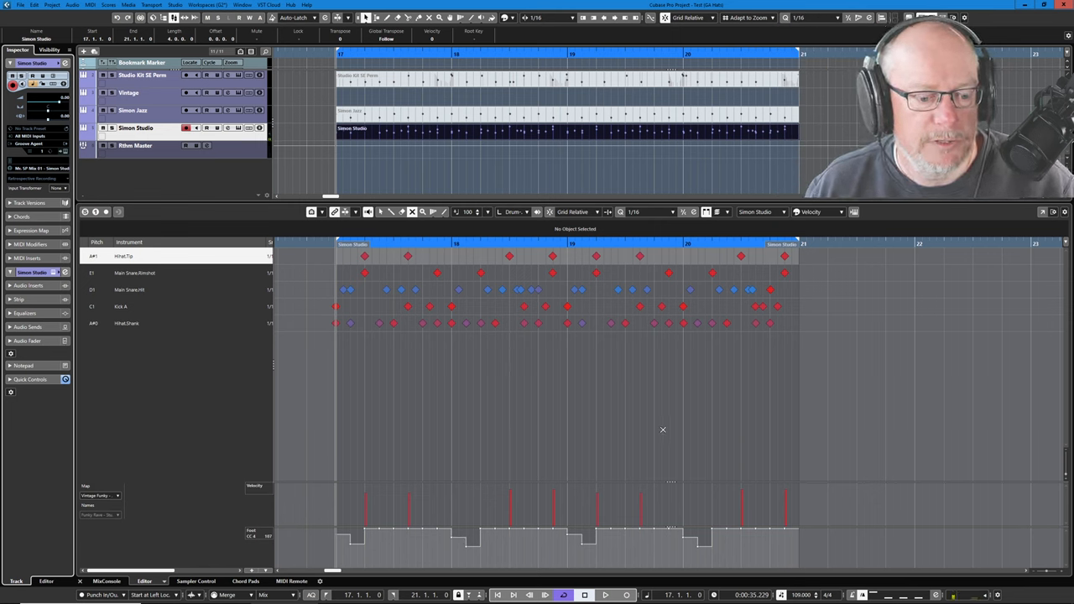
Step: Start and stop playback of the Simon Studio hi-hat part while viewing its controller lane
left_click(605, 594)
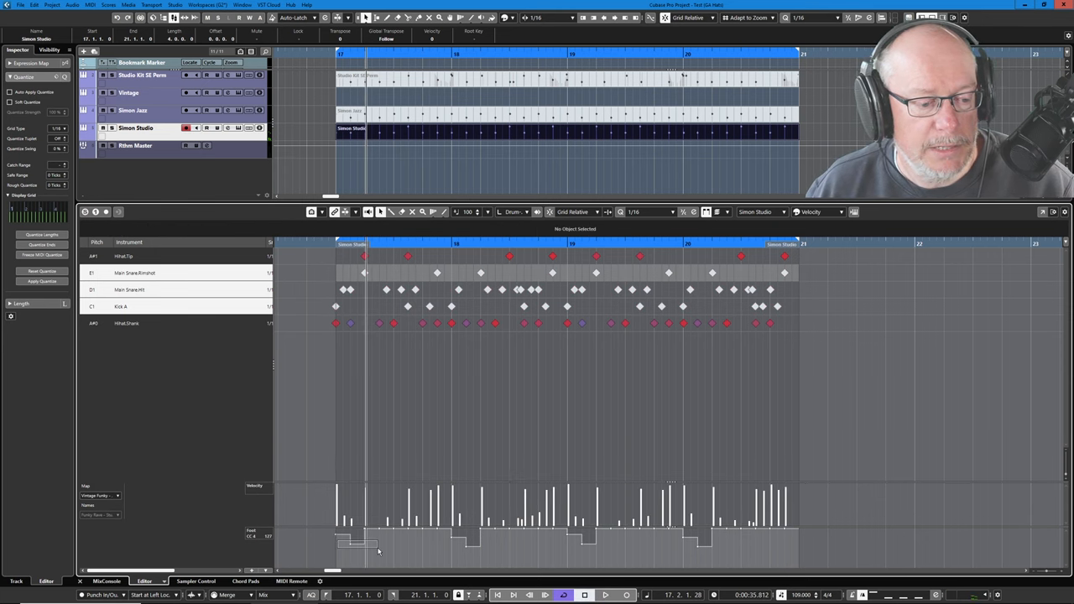
left_click(604, 594)
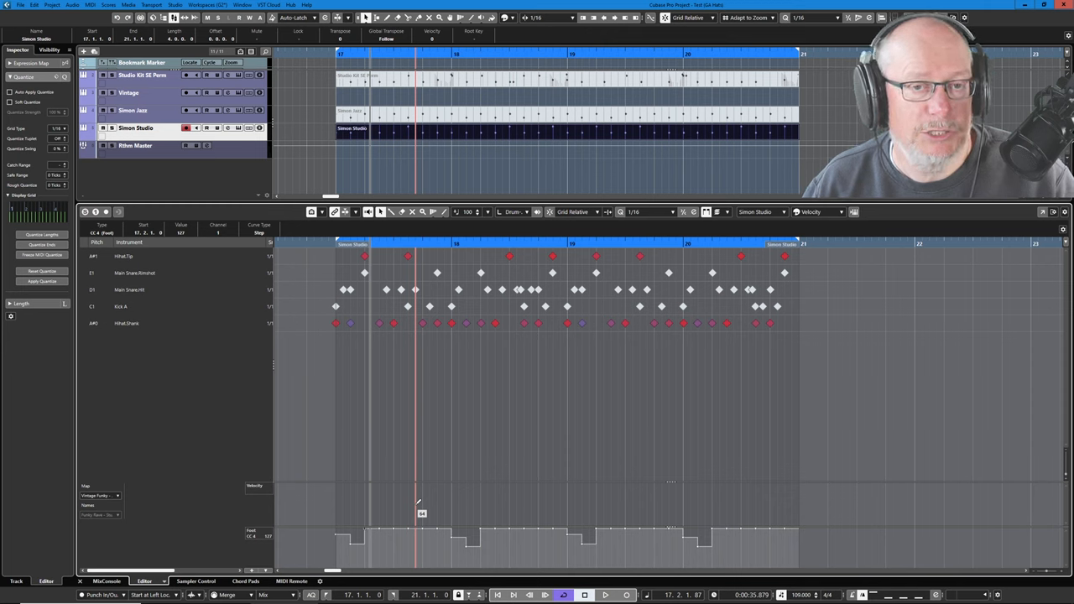
Step: Select the Studio Kit SE Perc part so its notes appear in the lower Drum Editor
left_click(128, 93)
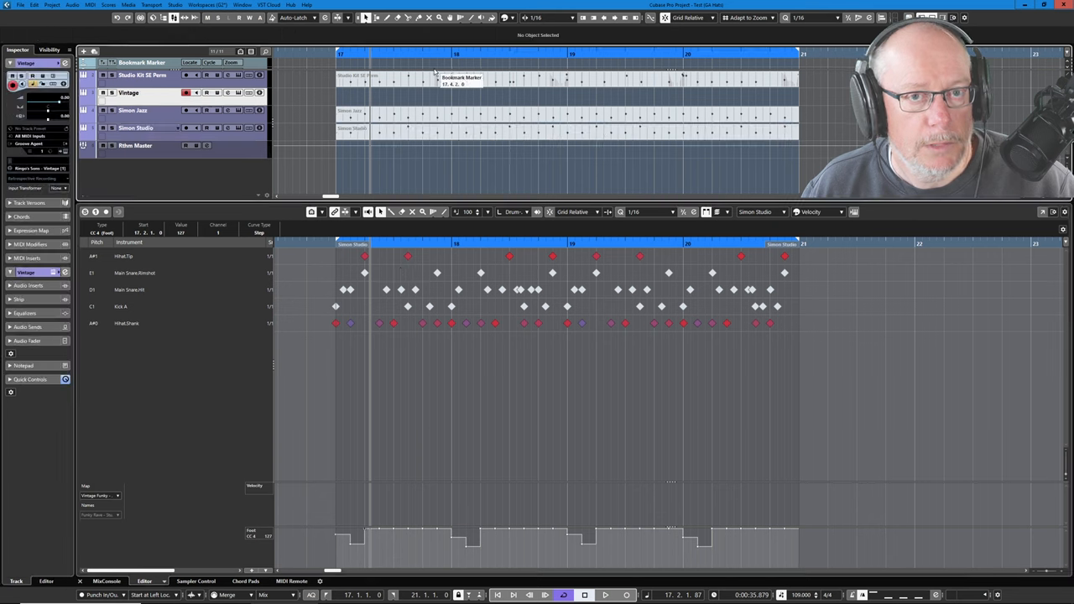
mouse_move(423, 114)
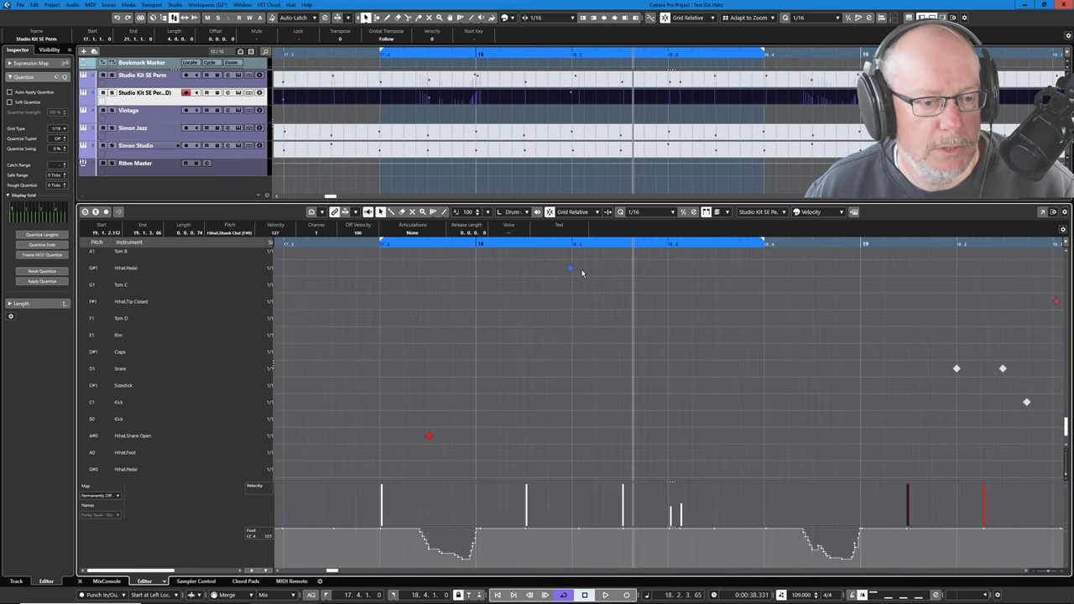
Step: Select and delete the unwanted hits, leaving only a few notes in the Studio Kit SE Perc part
left_click(604, 594)
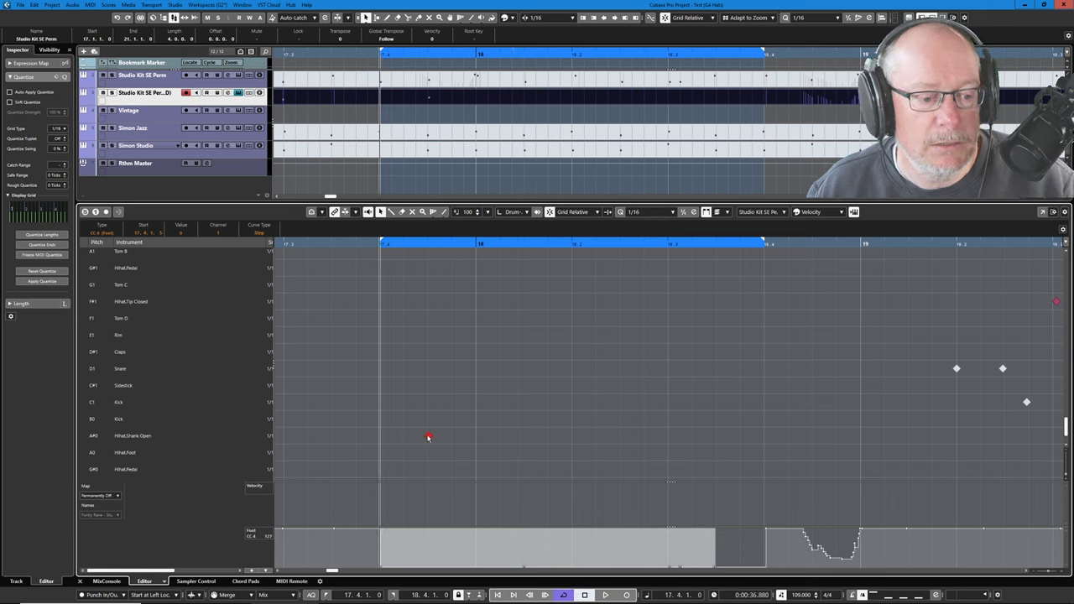
Step: Bring up Groove Agent 5 from the Studio Kit SE Perc track's Edit Instrument button
left_click(606, 594)
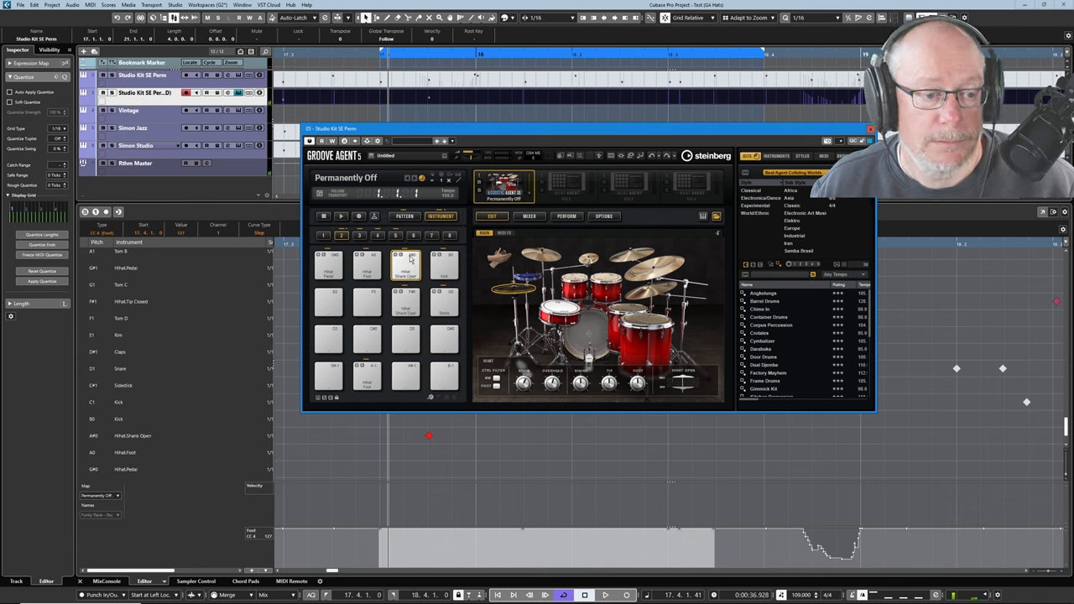
Step: Audition a pad in the Groove Agent 5 kit before closing the plug-in
left_click(406, 266)
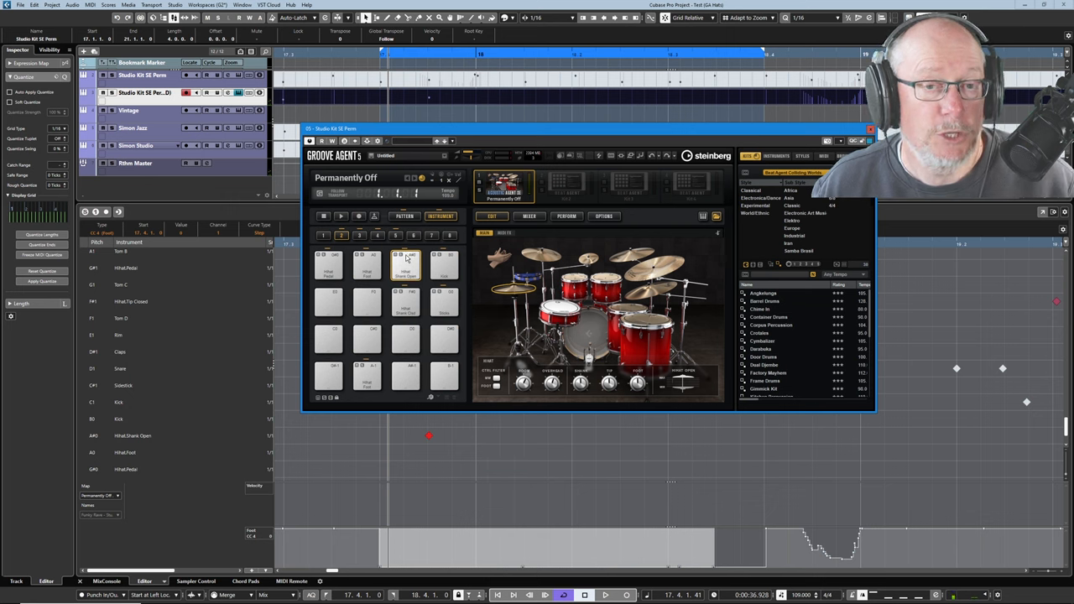
mouse_move(415, 285)
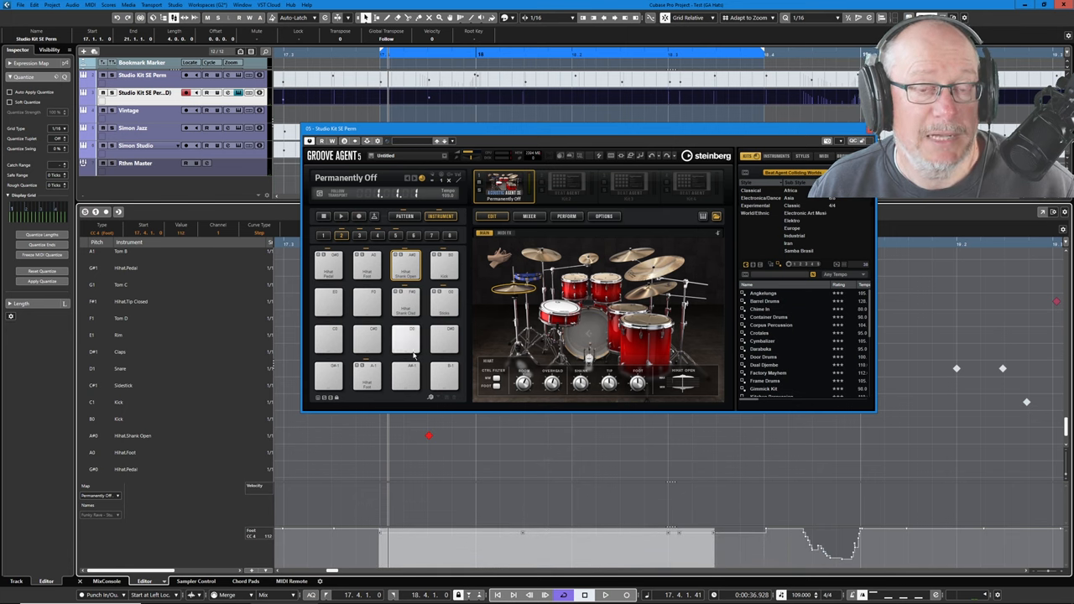
mouse_move(410, 353)
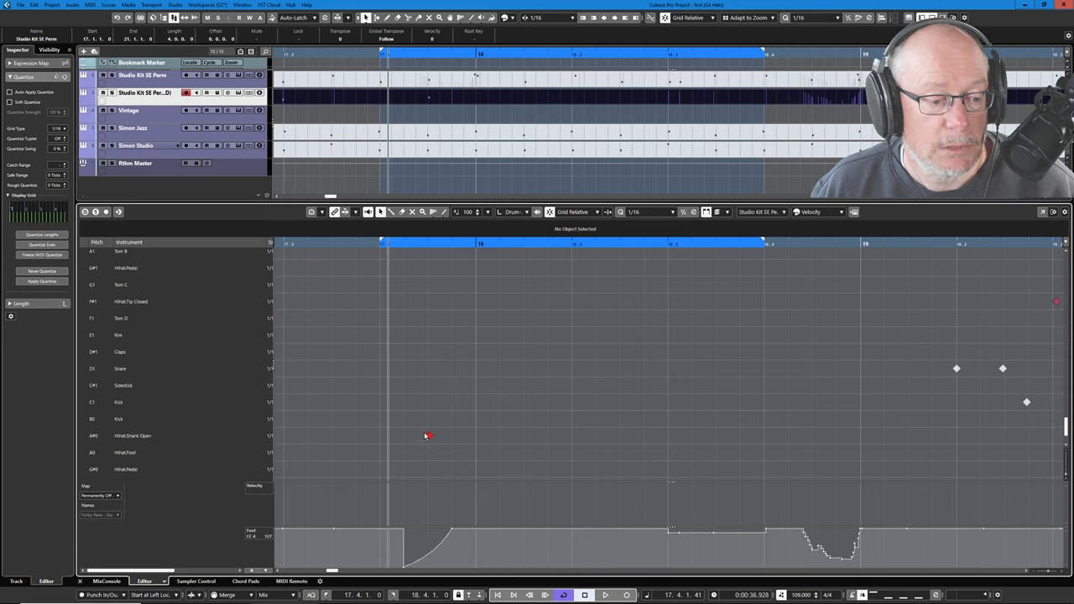
Step: Create the Studio Kit SE Perc pattern part over the same bars as the Simon Jazz and Studio parts
left_click(430, 437)
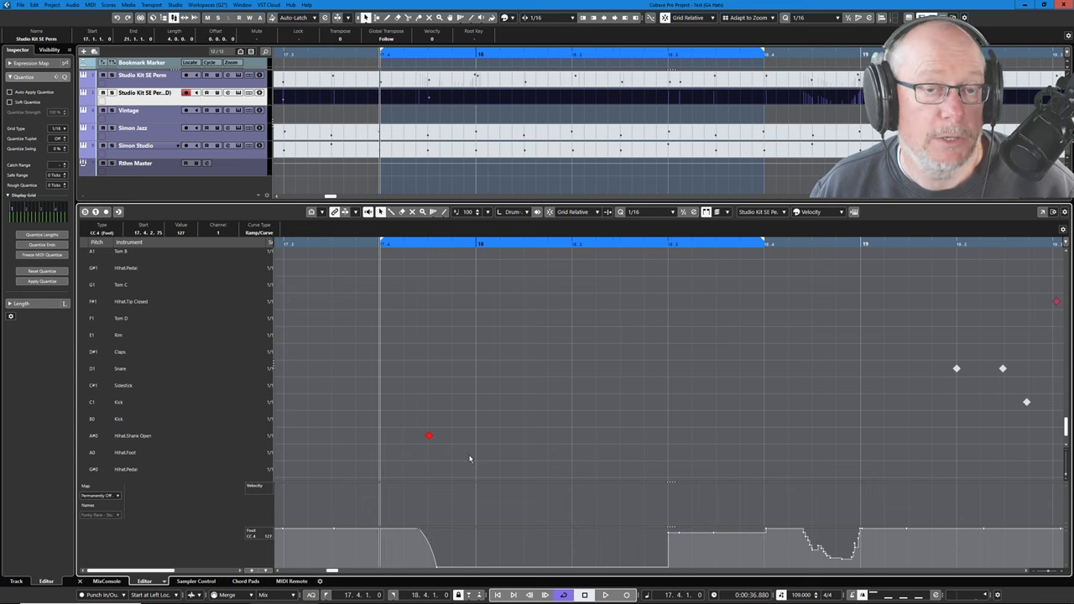
mouse_move(538, 404)
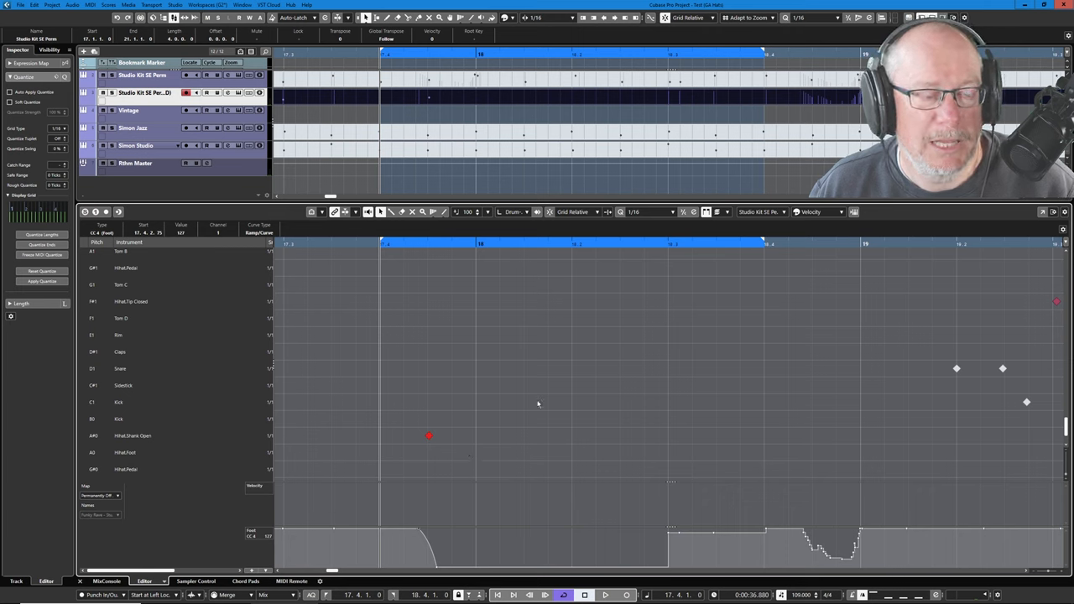
left_click(604, 594)
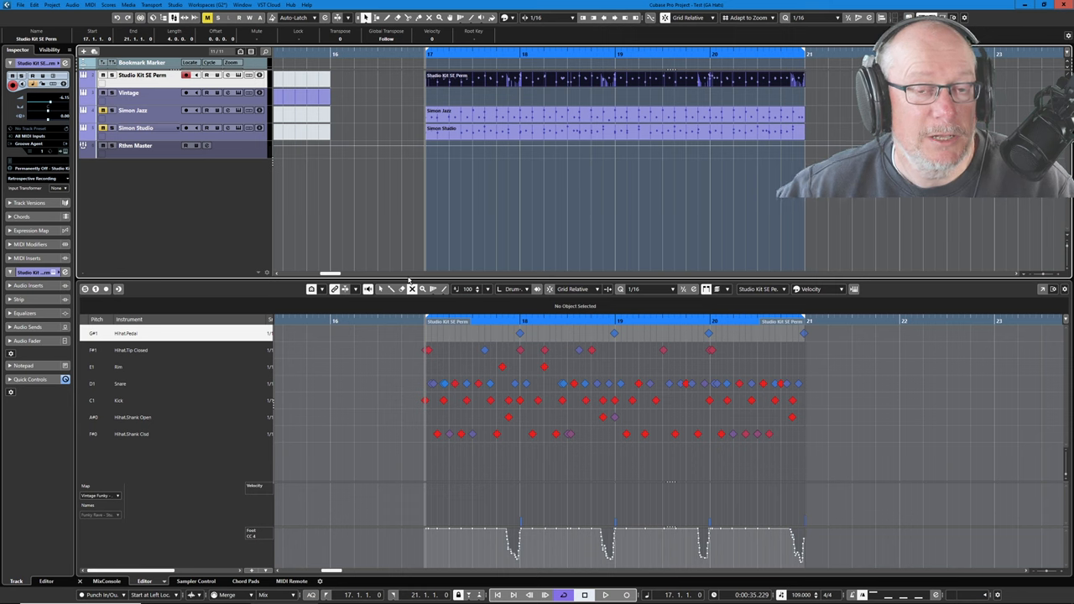
mouse_move(501, 81)
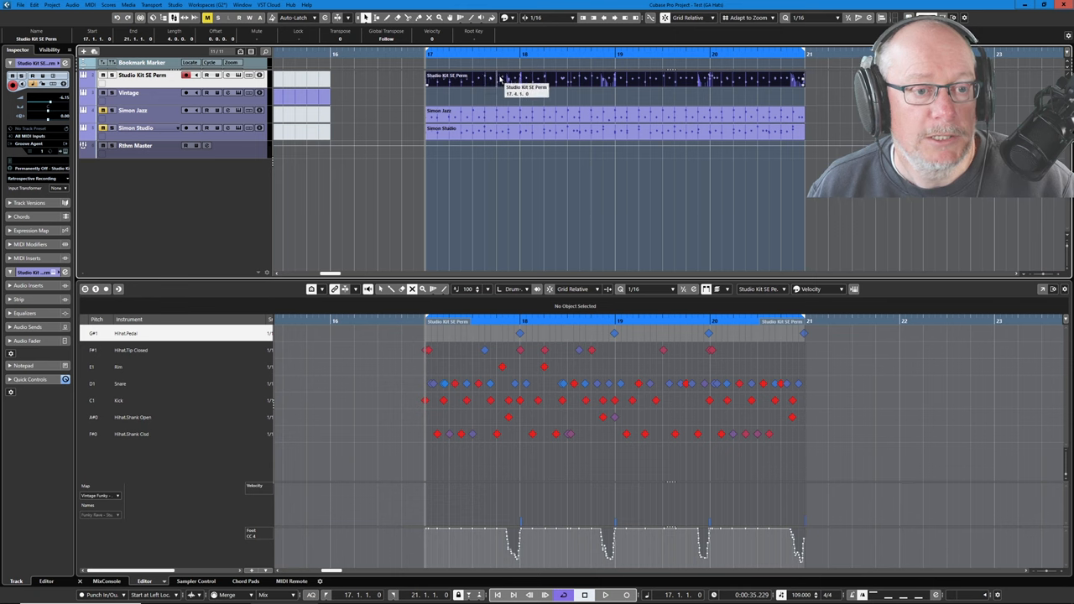
mouse_move(522, 94)
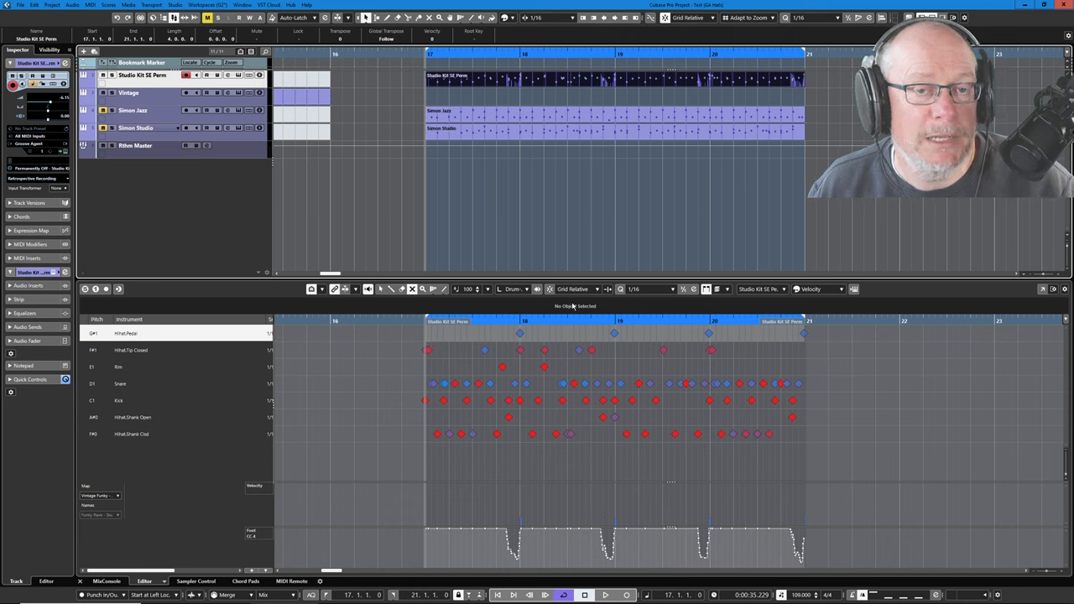
mouse_move(342, 90)
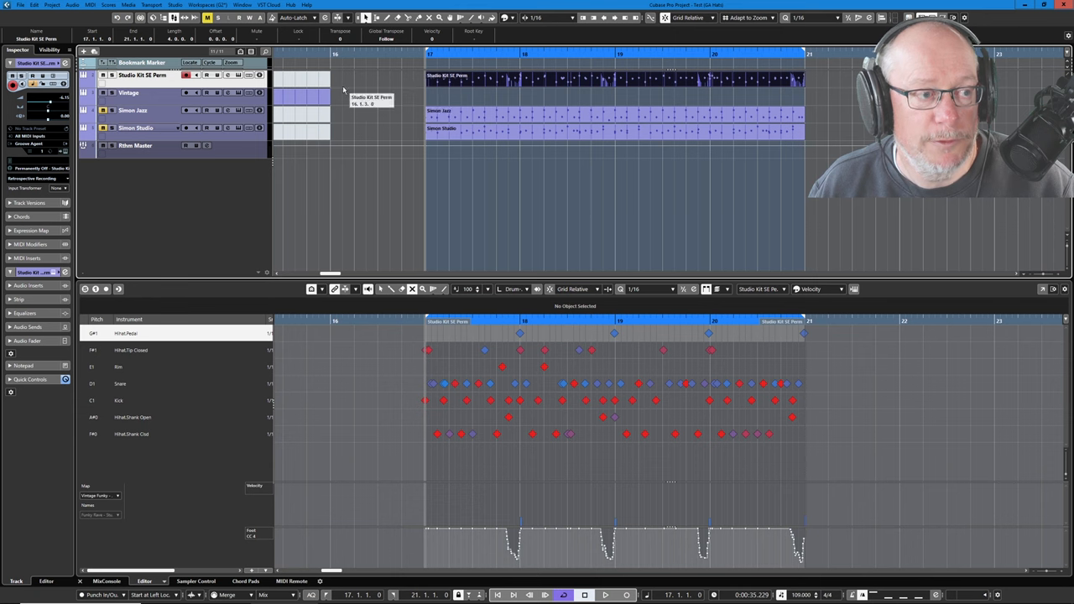
mouse_move(561, 484)
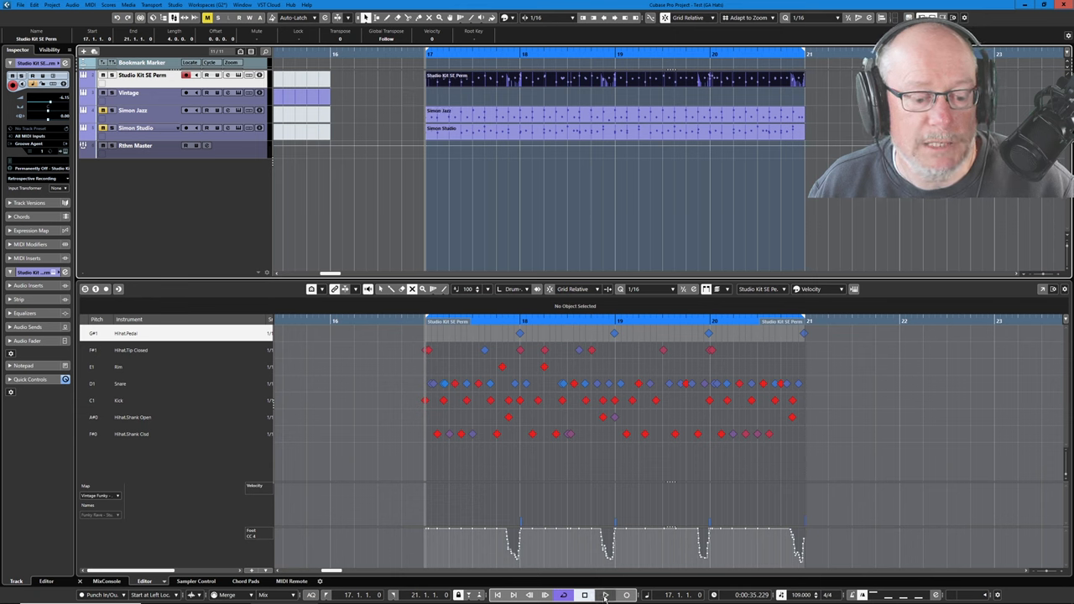
Step: Start playback and select the Simon Jazz part so the Drum Editor shows its notes
left_click(604, 594)
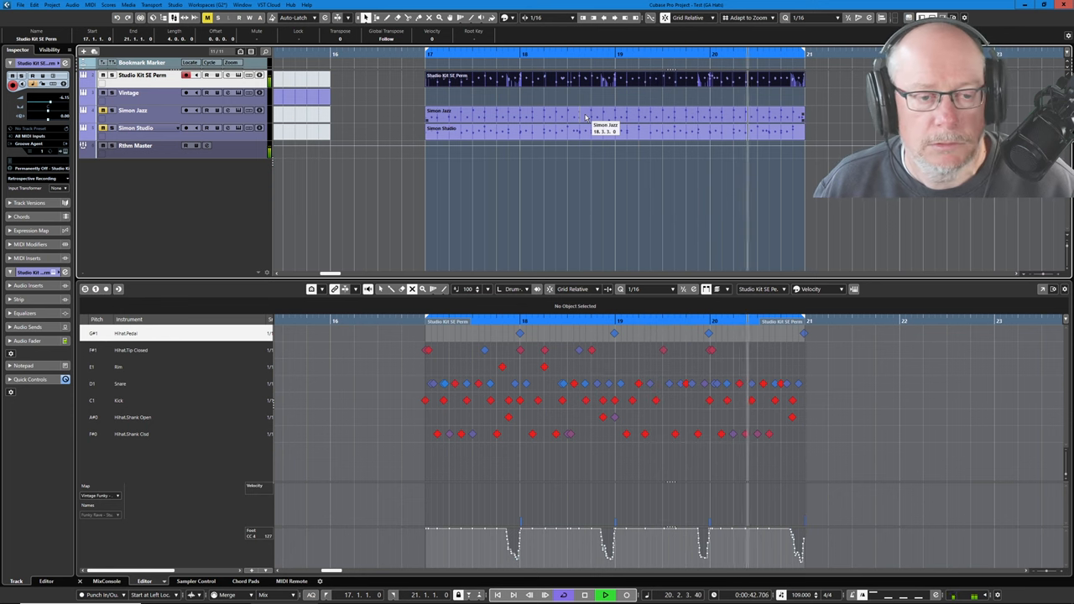
left_click(131, 111)
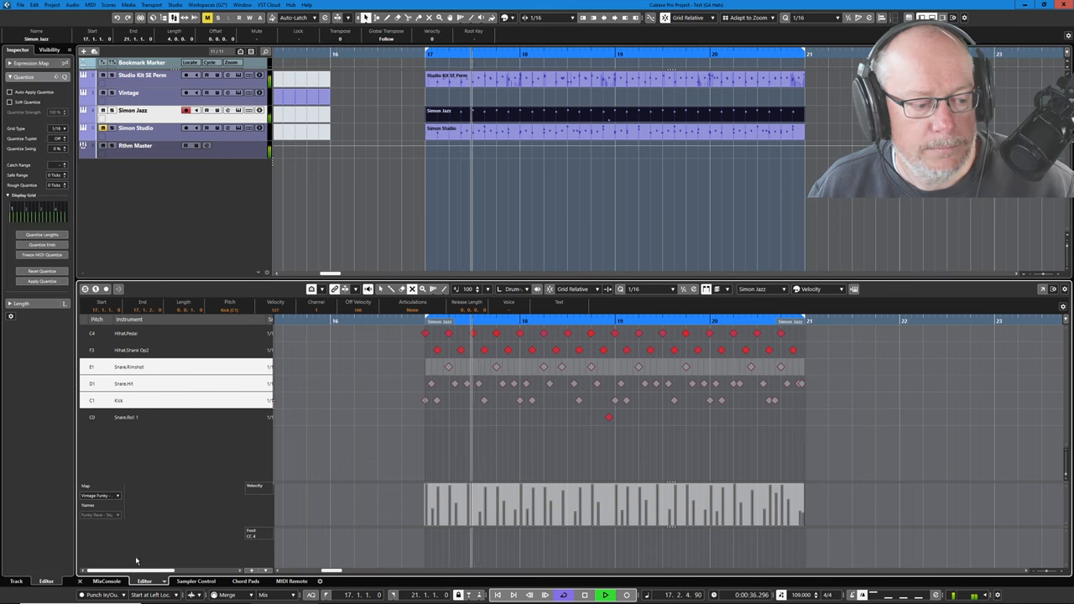
Step: Show the MixConsole, lower the Simon Jazz fader, and select the Simon Studio channel
left_click(107, 581)
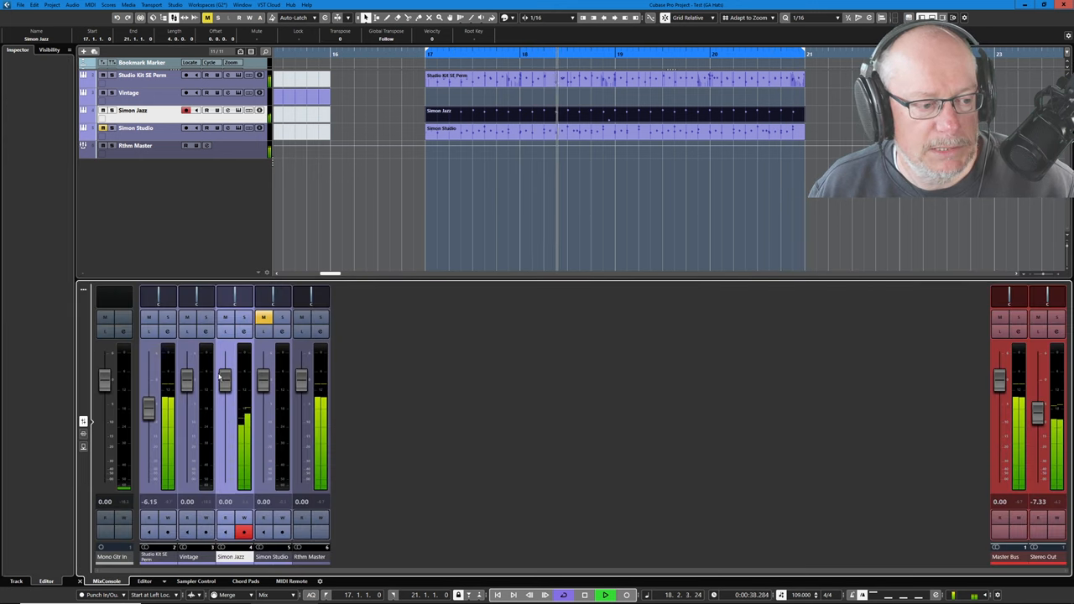
left_click_drag(225, 378, 225, 408)
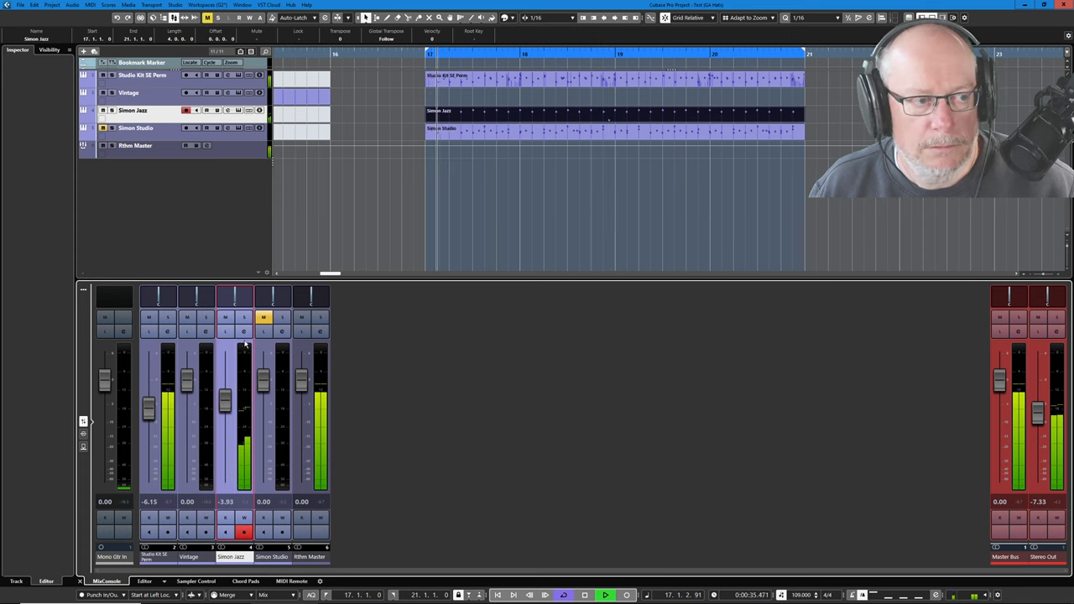
left_click(134, 127)
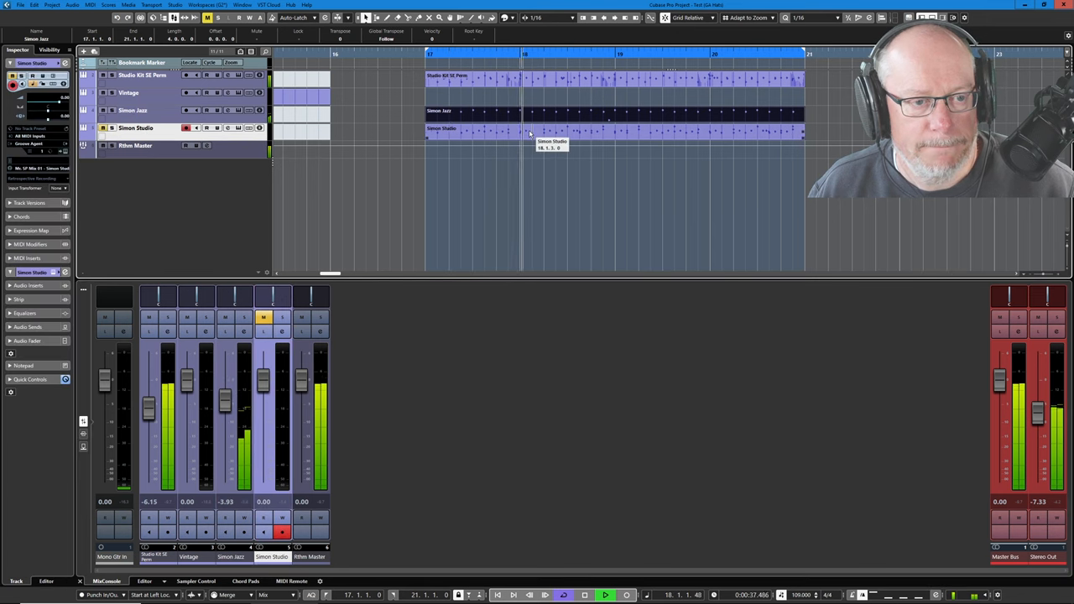
Step: Switch the lower zone from the Simon Studio part's editor back to the MixConsole
double_click(554, 131)
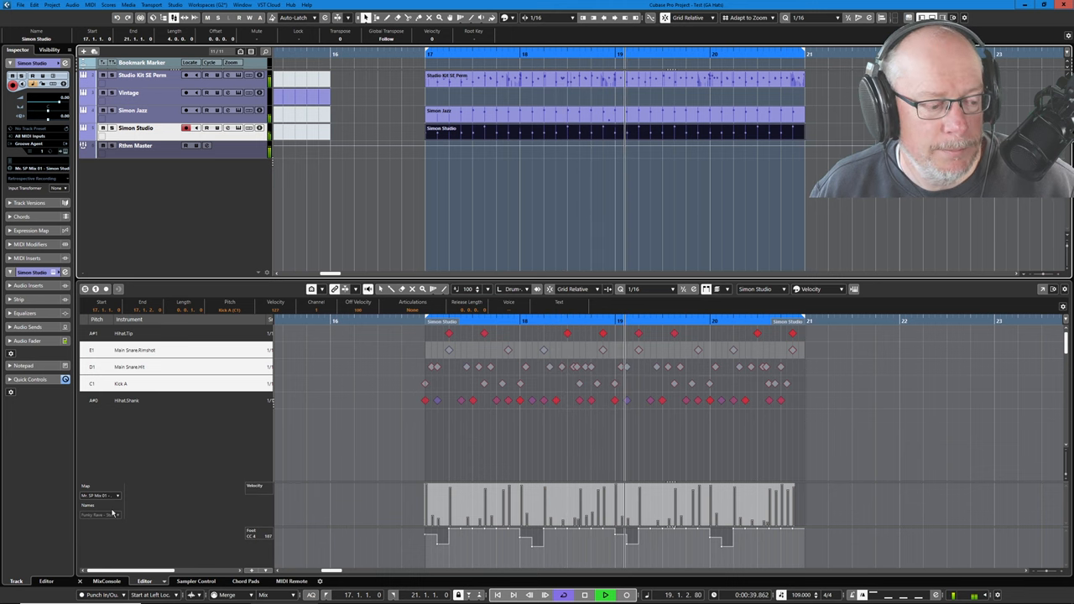
left_click(107, 581)
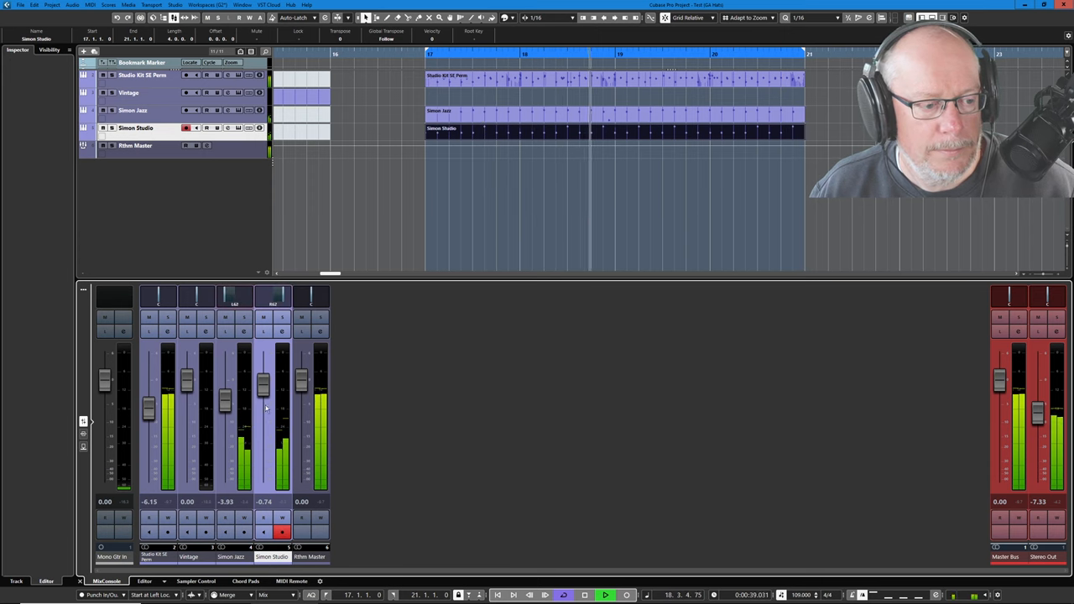
Step: Raise the Simon Jazz fader from about -5.95 dB to about -1.73 dB
left_click_drag(262, 403, 262, 386)
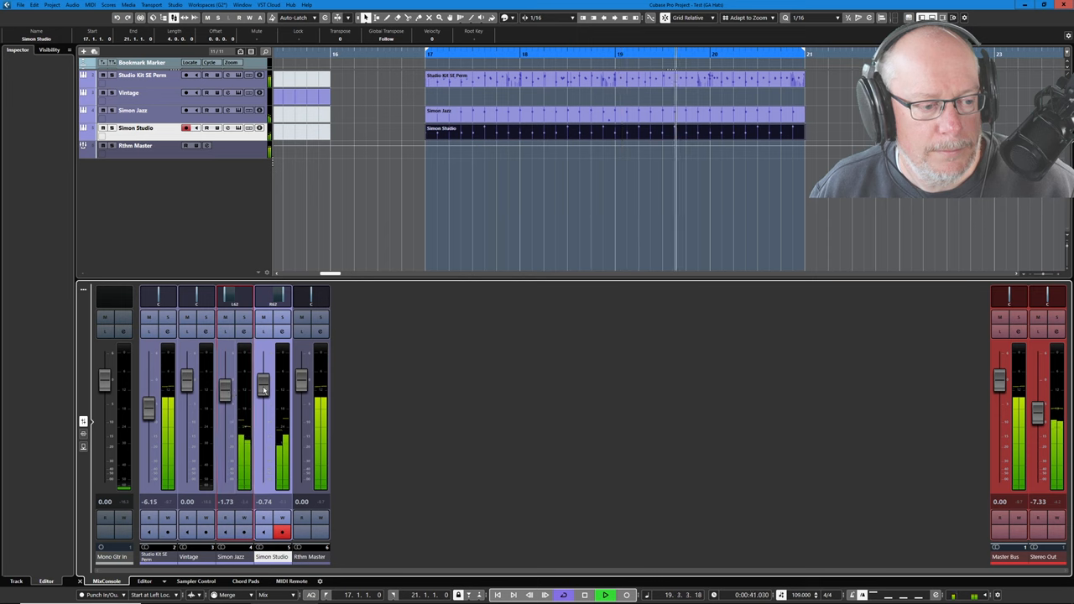